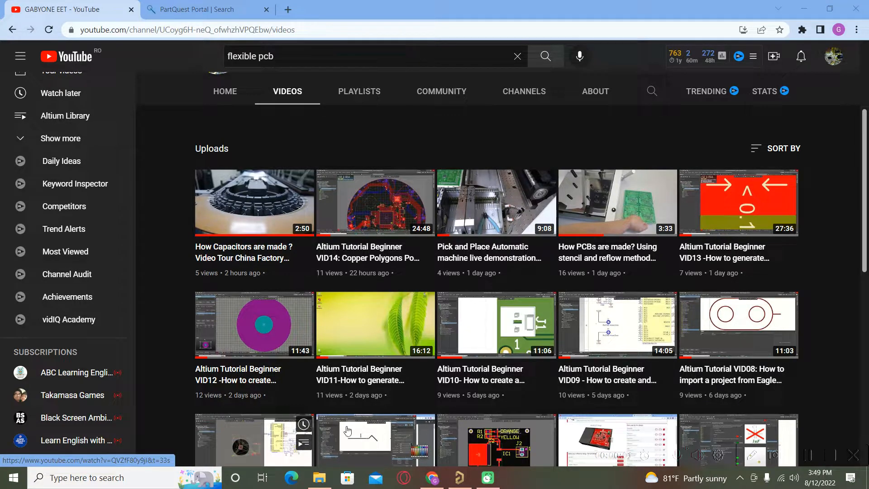
{"action": "mouse_move", "coordinate": [461, 478]}
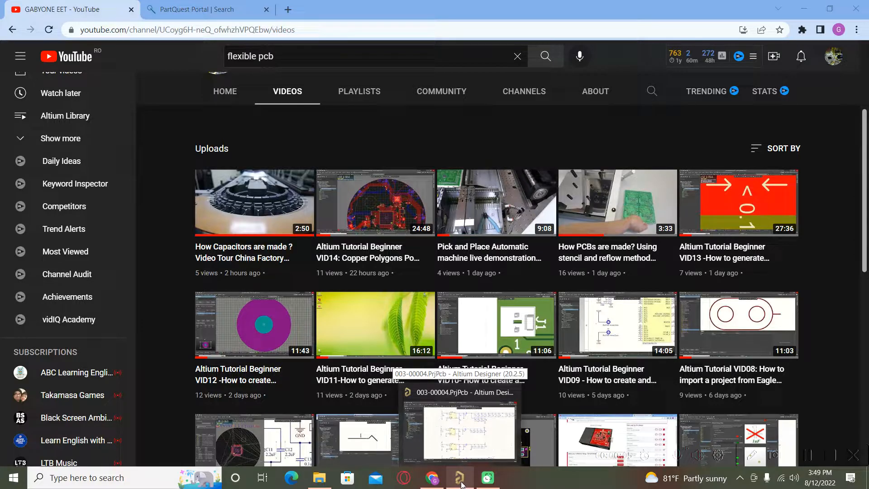
Bring the Altium Designer 003-00004 project with the ECP5 power schematic to the front.
{"action": "left_click", "coordinate": [460, 478]}
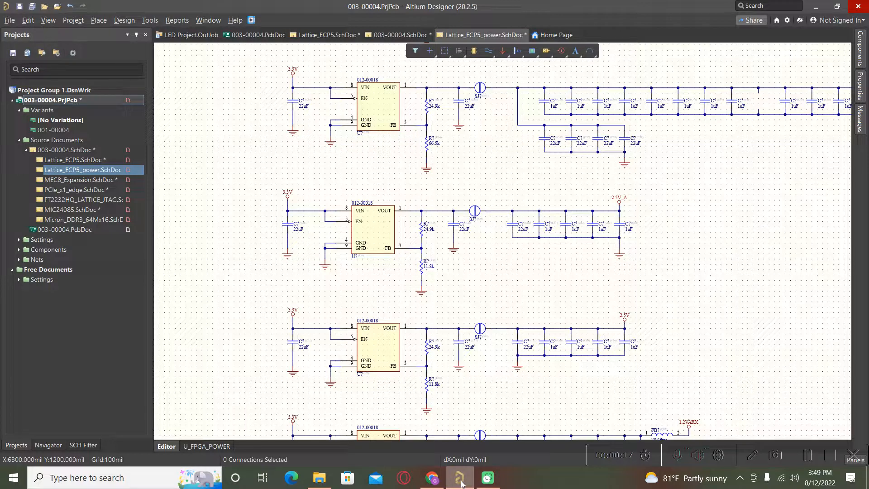
{"action": "mouse_move", "coordinate": [710, 334]}
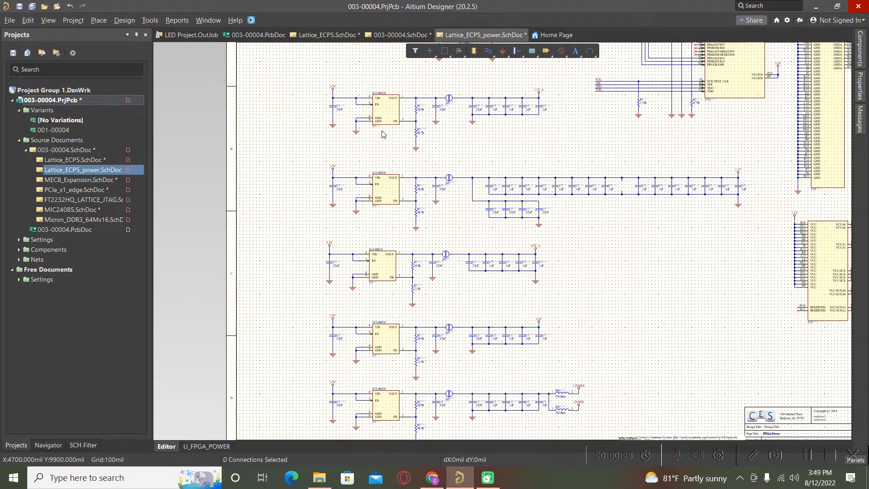
{"action": "scroll", "scroll_direction": "down", "scroll_amount": 3}
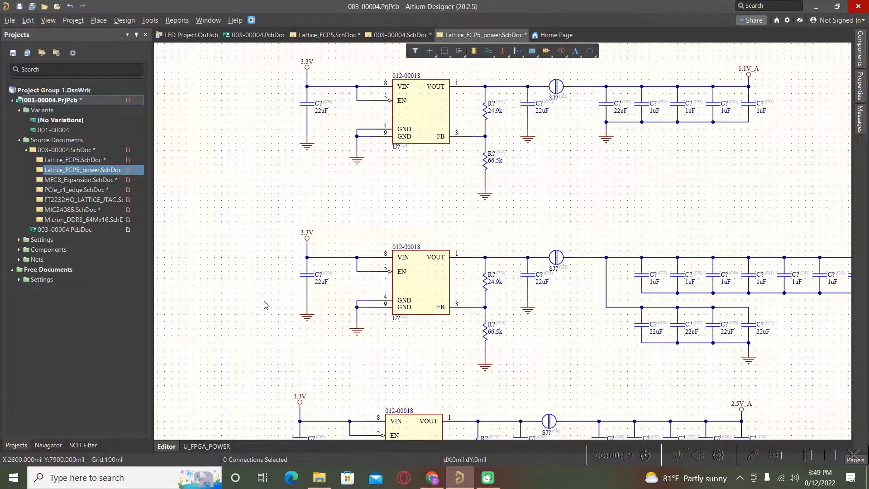
{"action": "mouse_move", "coordinate": [331, 315]}
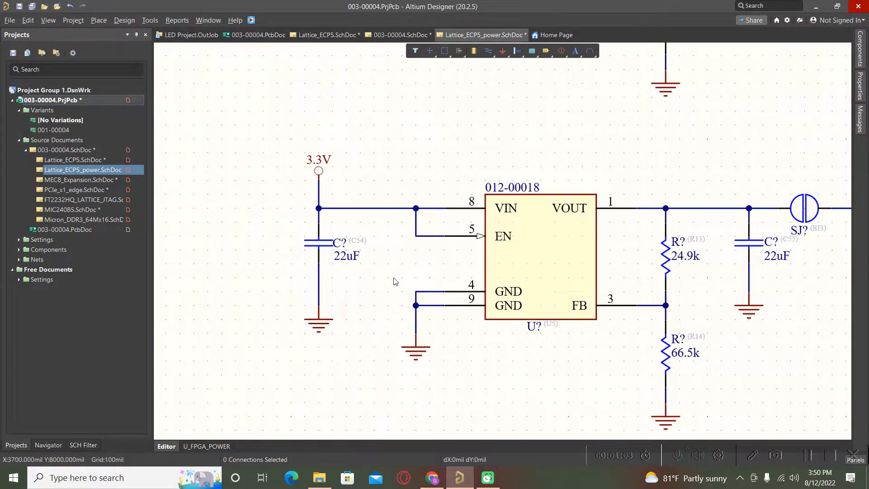
{"action": "mouse_move", "coordinate": [362, 275]}
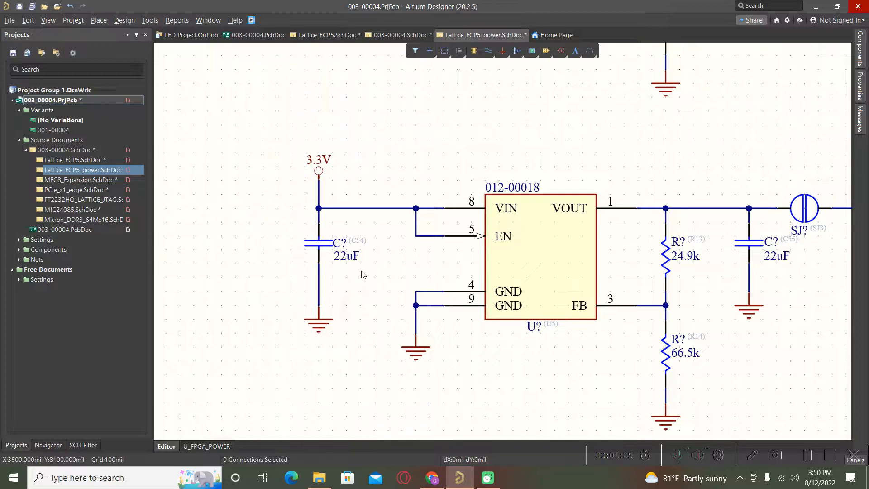
{"action": "mouse_move", "coordinate": [371, 282]}
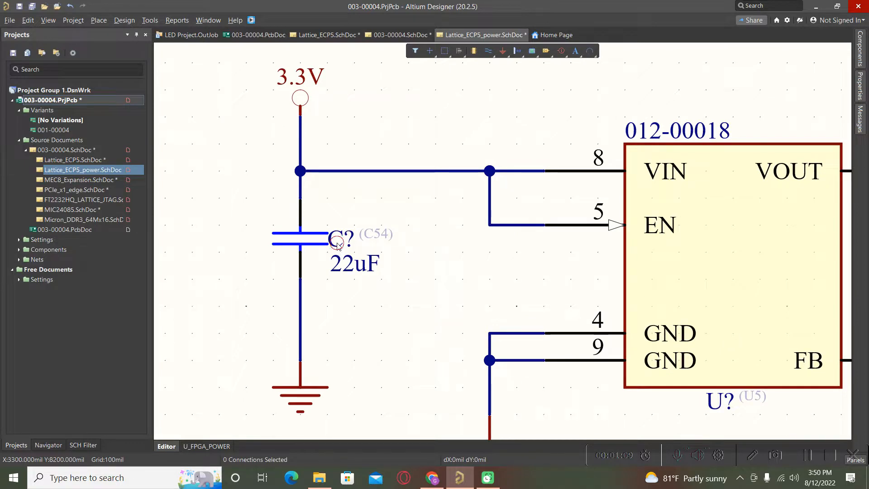
{"action": "left_click", "coordinate": [337, 244]}
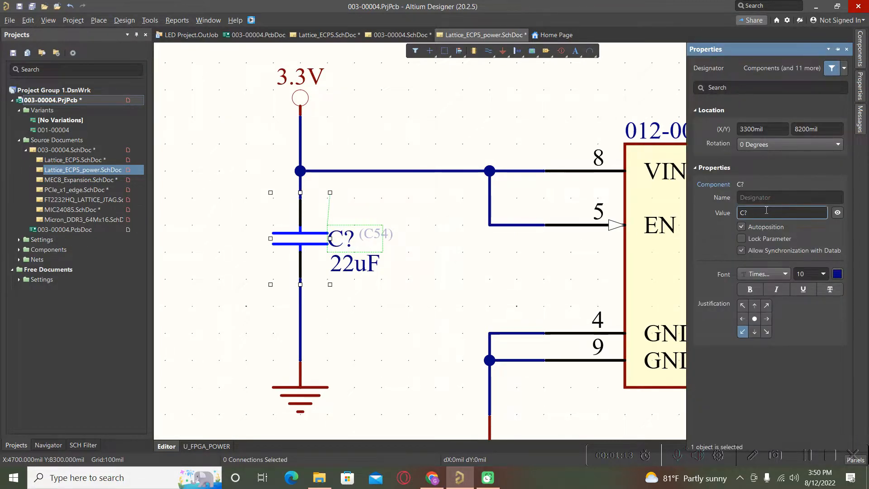
{"action": "type", "text": "C1"}
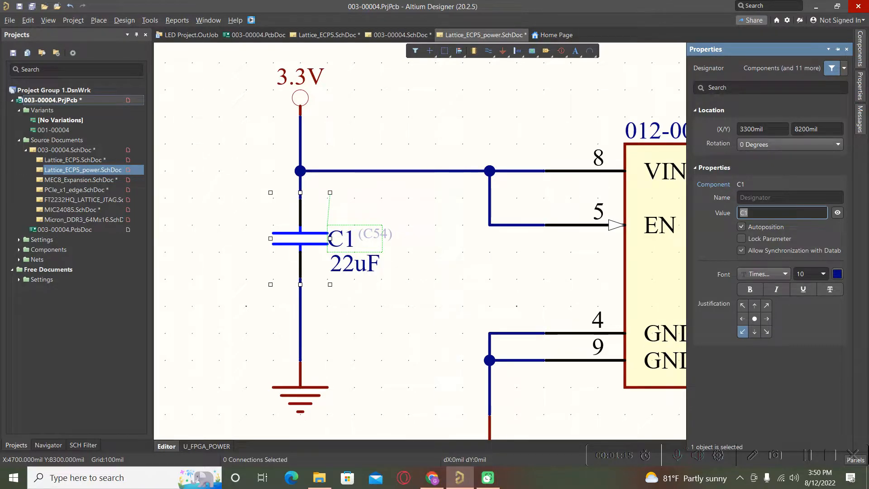
{"action": "left_click", "coordinate": [381, 301]}
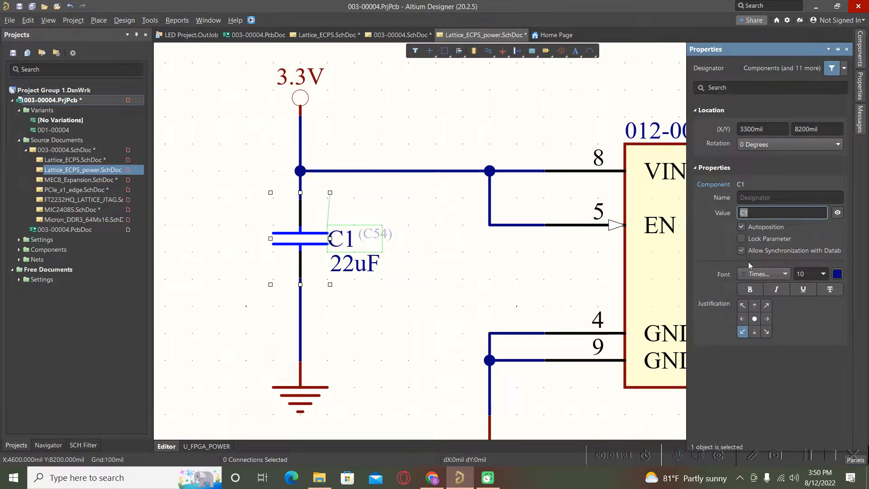
{"action": "left_click", "coordinate": [782, 213]}
{"action": "type", "text": "?"}
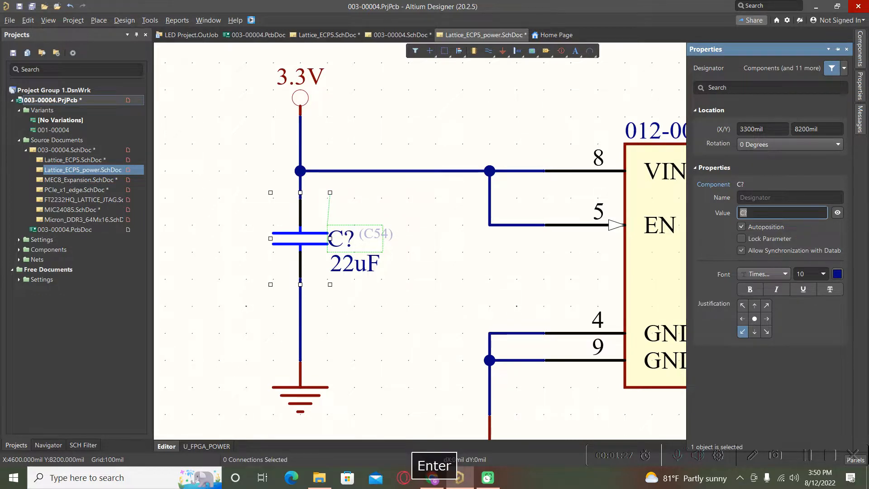
{"action": "left_click", "coordinate": [373, 327]}
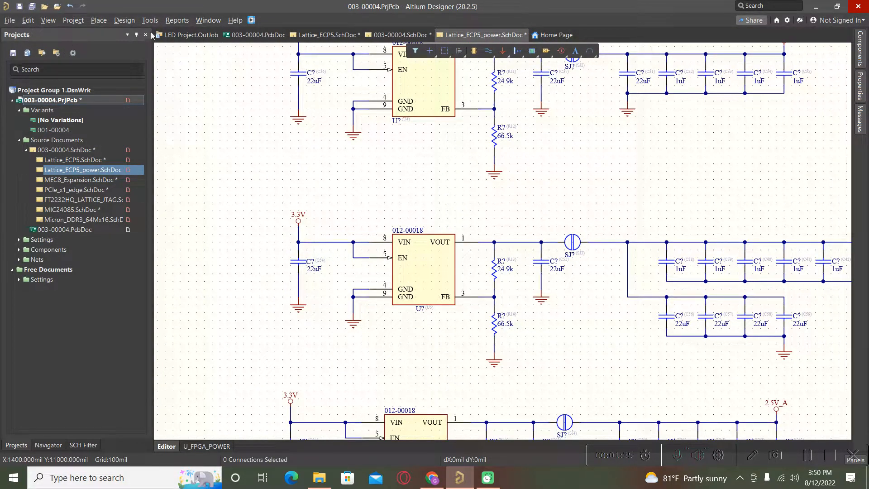
Annotate schematics quietly so parts get designators like C42, R13, U5 and SJ2.
{"action": "left_click", "coordinate": [150, 19]}
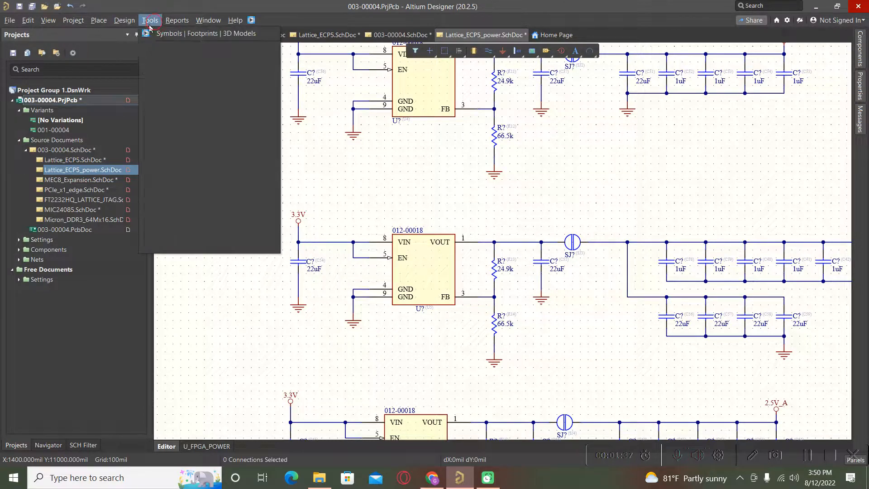
{"action": "left_click", "coordinate": [150, 20]}
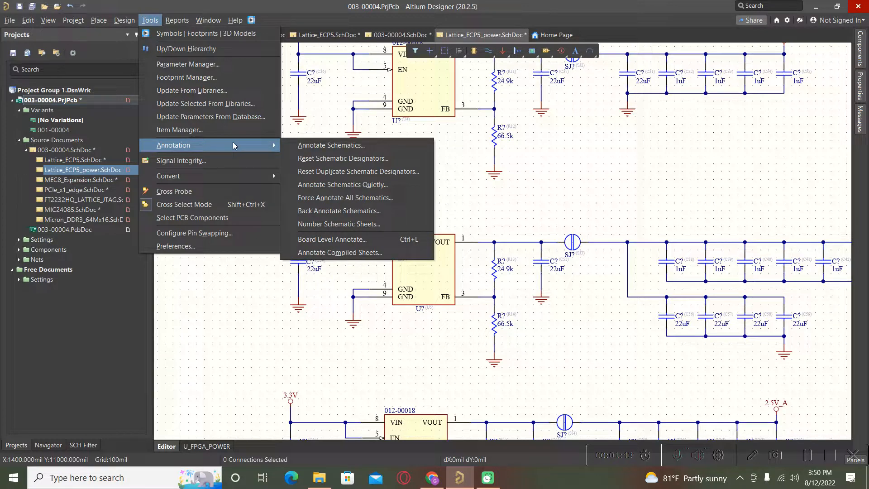
{"action": "mouse_move", "coordinate": [331, 145]}
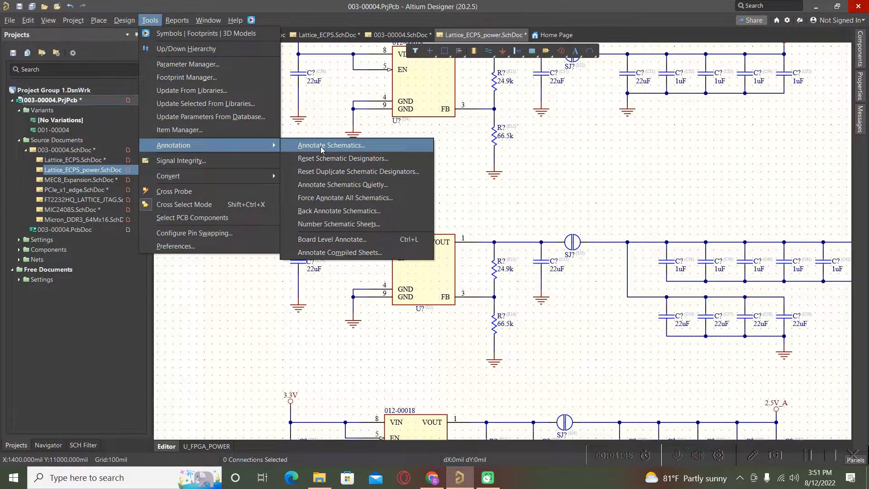
{"action": "mouse_move", "coordinate": [312, 155]}
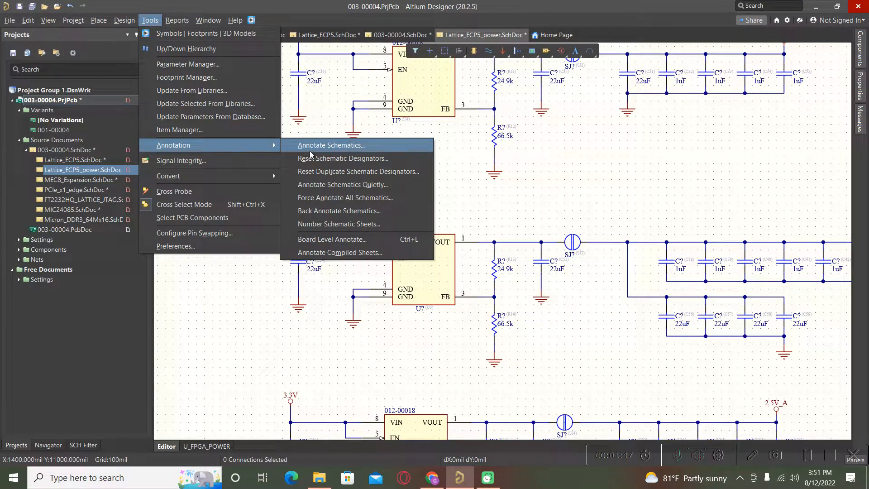
{"action": "mouse_move", "coordinate": [343, 184]}
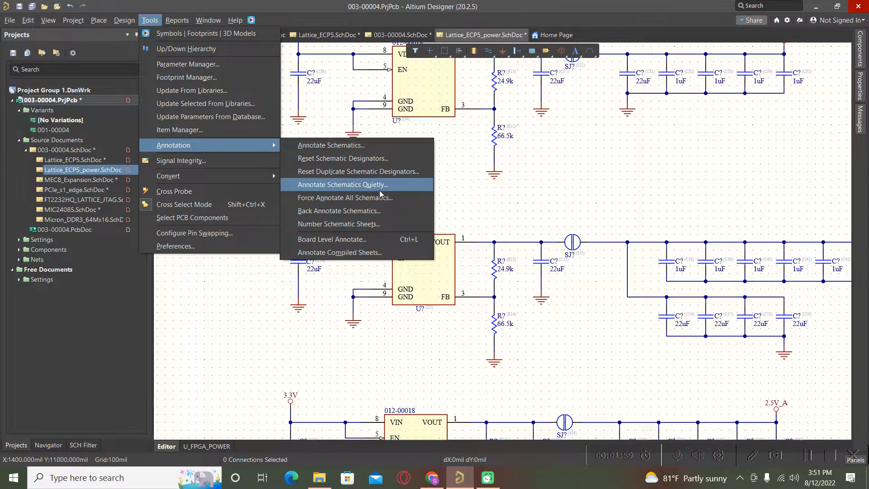
{"action": "left_click", "coordinate": [368, 192]}
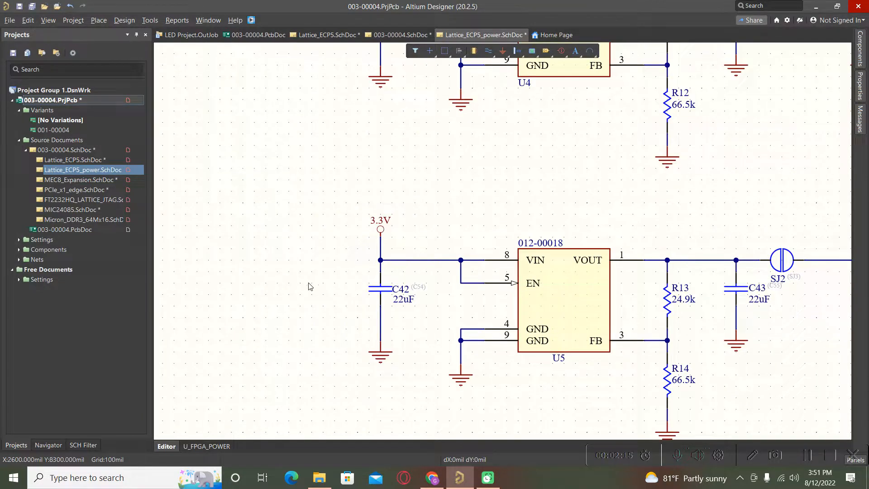
Undo the quiet annotation so parts read C?, R?, U? and SJ? again.
{"action": "key", "text": "Ctrl+z"}
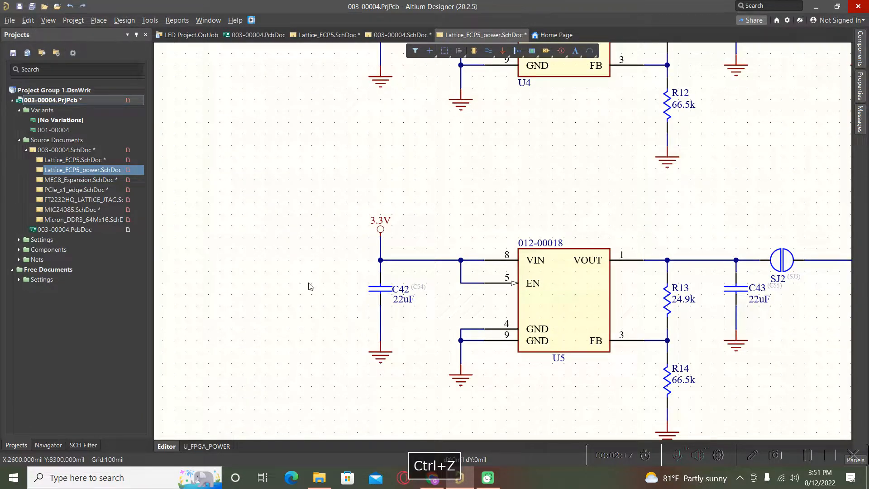
{"action": "key", "text": "Ctrl+Z"}
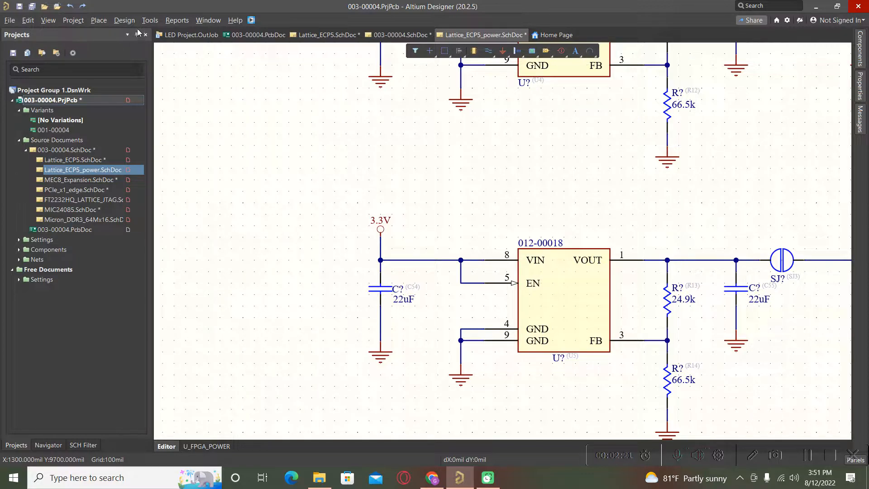
{"action": "left_click", "coordinate": [150, 20]}
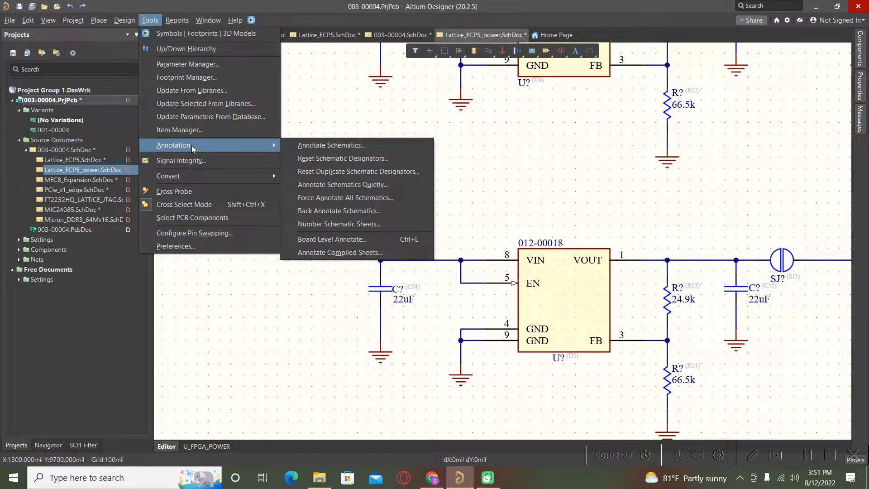
{"action": "mouse_move", "coordinate": [314, 145]}
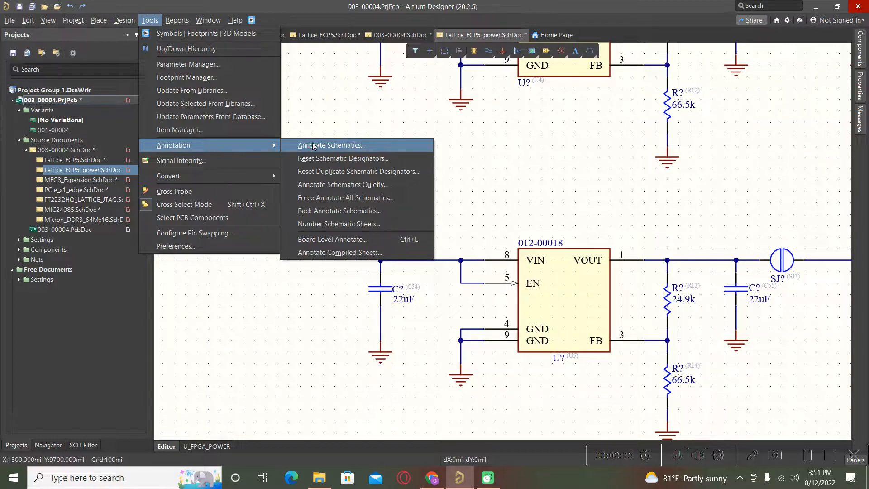
In the full Annotate dialog, set the processing order to Up Then Across.
{"action": "left_click", "coordinate": [331, 145]}
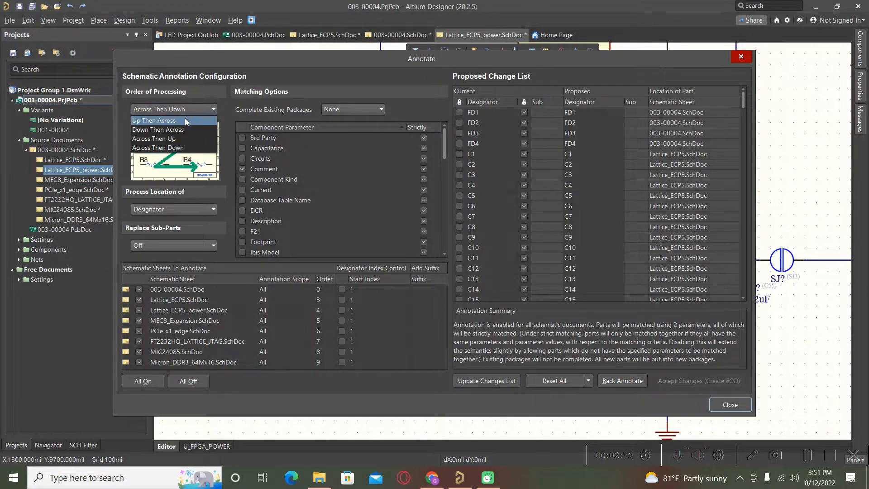
{"action": "left_click", "coordinate": [154, 120]}
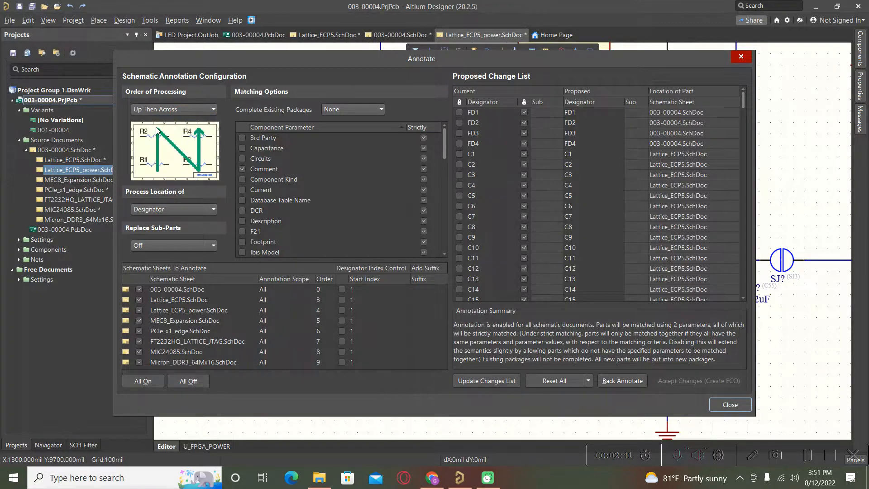
{"action": "mouse_move", "coordinate": [206, 176]}
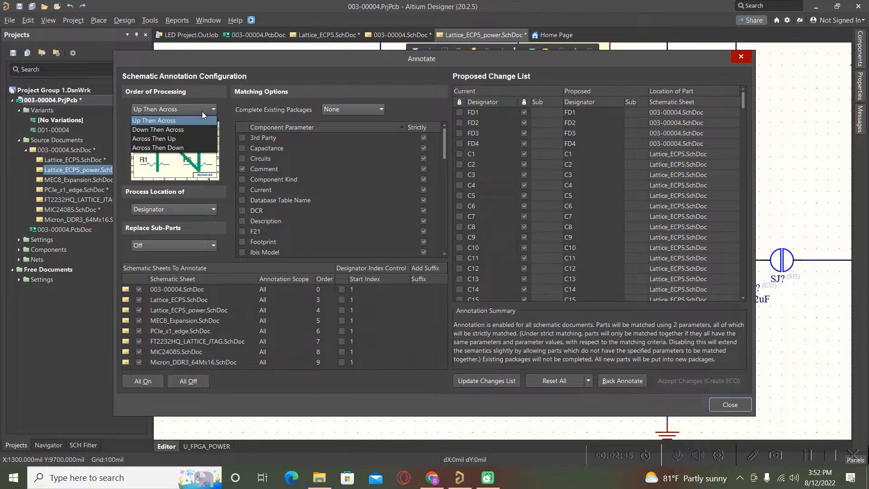
{"action": "left_click", "coordinate": [158, 129]}
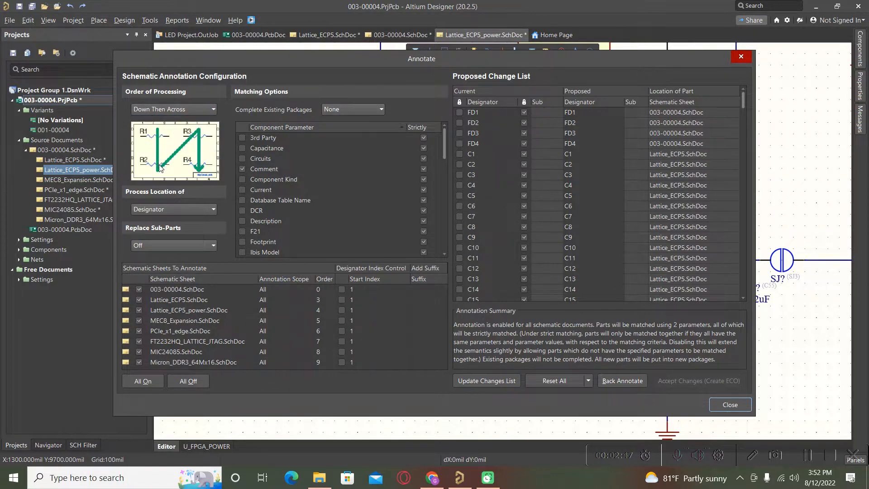
{"action": "mouse_move", "coordinate": [203, 151]}
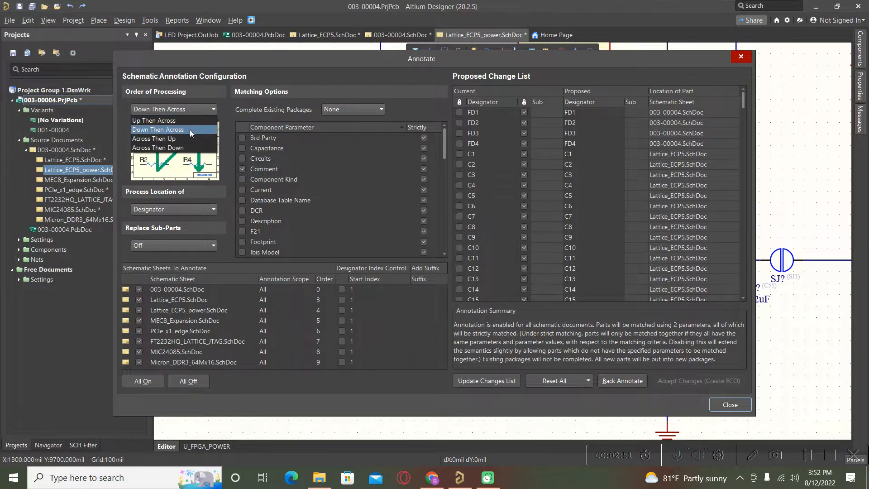
{"action": "left_click", "coordinate": [153, 139]}
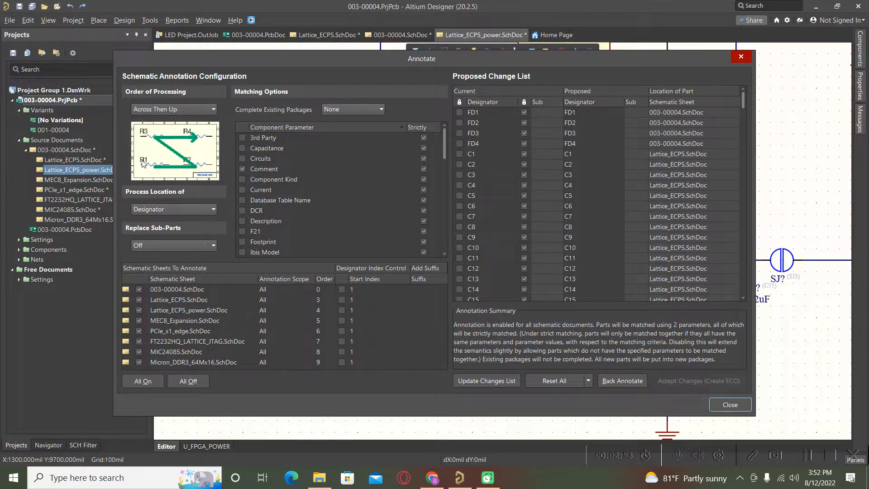
{"action": "mouse_move", "coordinate": [153, 142]}
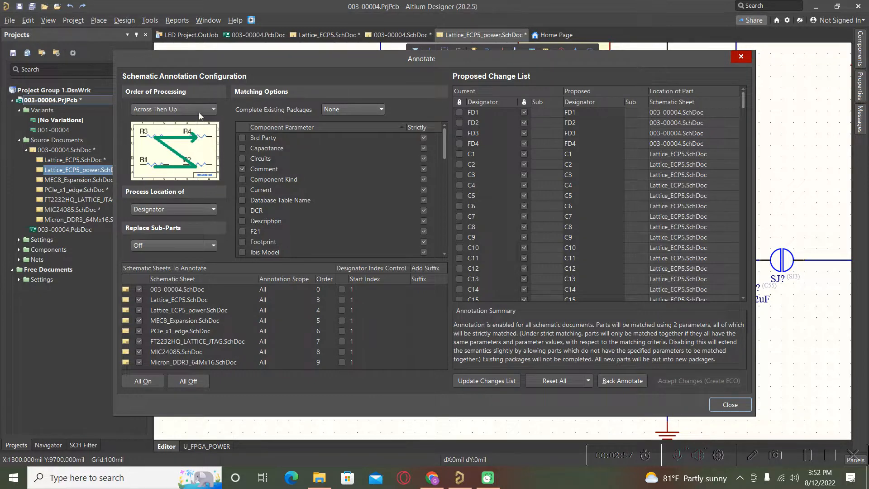
{"action": "left_click", "coordinate": [174, 109]}
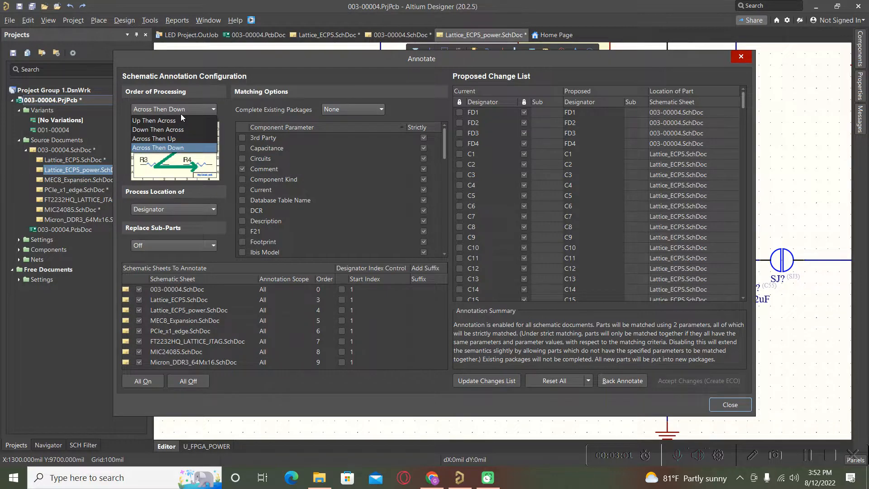
{"action": "left_click", "coordinate": [154, 120]}
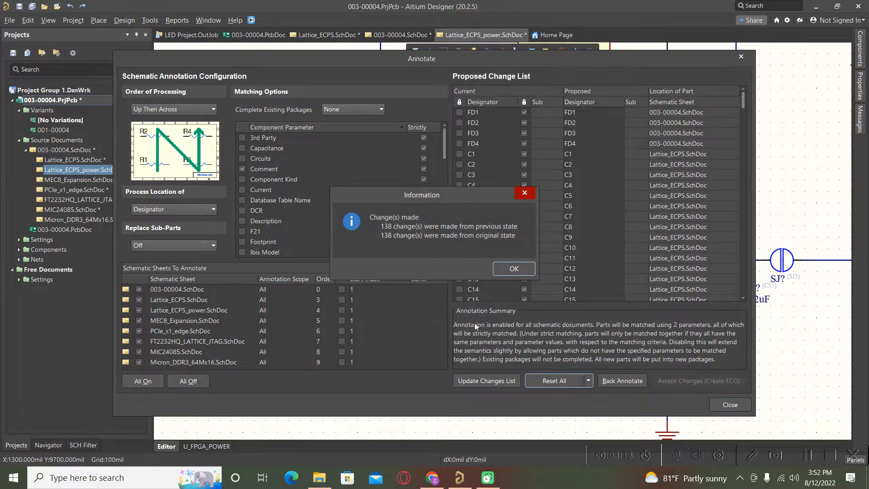
Dismiss the change report, Reset All designators again, and edit Lattice_ECP5's start index.
{"action": "left_click", "coordinate": [514, 268]}
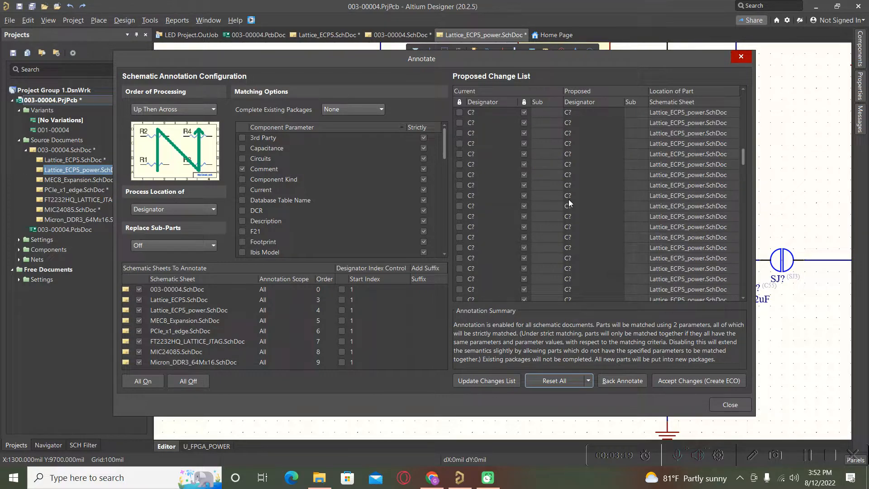
{"action": "mouse_move", "coordinate": [611, 225]}
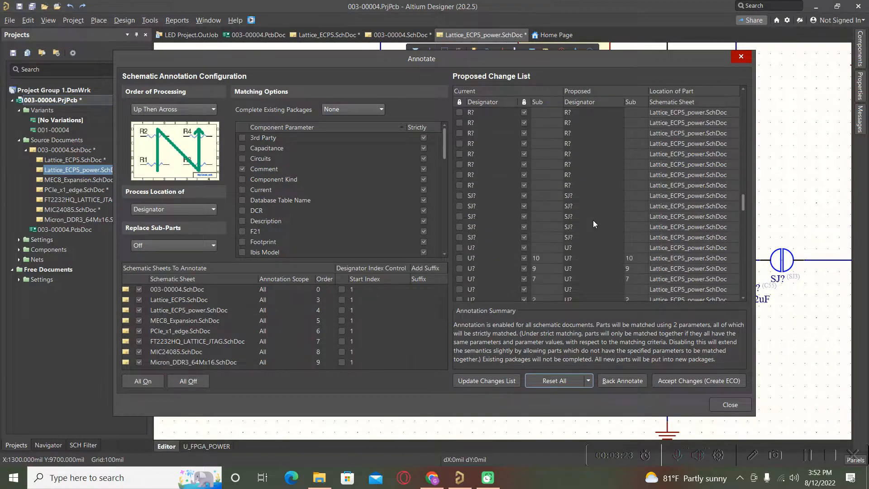
{"action": "scroll", "scroll_direction": "down", "scroll_amount": 3}
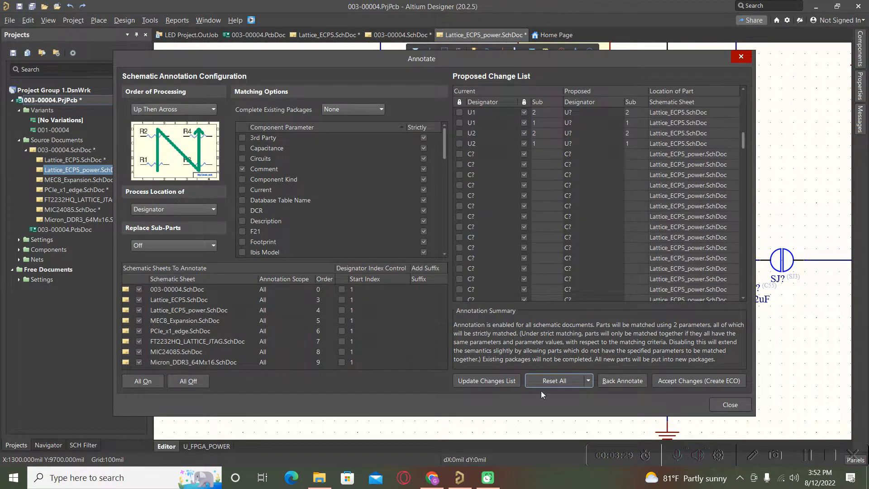
{"action": "left_click", "coordinate": [589, 380]}
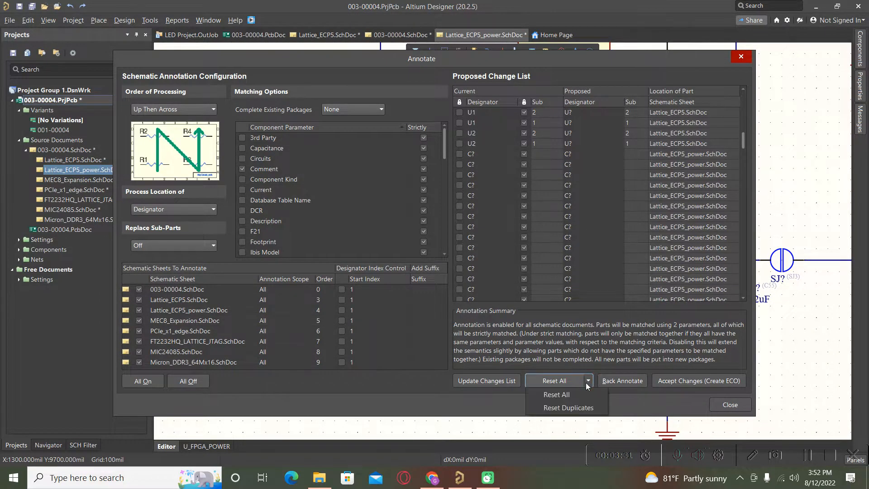
{"action": "left_click", "coordinate": [557, 395]}
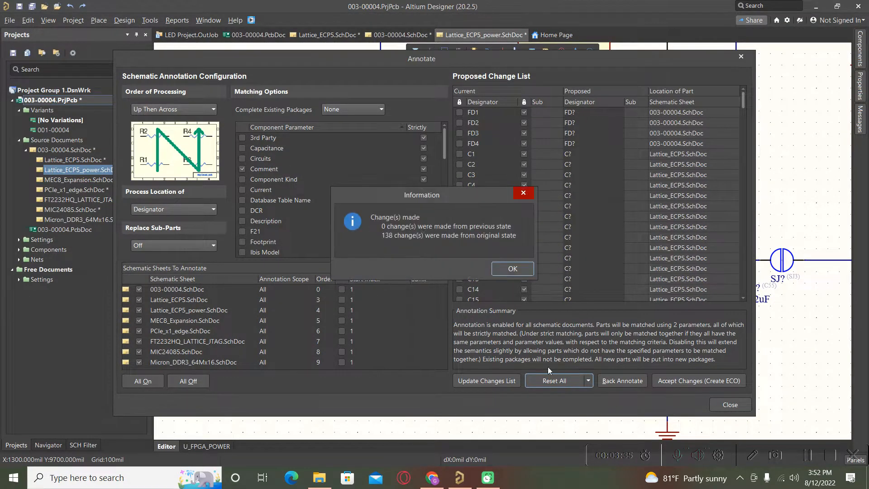
{"action": "left_click", "coordinate": [513, 269]}
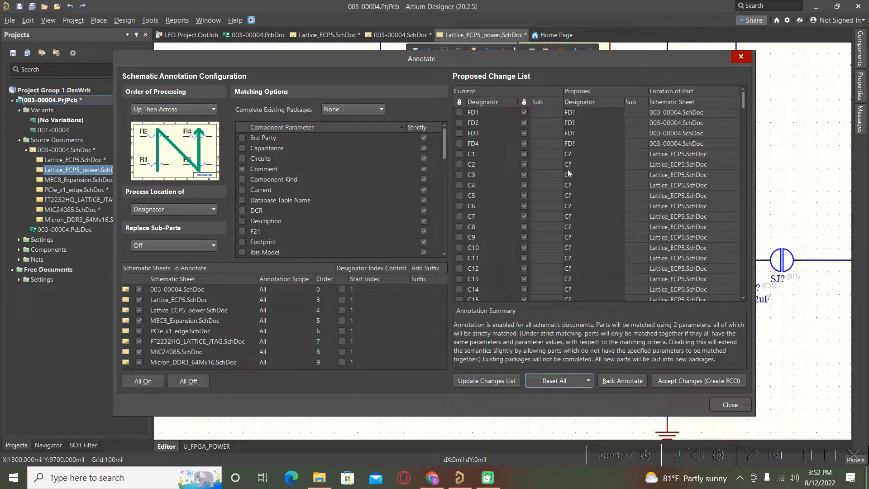
{"action": "mouse_move", "coordinate": [593, 182]}
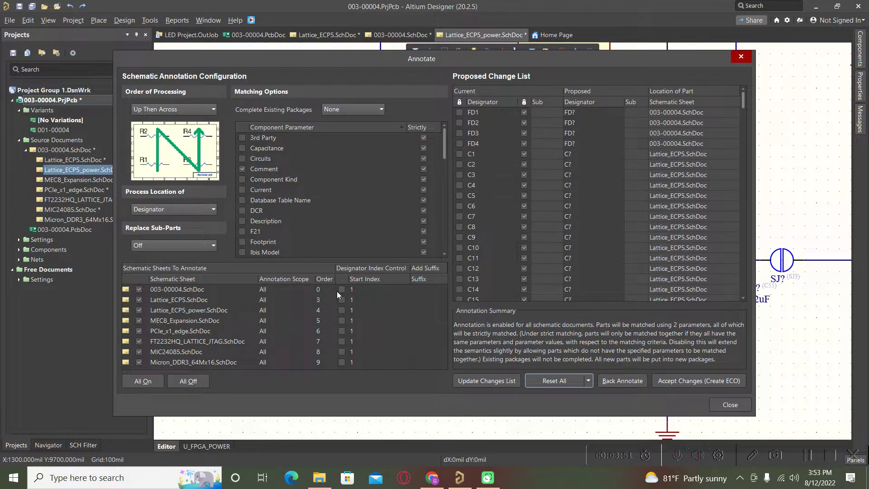
{"action": "mouse_move", "coordinate": [328, 320]}
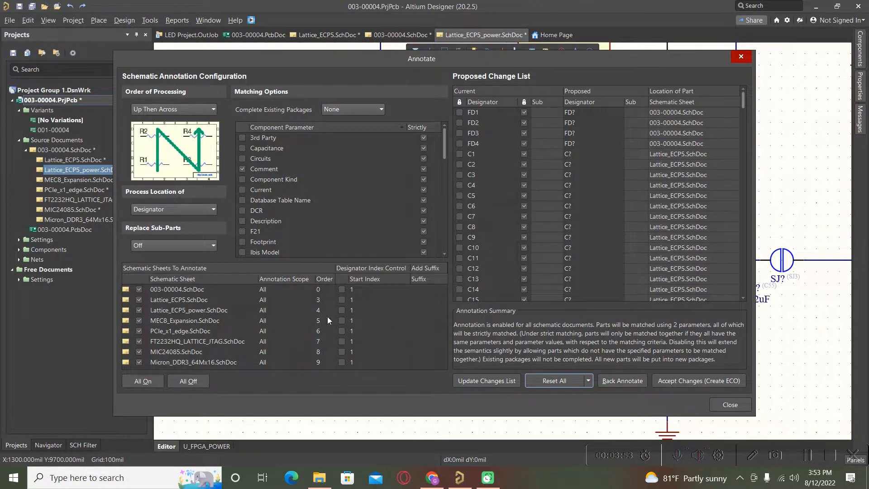
{"action": "mouse_move", "coordinate": [337, 299]}
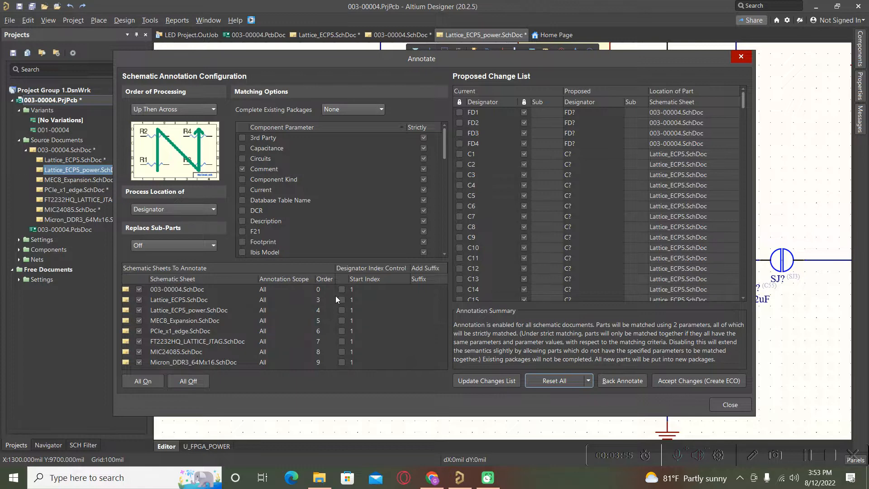
{"action": "mouse_move", "coordinate": [323, 289]}
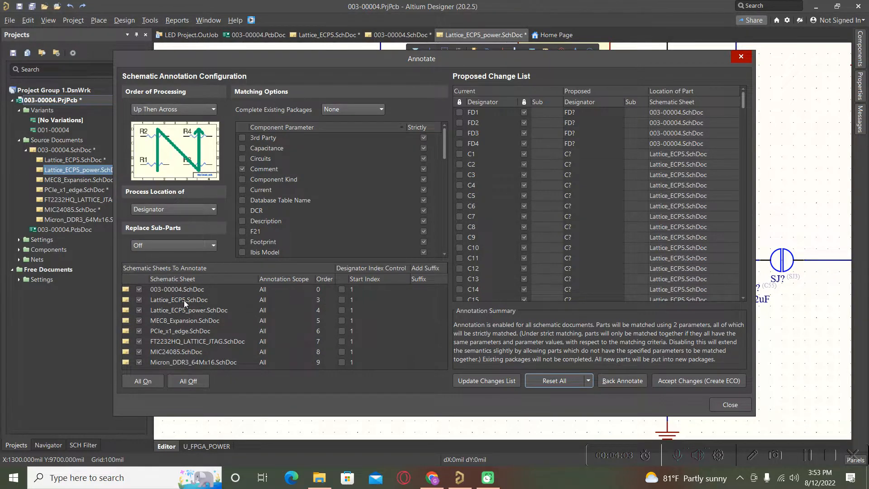
{"action": "left_click", "coordinate": [322, 300]}
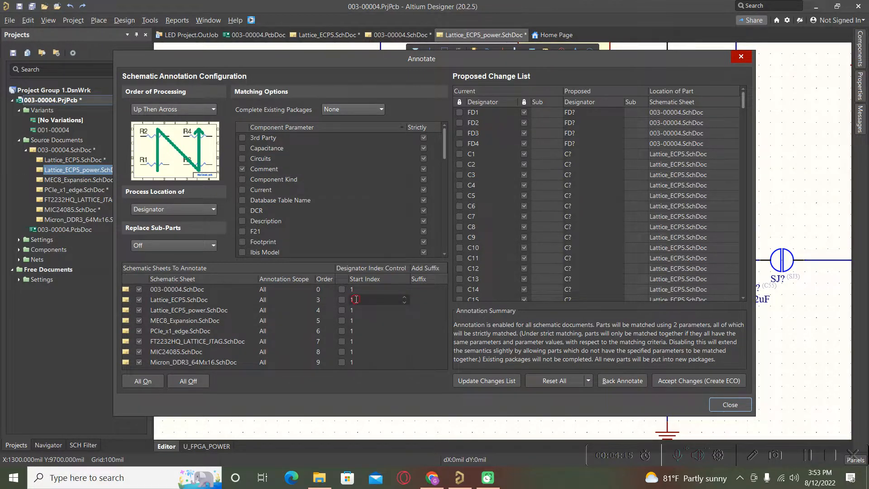
Give the sheets designator start indices 100, 200, 300 through 700 for the Micron sheet.
{"action": "type", "text": "00"}
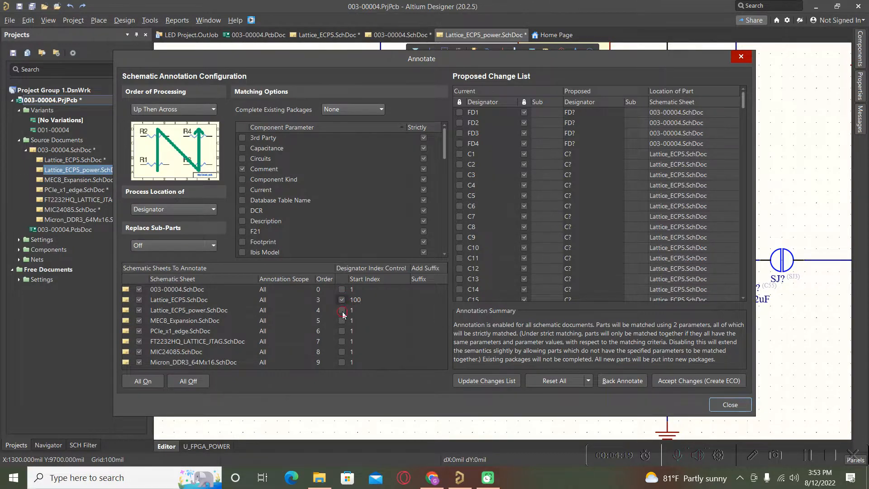
{"action": "left_click", "coordinate": [342, 311]}
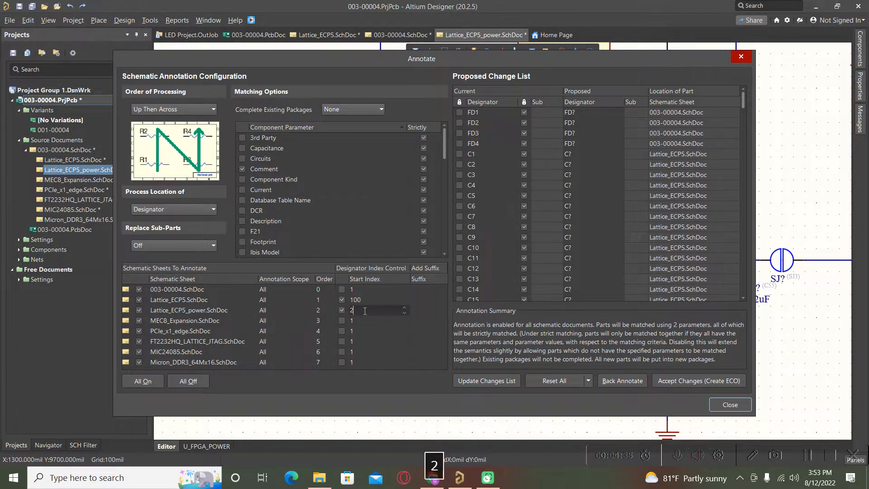
{"action": "type", "text": "200"}
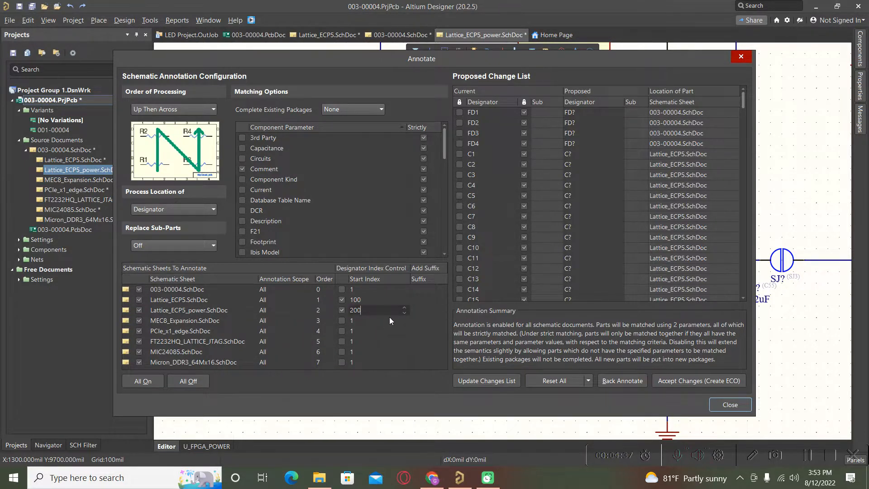
{"action": "left_click", "coordinate": [377, 320]}
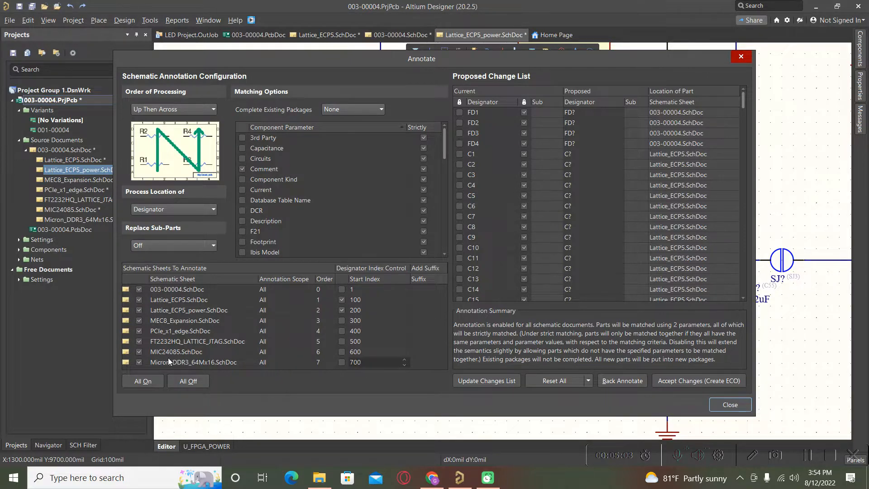
{"action": "mouse_move", "coordinate": [187, 368]}
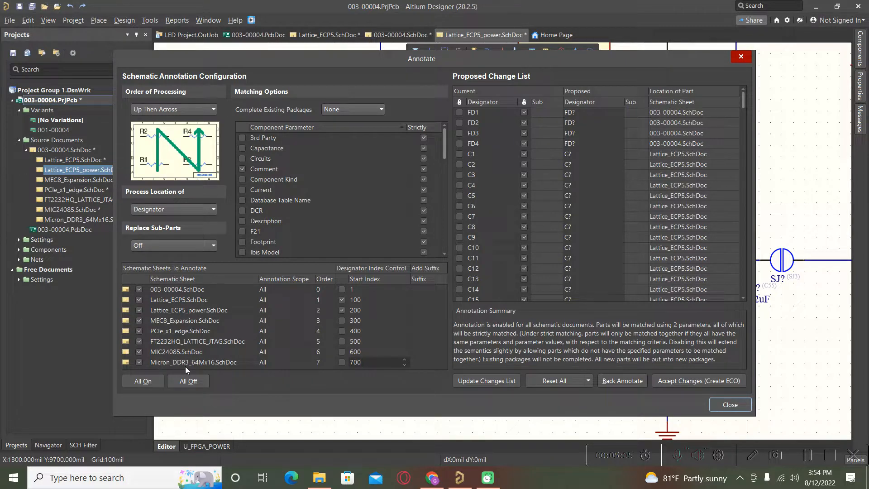
{"action": "mouse_move", "coordinate": [164, 368]}
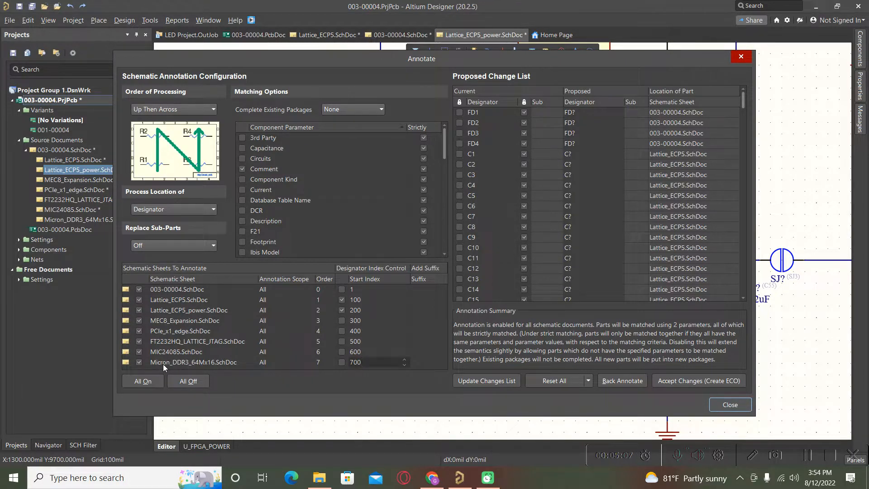
{"action": "left_click", "coordinate": [371, 363]}
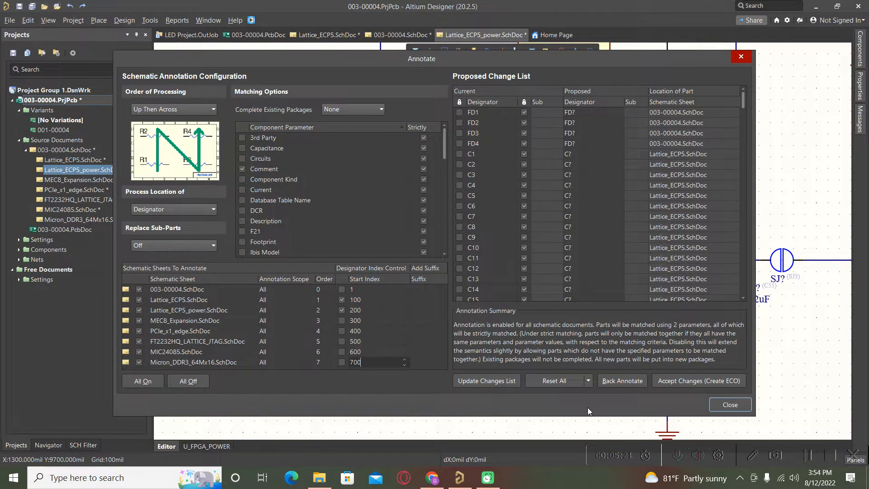
{"action": "mouse_move", "coordinate": [703, 381]}
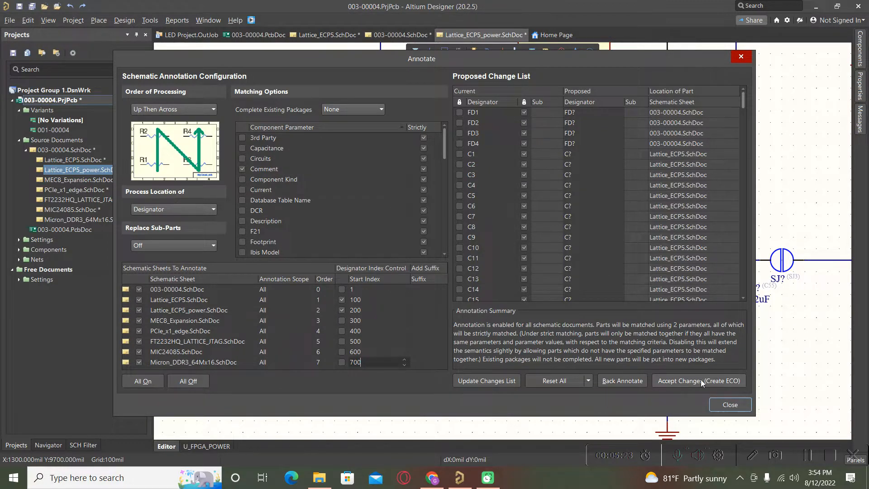
Create and execute the designator-reset change order, then close the ECO window.
{"action": "left_click", "coordinate": [699, 381]}
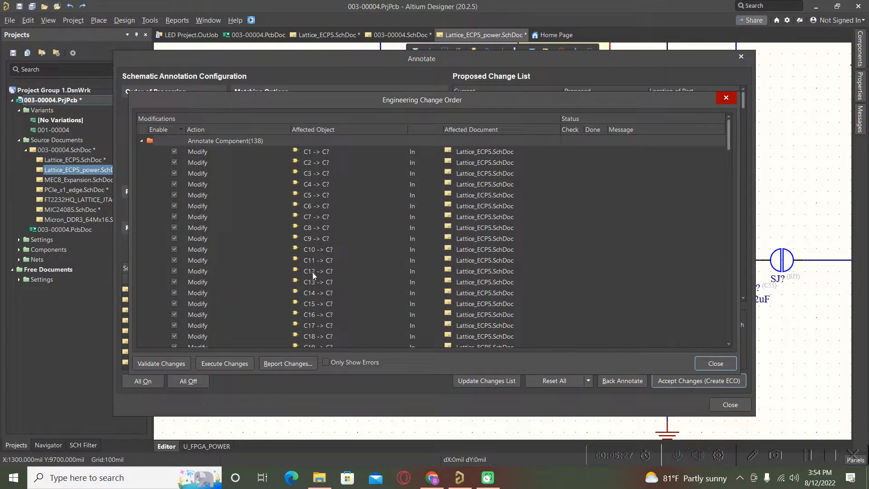
{"action": "left_click", "coordinate": [227, 366]}
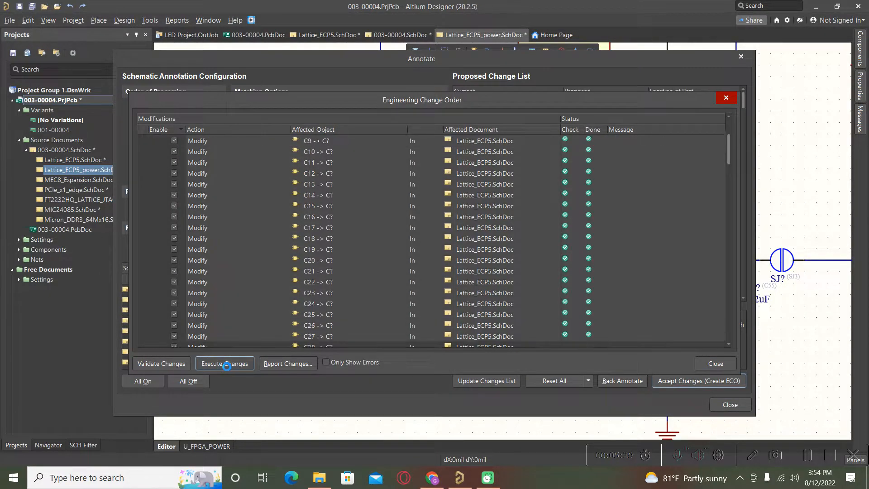
{"action": "scroll", "scroll_direction": "down", "scroll_amount": 3}
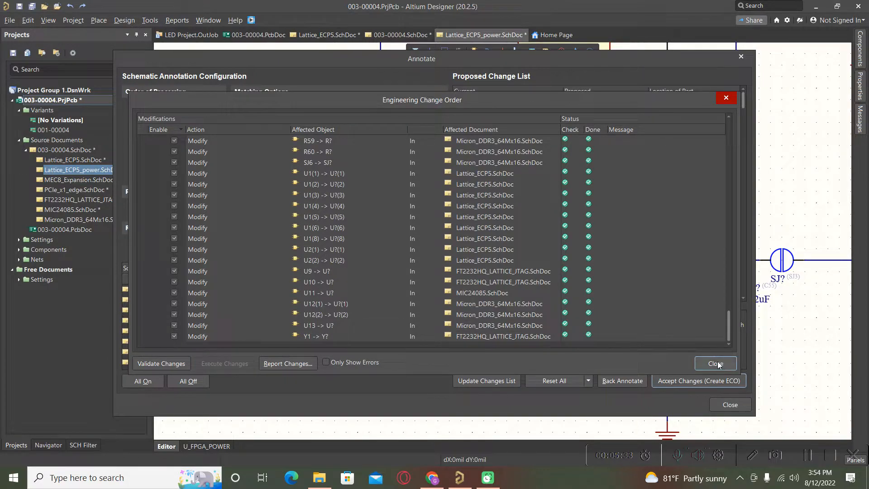
{"action": "left_click", "coordinate": [716, 364]}
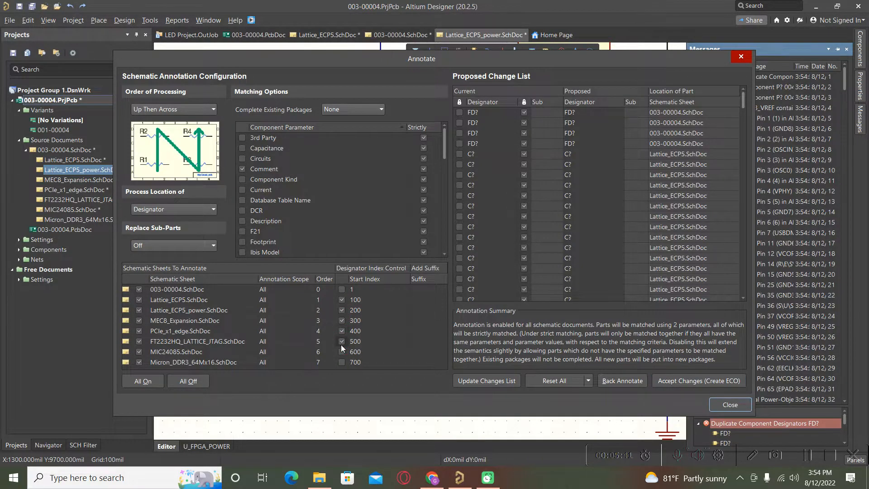
Enable start indices for the JTAG and Micron DDR3 sheets, execute the numbering ECO, close Annotate.
{"action": "left_click", "coordinate": [341, 363]}
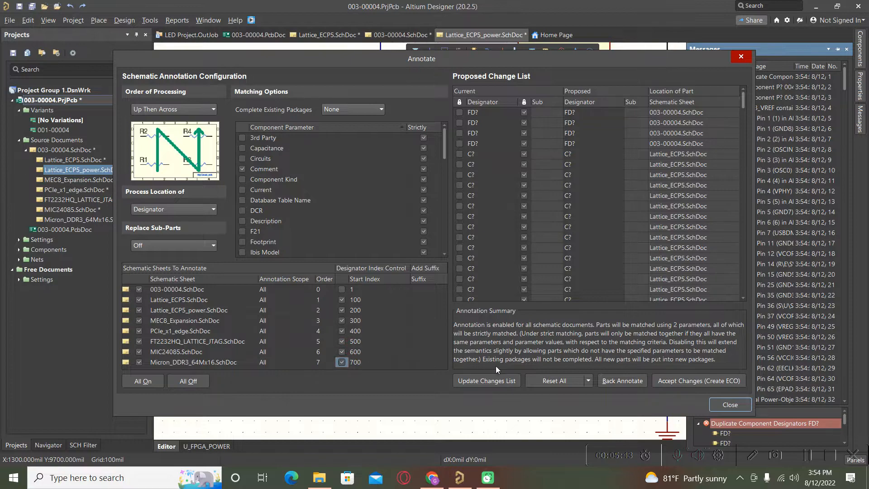
{"action": "left_click", "coordinate": [486, 381]}
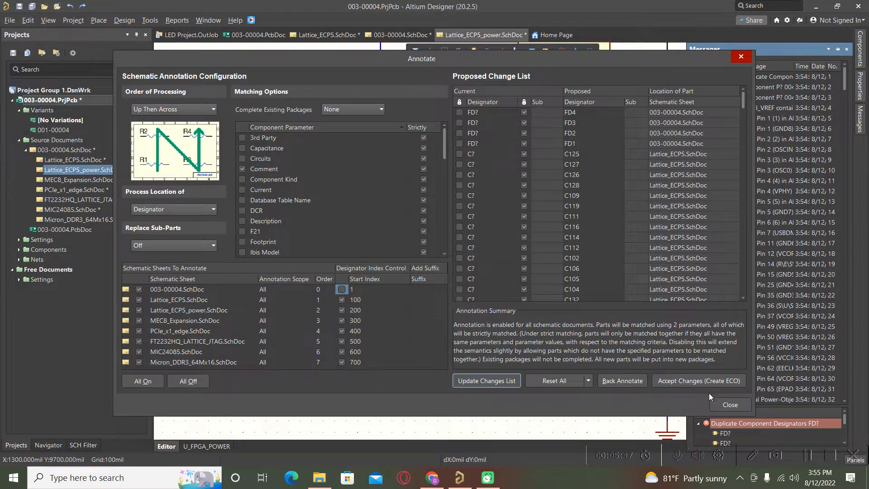
{"action": "left_click", "coordinate": [699, 381]}
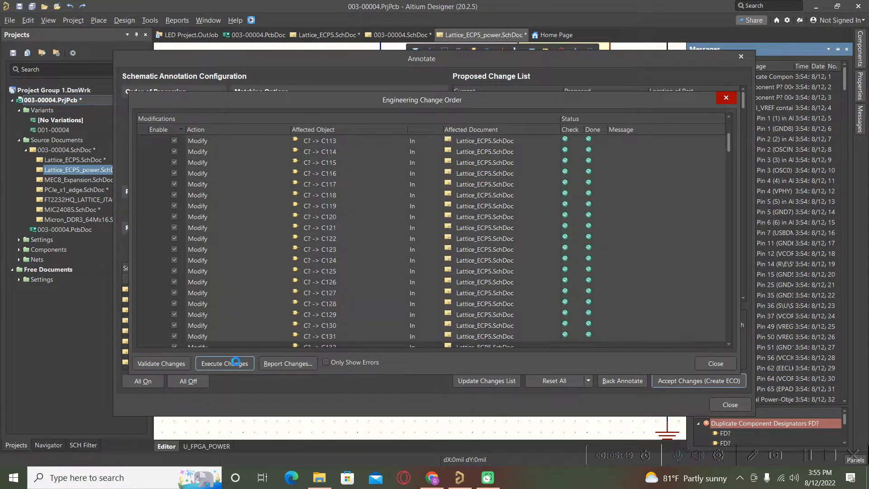
{"action": "scroll", "scroll_direction": "down", "scroll_amount": 3}
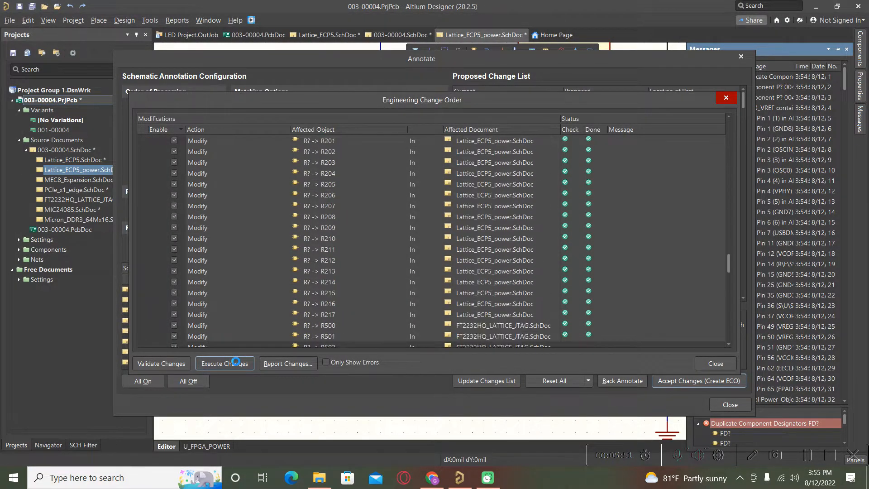
{"action": "left_click", "coordinate": [224, 363]}
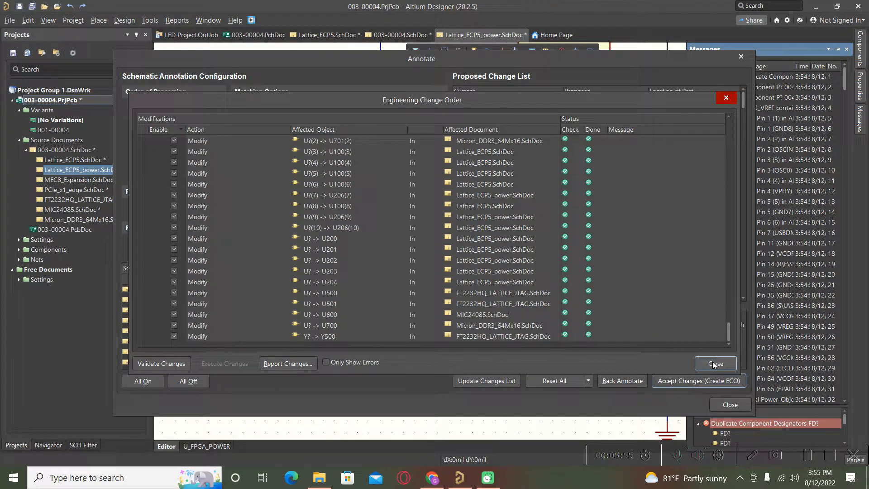
{"action": "mouse_move", "coordinate": [719, 367]}
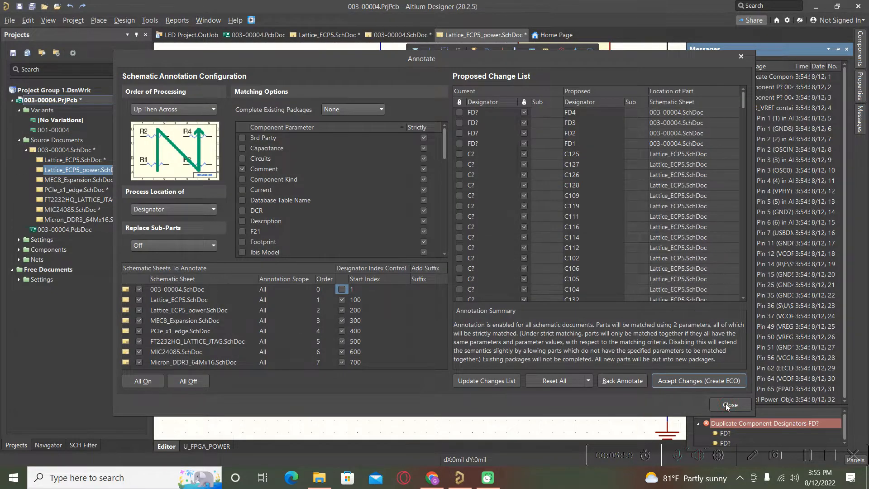
{"action": "left_click", "coordinate": [730, 405]}
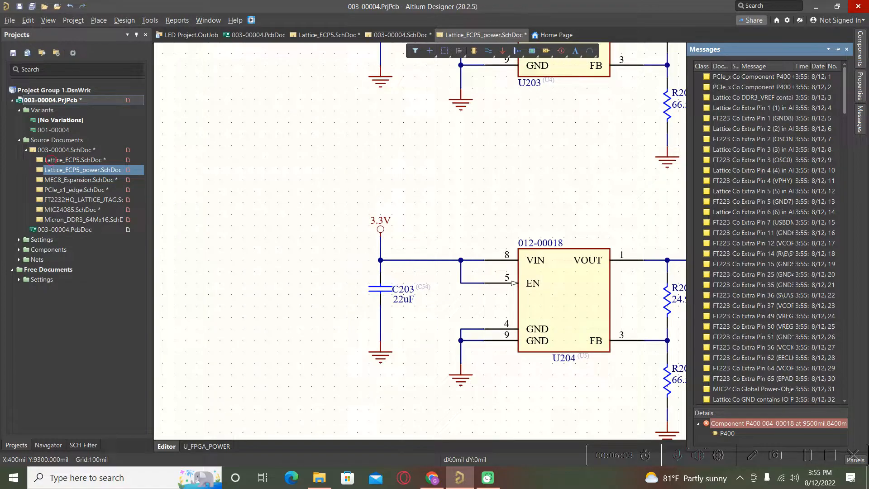
Inspect Lattice_ECP5, MEC8_Expansion, PCIe_x1_edge and MIC24085 sheets for their new designator ranges.
{"action": "left_click", "coordinate": [330, 35]}
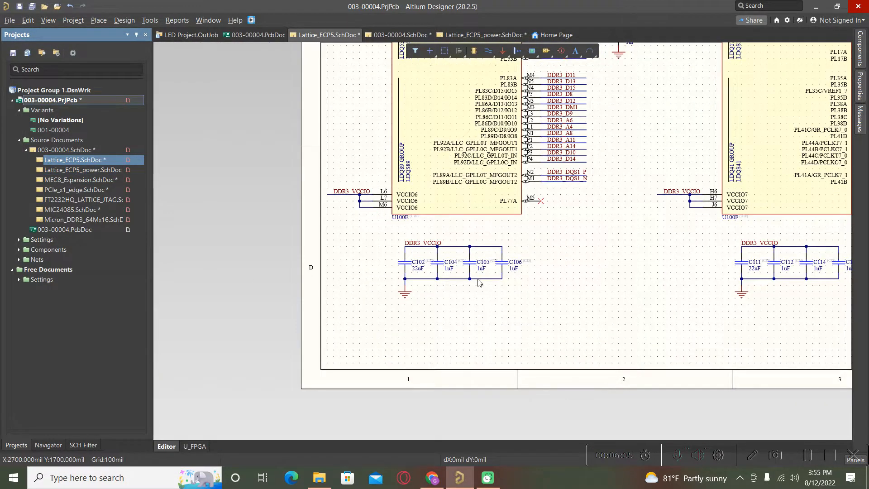
{"action": "scroll", "scroll_direction": "down", "scroll_amount": 3}
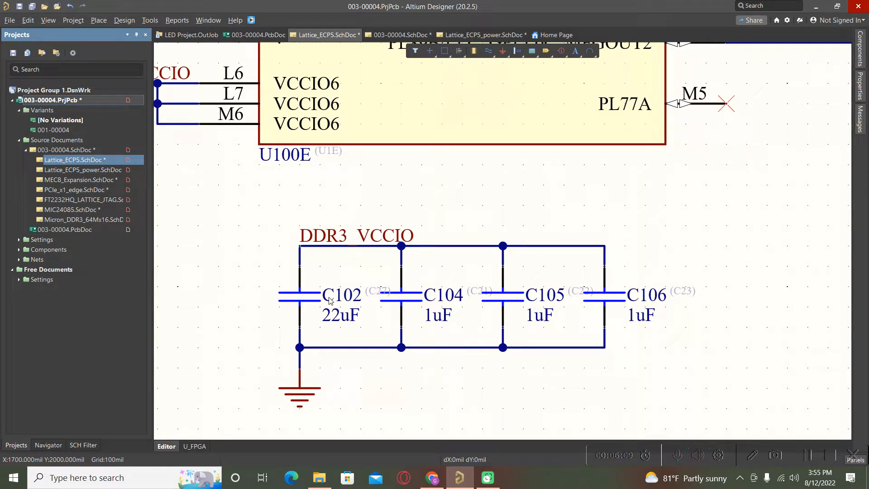
{"action": "mouse_move", "coordinate": [81, 174]}
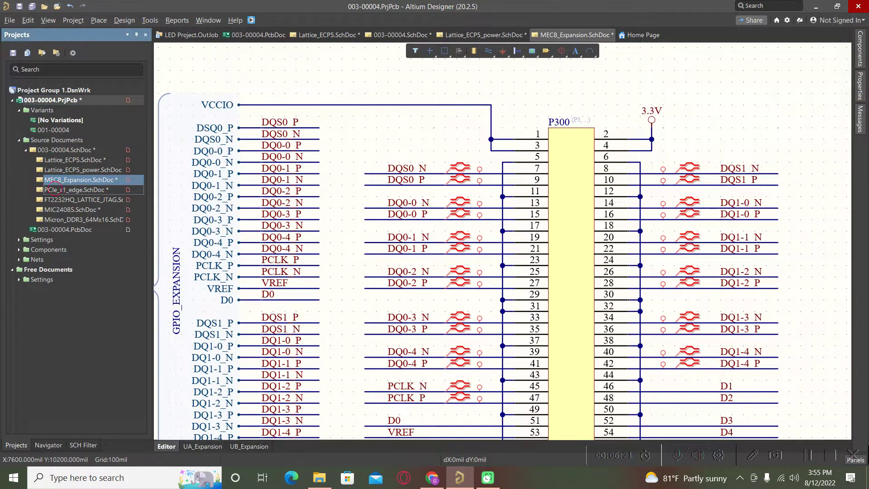
{"action": "left_click", "coordinate": [656, 35]}
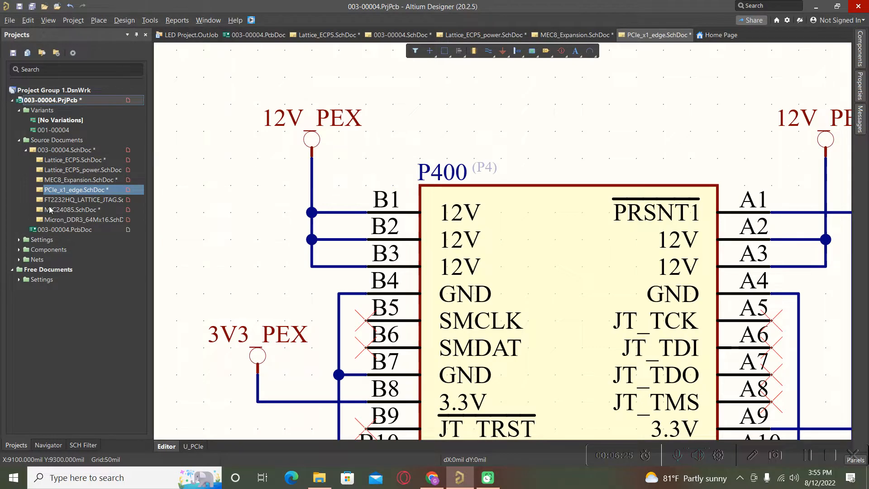
{"action": "left_click", "coordinate": [84, 199]}
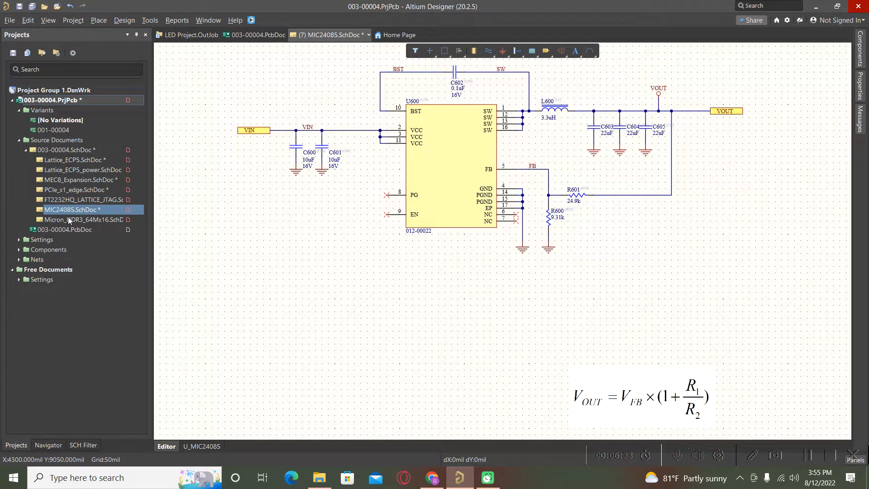
{"action": "left_click", "coordinate": [84, 219]}
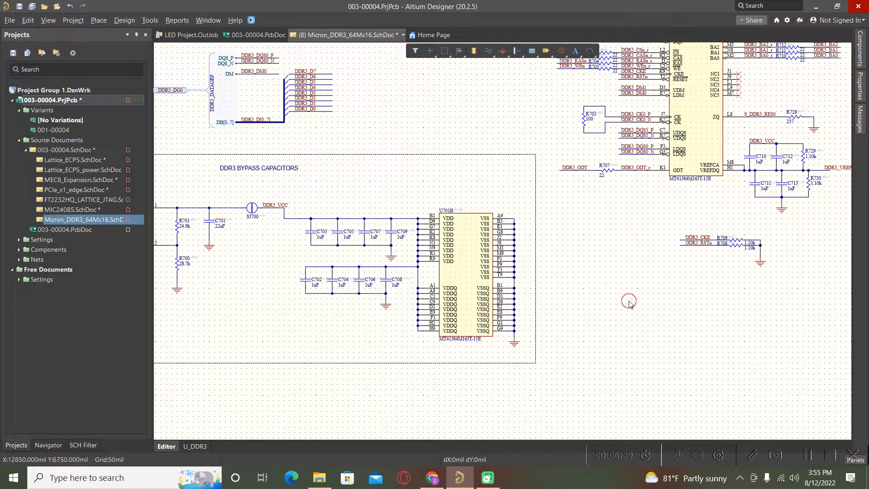
{"action": "mouse_move", "coordinate": [627, 283]}
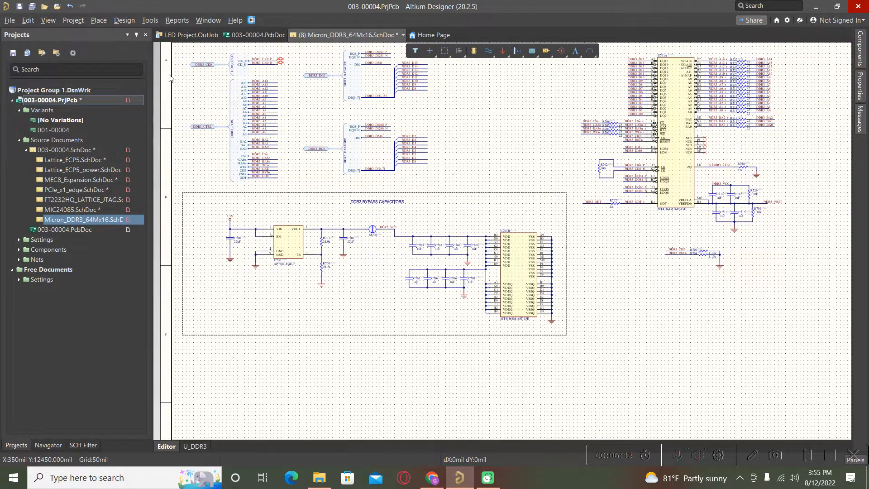
{"action": "mouse_move", "coordinate": [150, 27]}
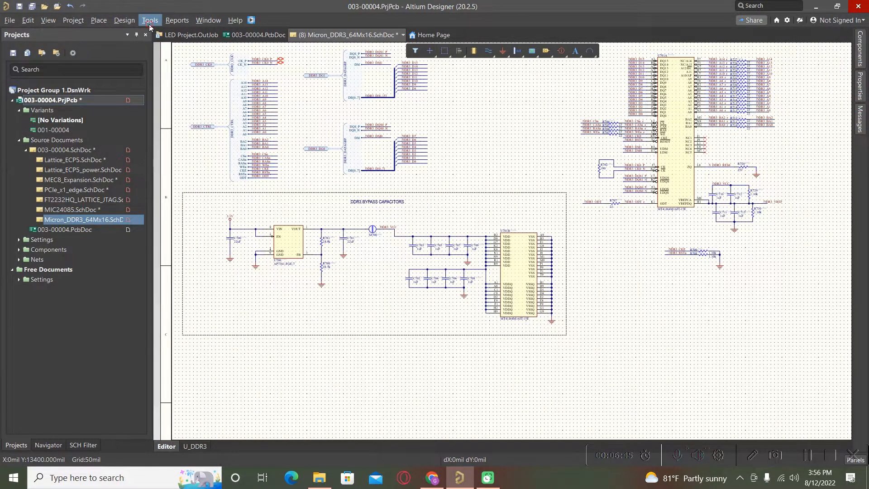
Reset all 226 schematic designators back to placeholders like C? and U?
{"action": "left_click", "coordinate": [150, 20]}
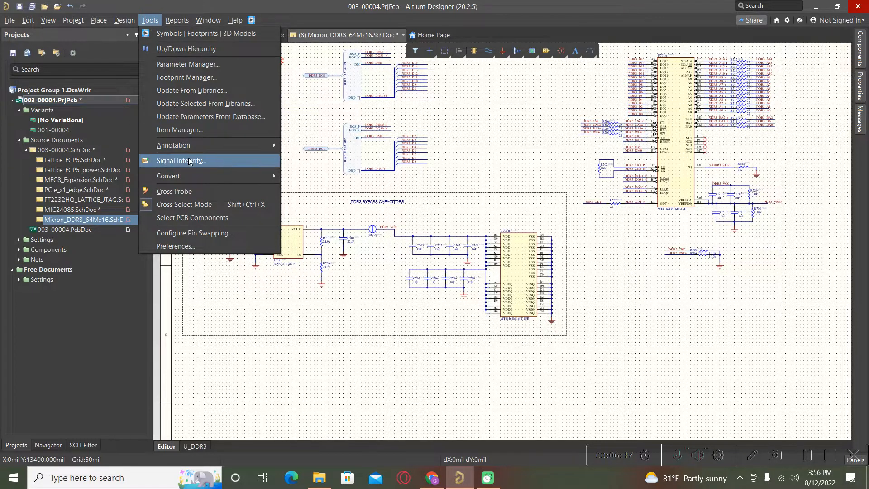
{"action": "mouse_move", "coordinate": [173, 145]}
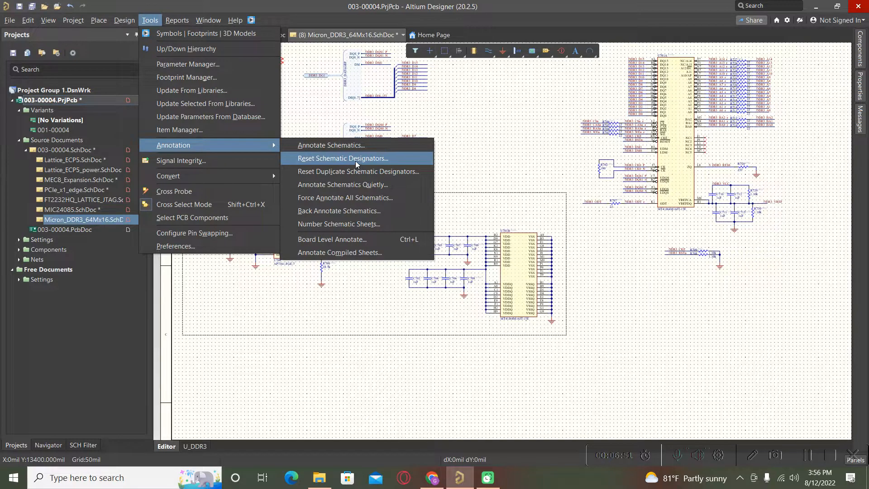
{"action": "left_click", "coordinate": [343, 158]}
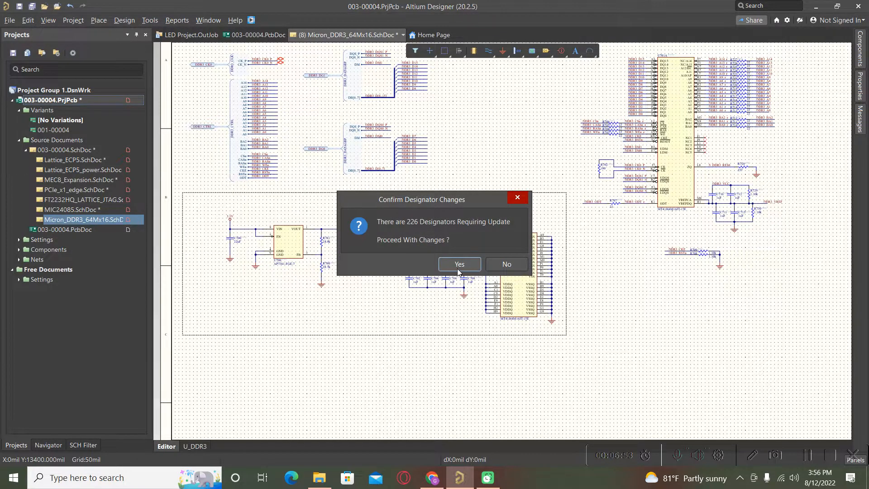
{"action": "left_click", "coordinate": [459, 264]}
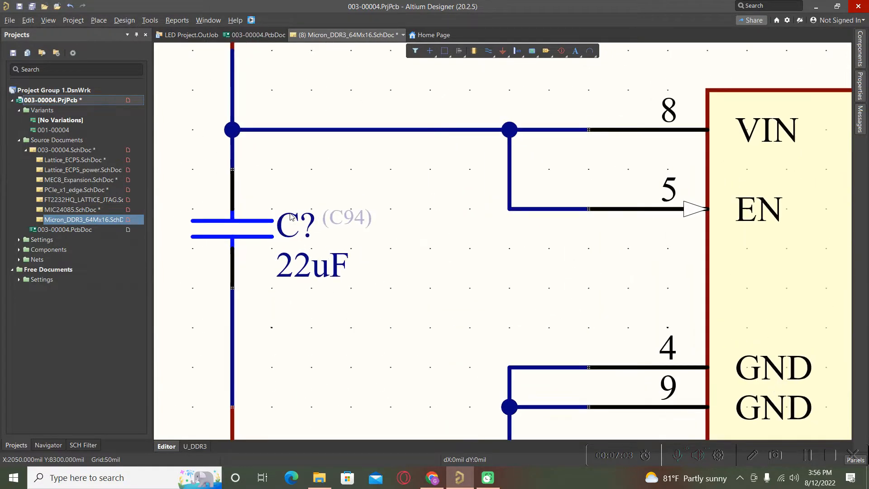
{"action": "mouse_move", "coordinate": [312, 228]}
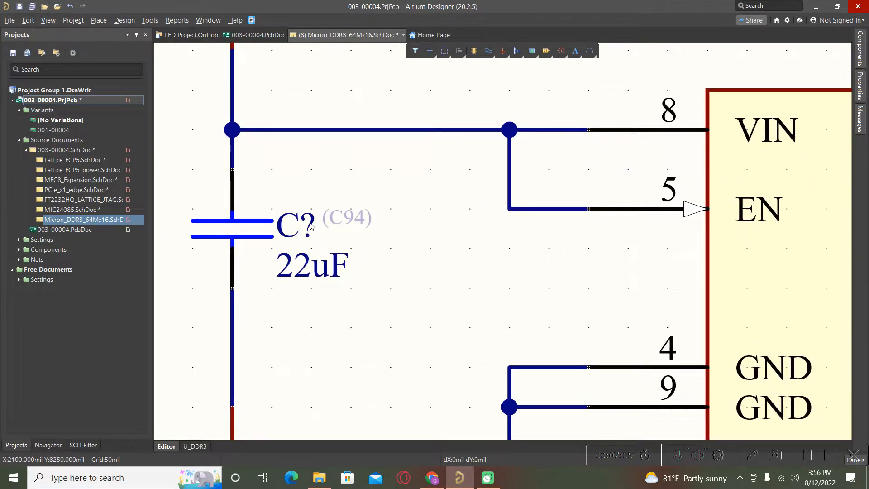
{"action": "left_click", "coordinate": [150, 20]}
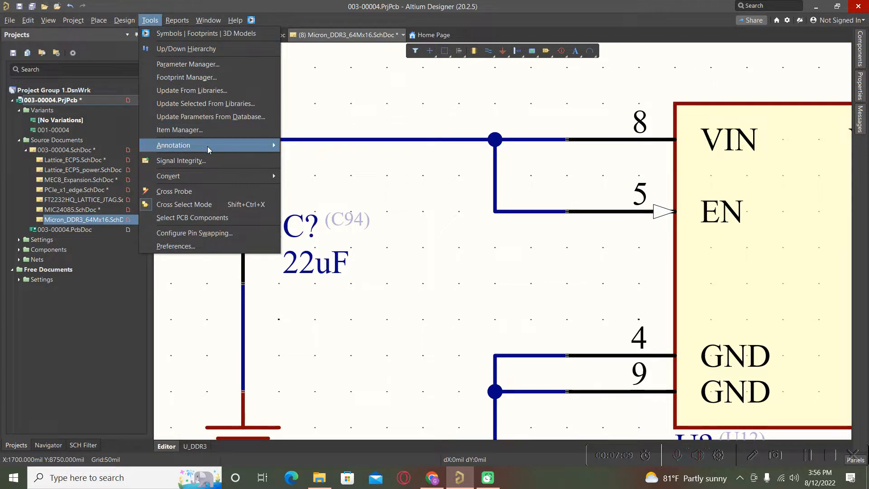
Launch Board Level Annotate to see proposed designators such as C76, FB1 and R19.
{"action": "left_click", "coordinate": [173, 145]}
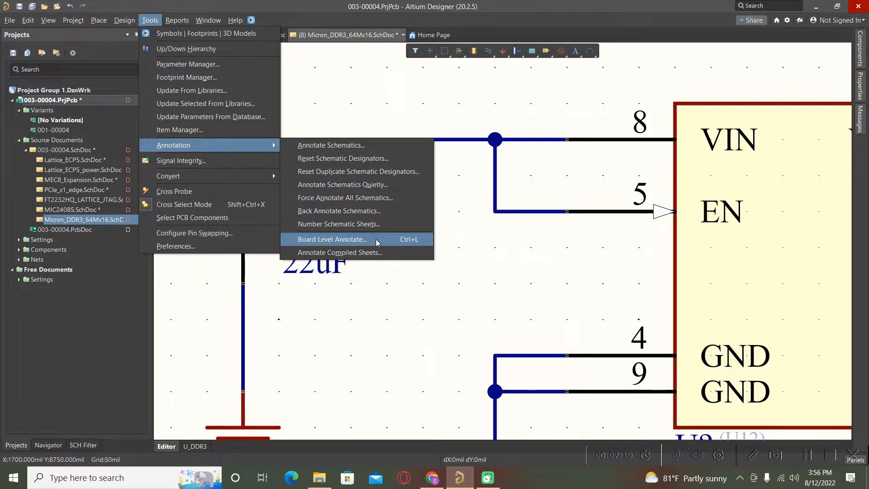
{"action": "mouse_move", "coordinate": [419, 247]}
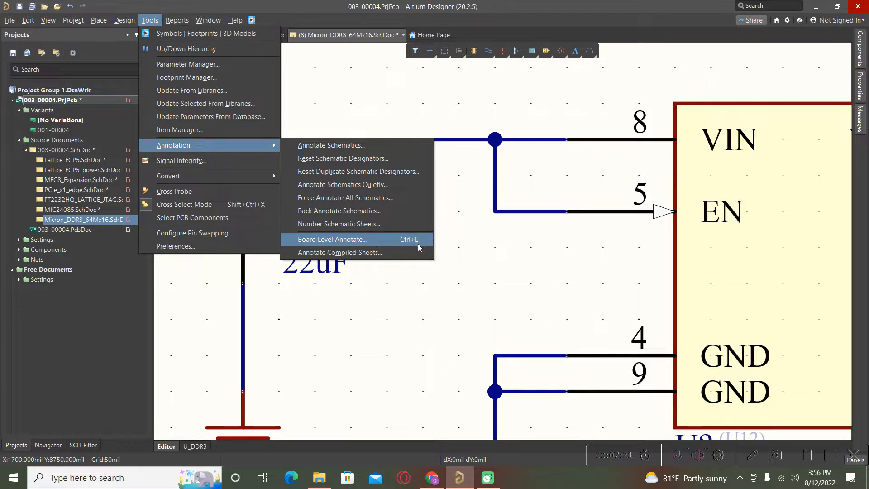
{"action": "mouse_move", "coordinate": [305, 244]}
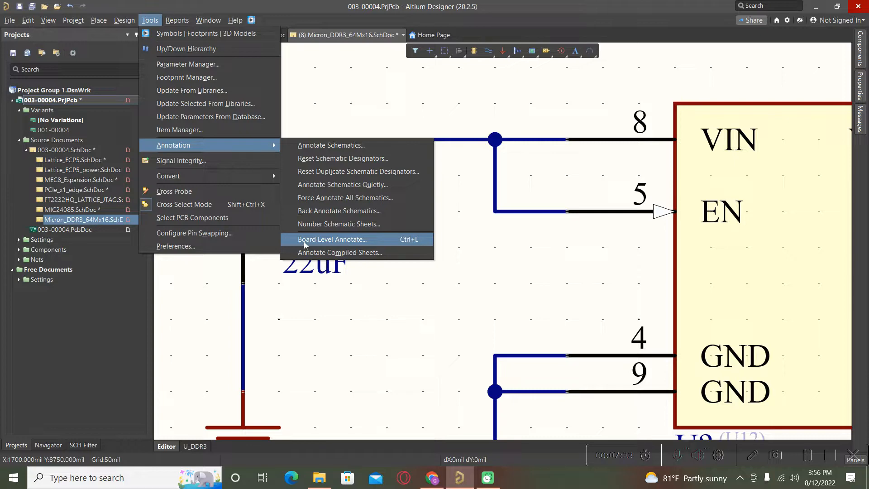
{"action": "left_click", "coordinate": [332, 239]}
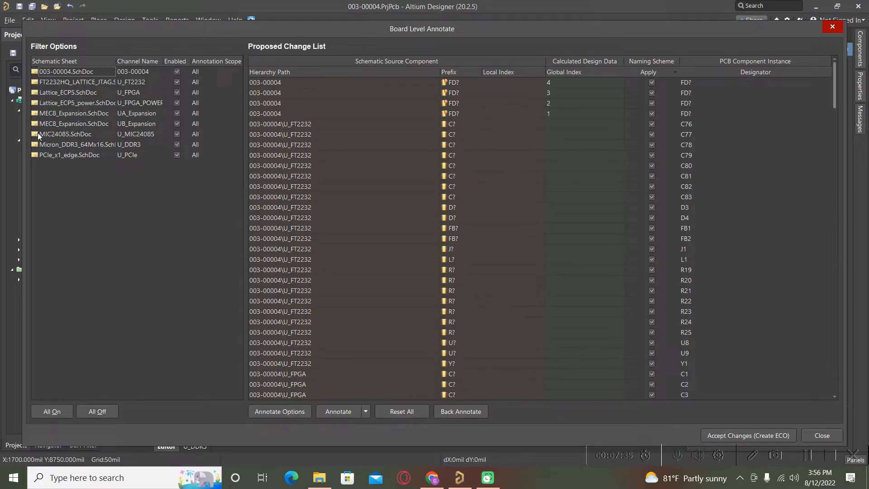
Toggle the sheet checkboxes so only FT2232HQ_LATTICE_JTAG.SchDoc is enabled for annotation.
{"action": "left_click", "coordinate": [177, 72]}
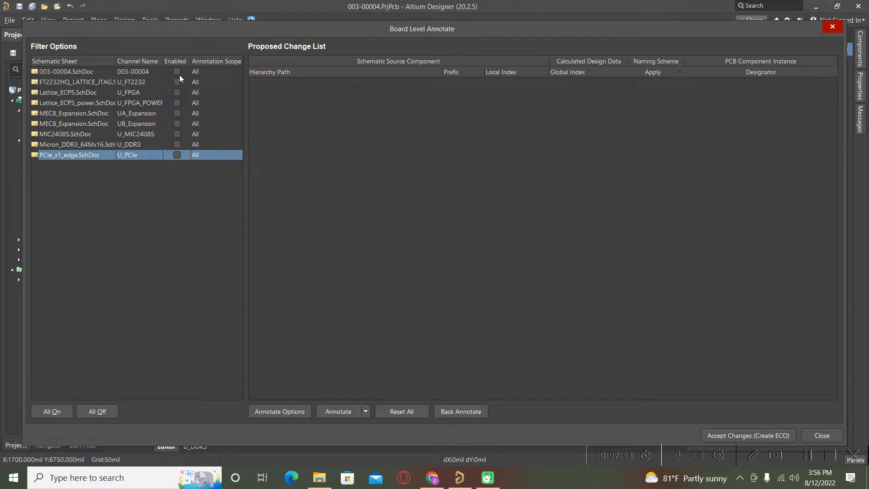
{"action": "left_click", "coordinate": [176, 72]}
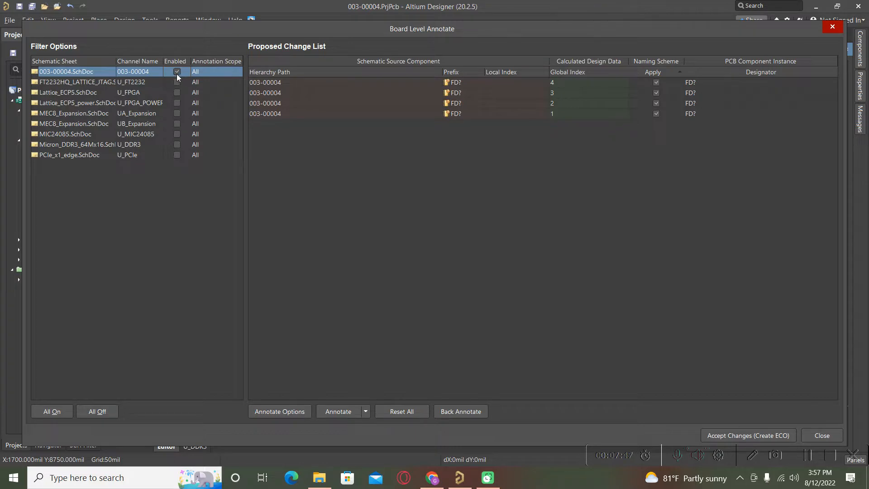
{"action": "mouse_move", "coordinate": [183, 79]}
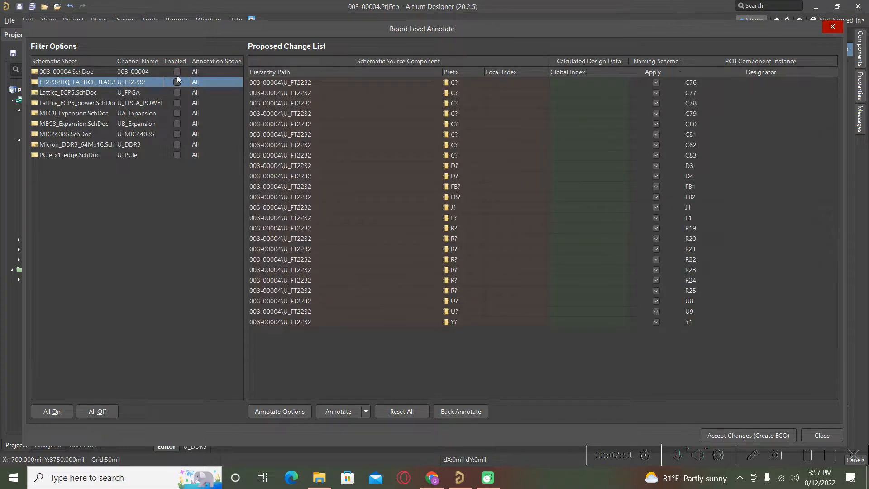
{"action": "left_click", "coordinate": [177, 72]}
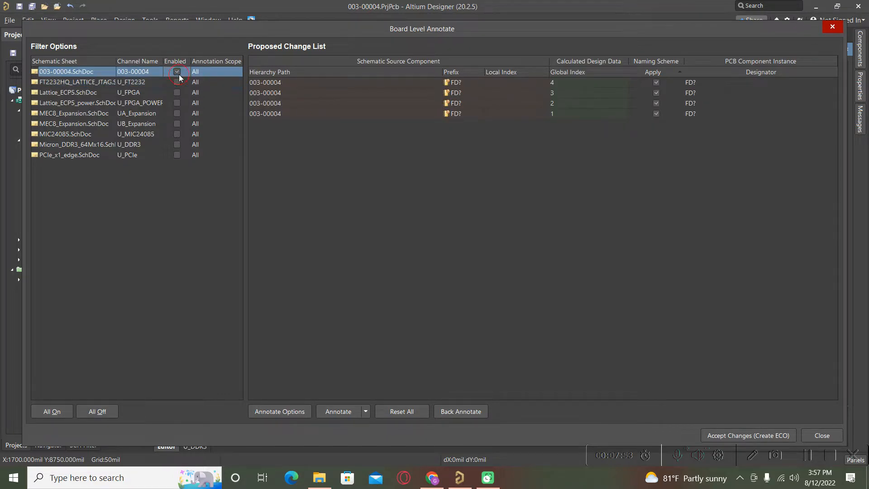
{"action": "left_click", "coordinate": [177, 82]}
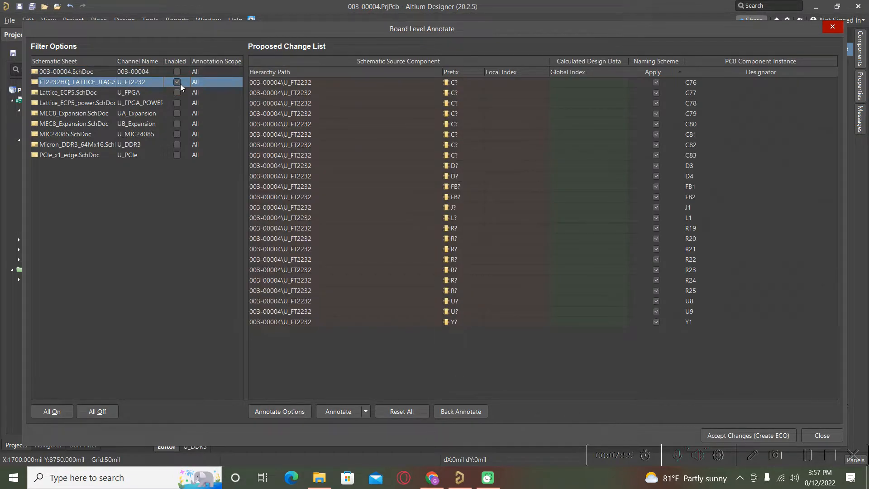
{"action": "mouse_move", "coordinate": [510, 255]}
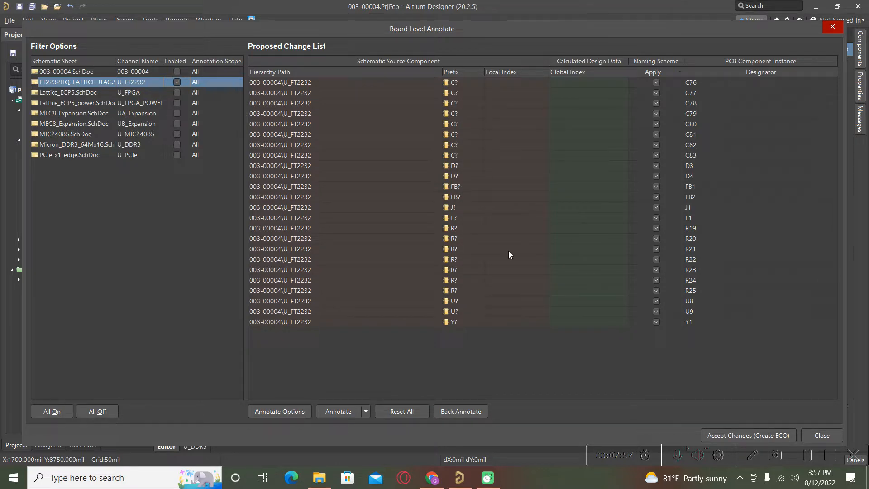
{"action": "mouse_move", "coordinate": [88, 431]}
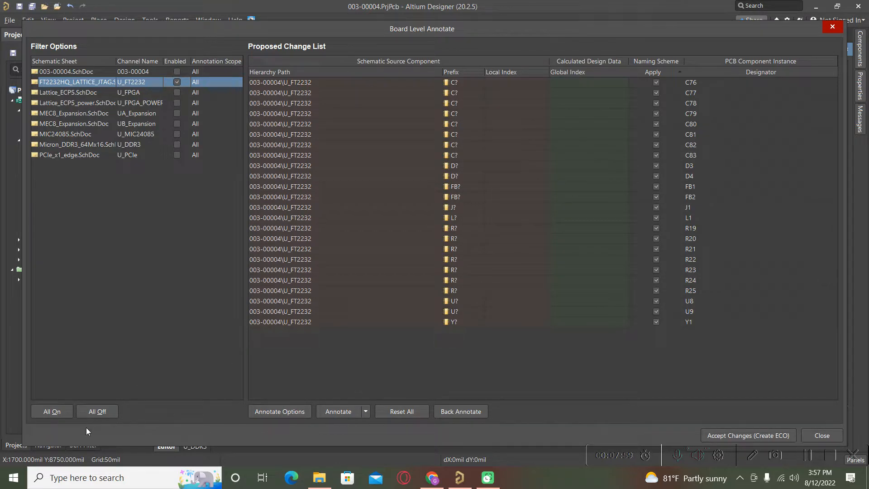
{"action": "mouse_move", "coordinate": [259, 420]}
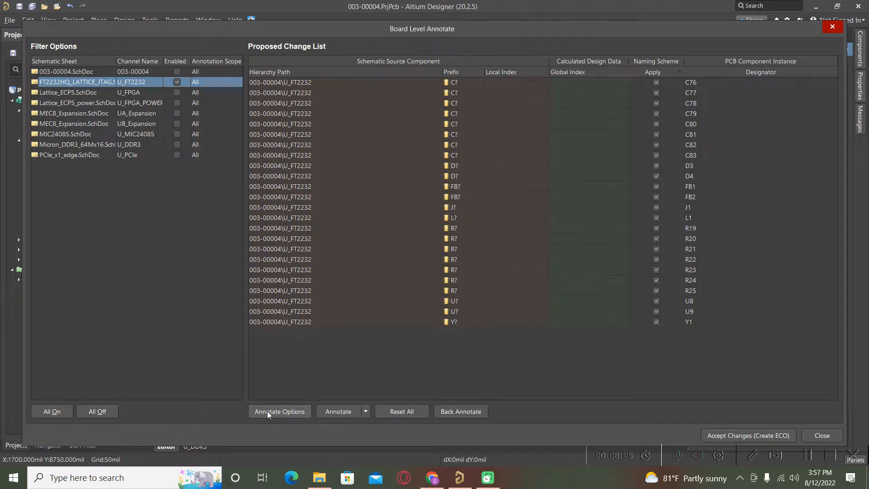
In Annotate Options, set the FT2232HQ_LATTICE_JTAG sheet's start index to 100.
{"action": "left_click", "coordinate": [280, 411]}
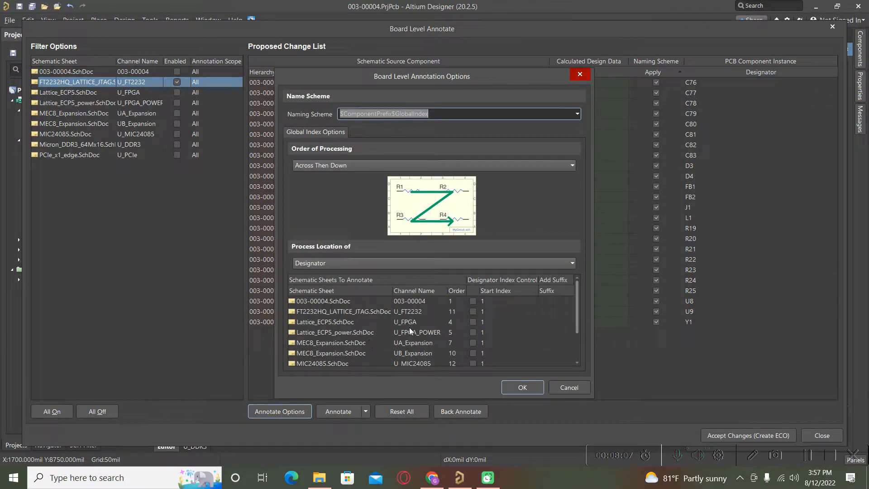
{"action": "mouse_move", "coordinate": [426, 275]}
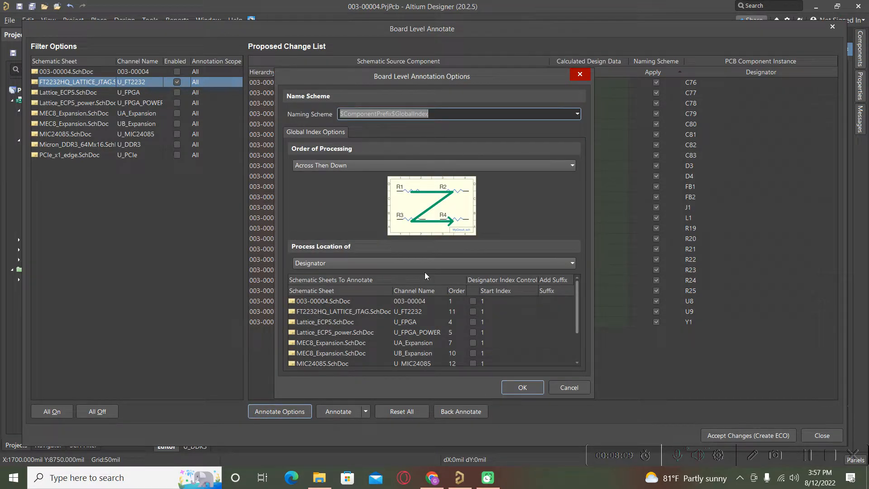
{"action": "mouse_move", "coordinate": [497, 334]}
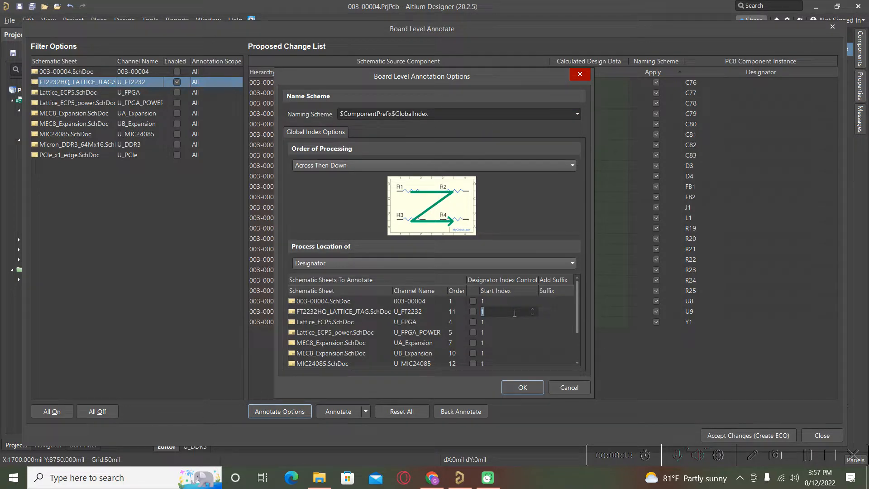
{"action": "type", "text": "0"}
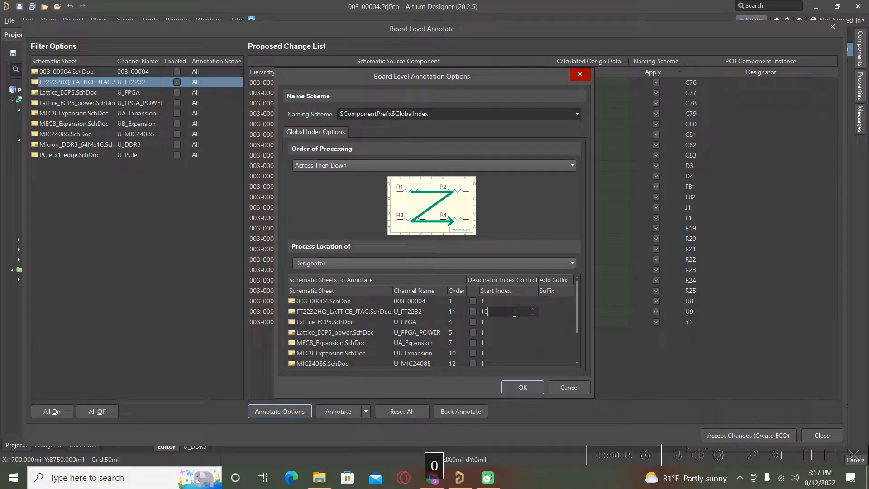
{"action": "type", "text": "100"}
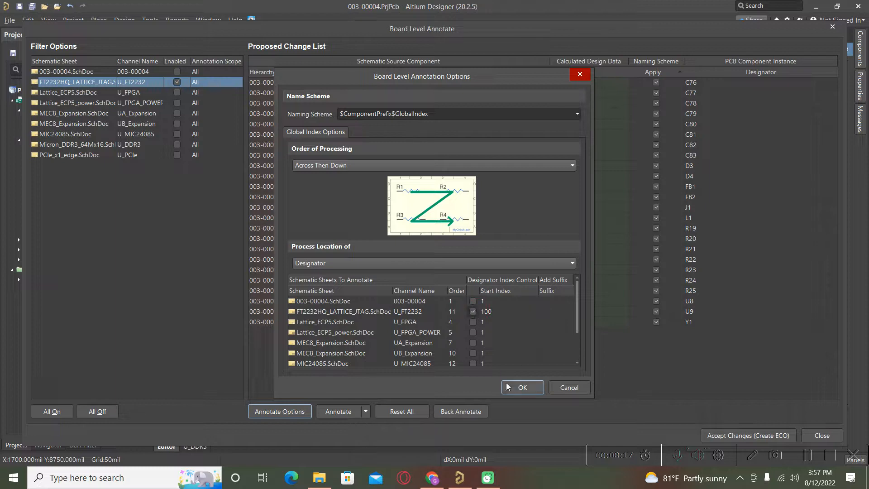
{"action": "left_click", "coordinate": [523, 387]}
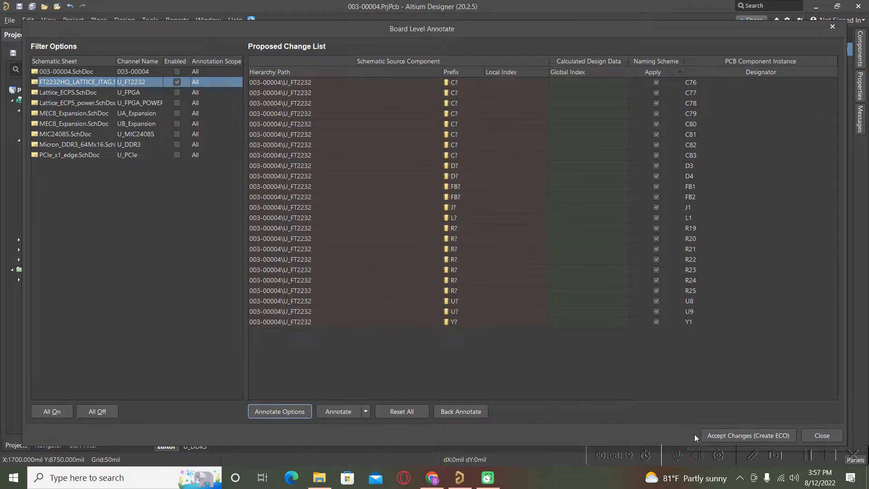
Annotate undesignated parts, then re-annotate so designators start at 100 (24 changes).
{"action": "left_click", "coordinate": [365, 412]}
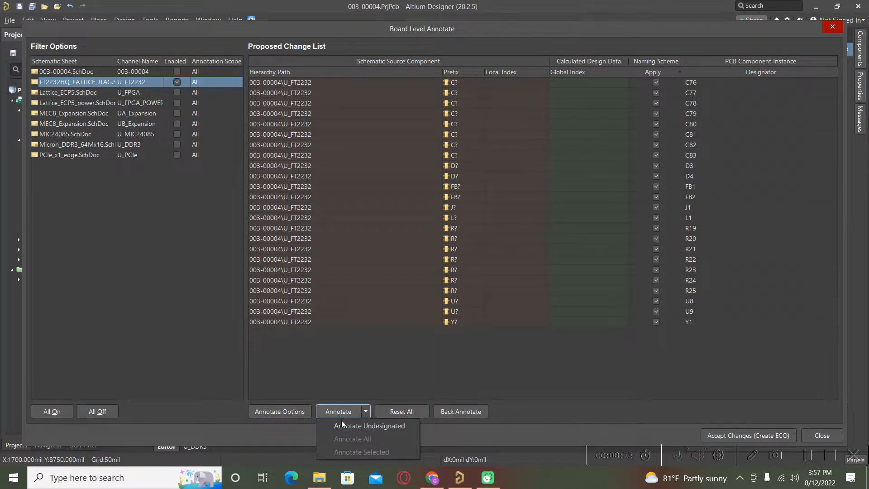
{"action": "left_click", "coordinate": [369, 426]}
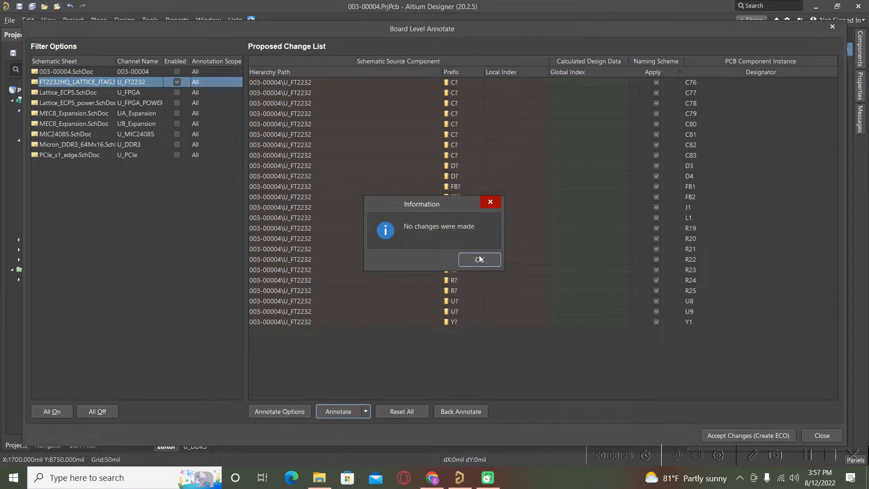
{"action": "left_click", "coordinate": [479, 260]}
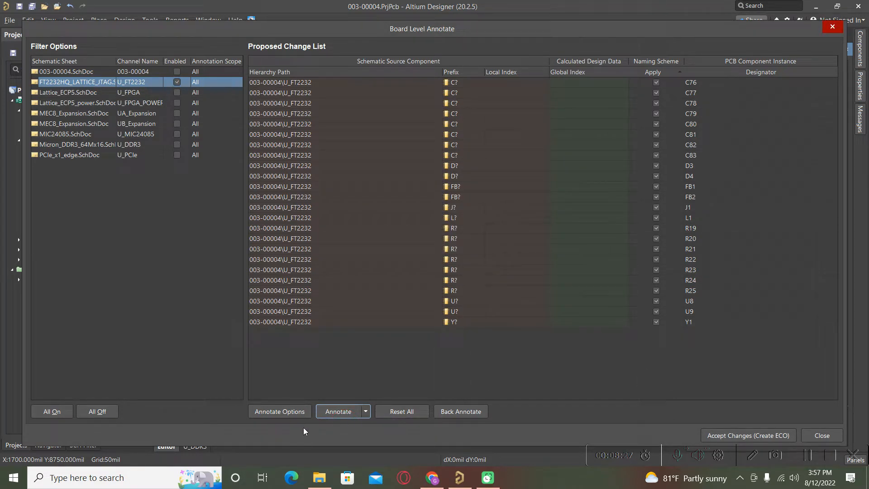
{"action": "mouse_move", "coordinate": [423, 464]}
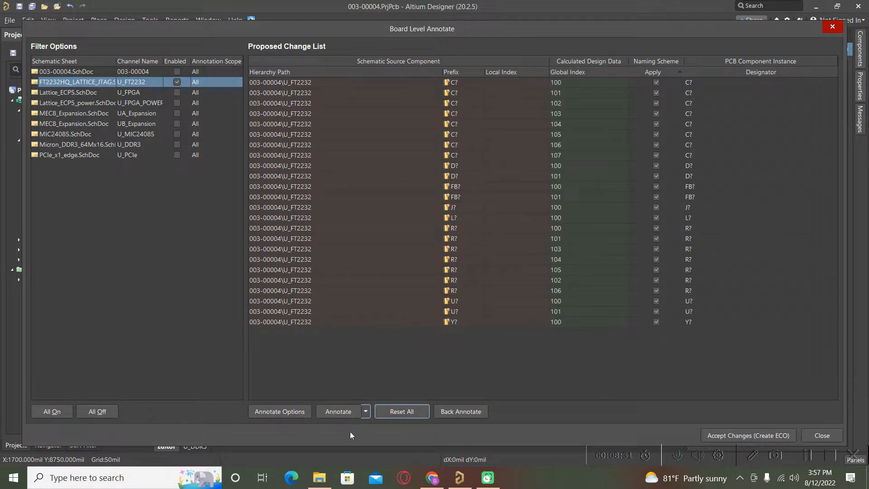
{"action": "left_click", "coordinate": [338, 411]}
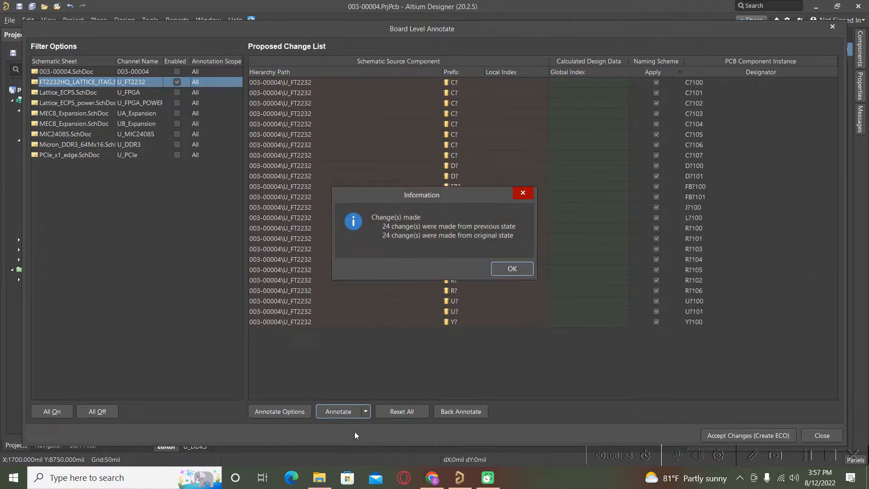
{"action": "left_click", "coordinate": [512, 268]}
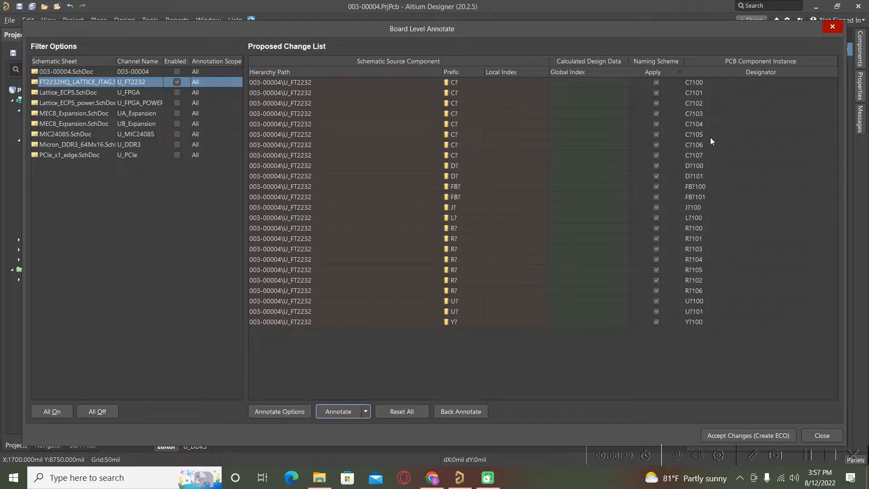
{"action": "mouse_move", "coordinate": [709, 116]}
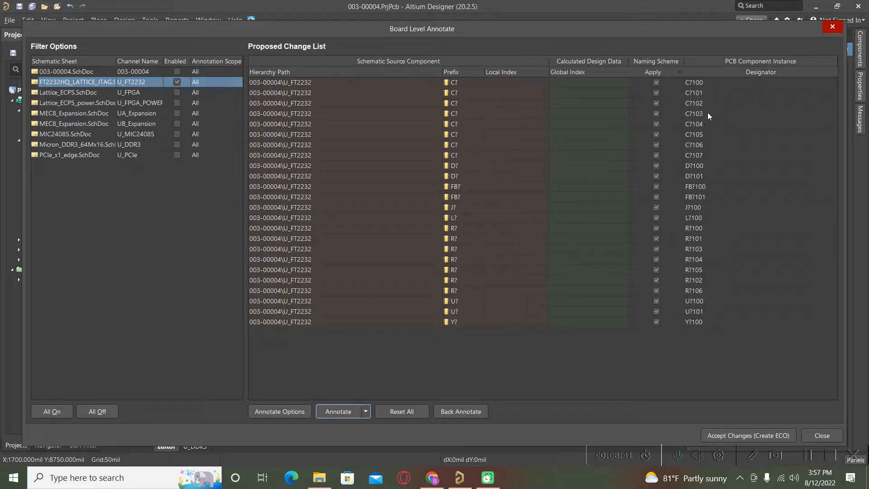
{"action": "mouse_move", "coordinate": [707, 332]}
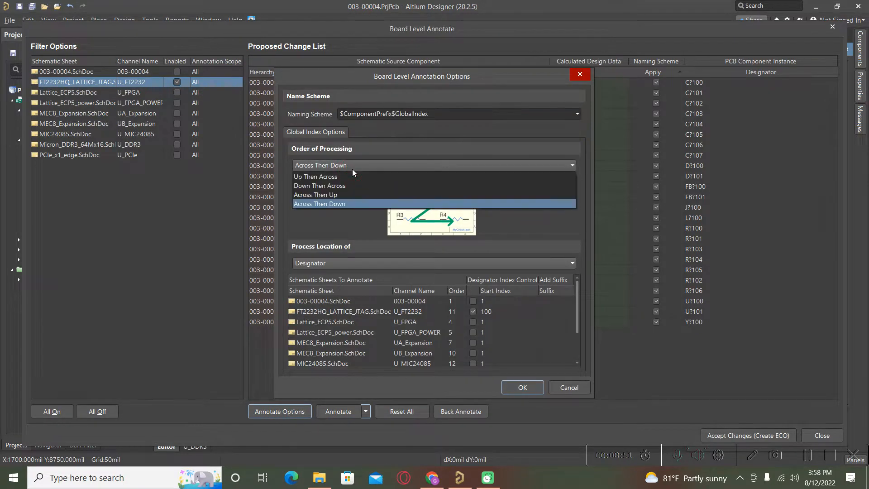
{"action": "left_click", "coordinate": [319, 204]}
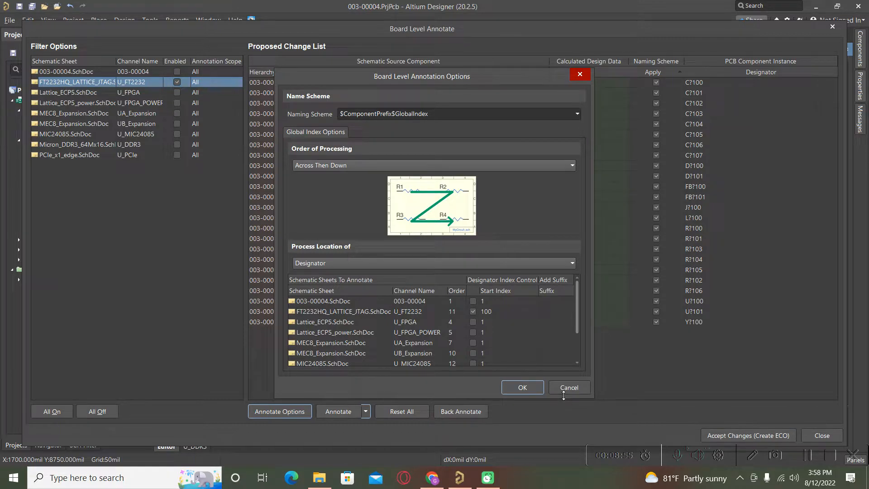
{"action": "left_click", "coordinate": [570, 388]}
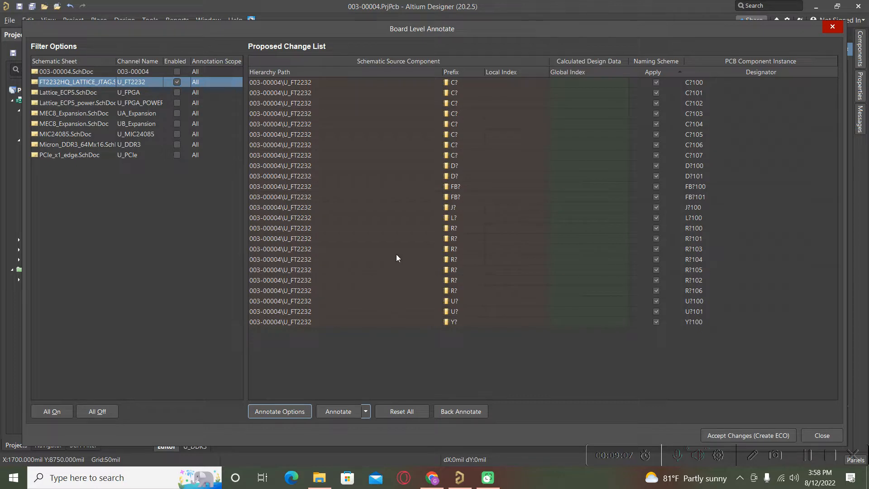
{"action": "mouse_move", "coordinate": [759, 146]}
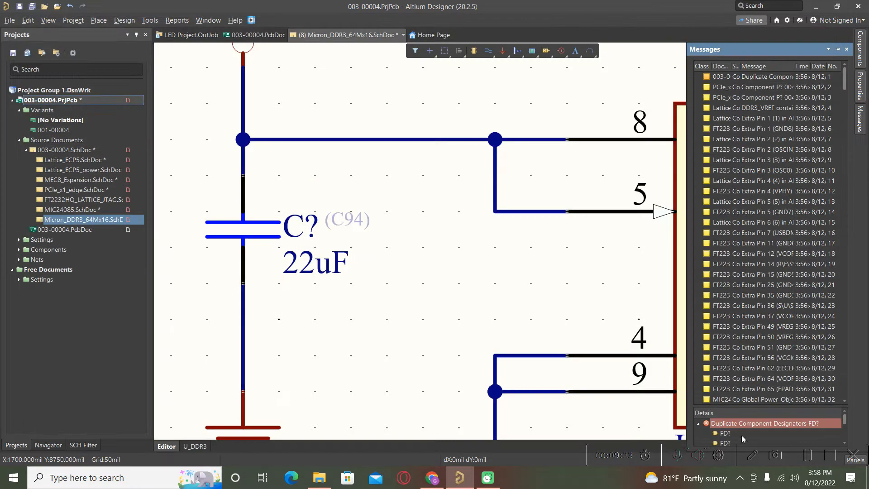
{"action": "mouse_move", "coordinate": [395, 246]}
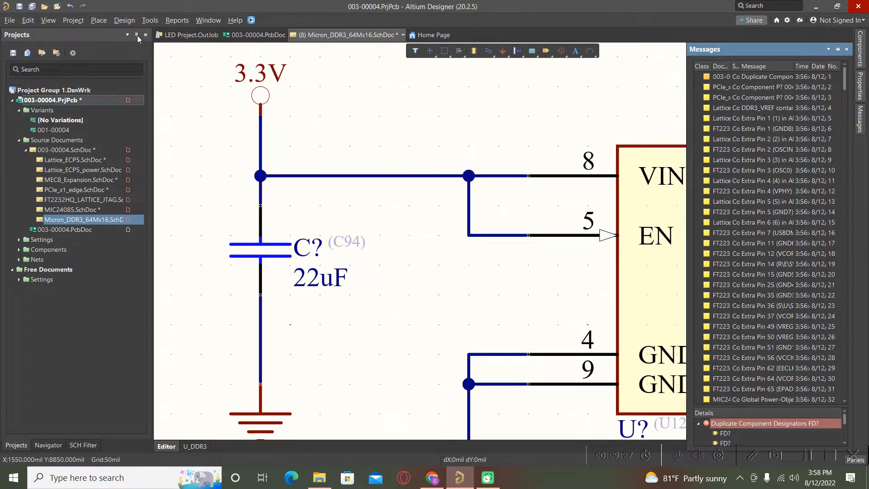
Run Annotate Schematics and dismiss the 'no changes required' message.
{"action": "left_click", "coordinate": [149, 20]}
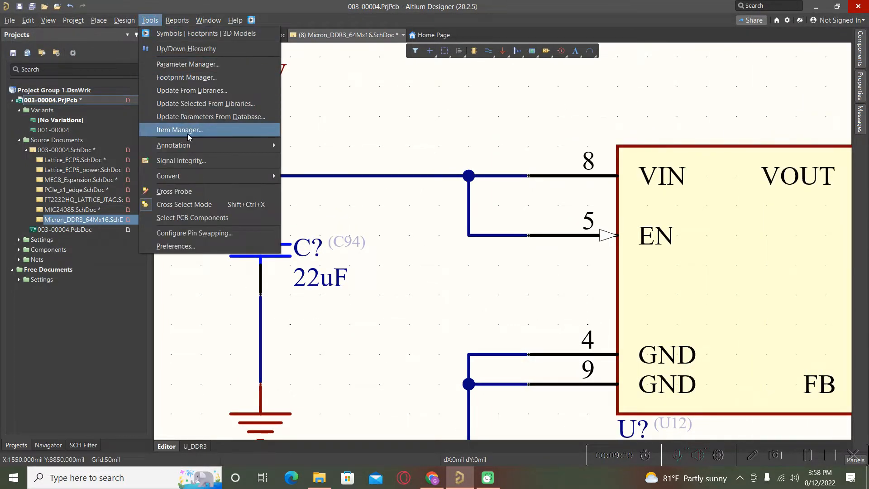
{"action": "mouse_move", "coordinate": [173, 145]}
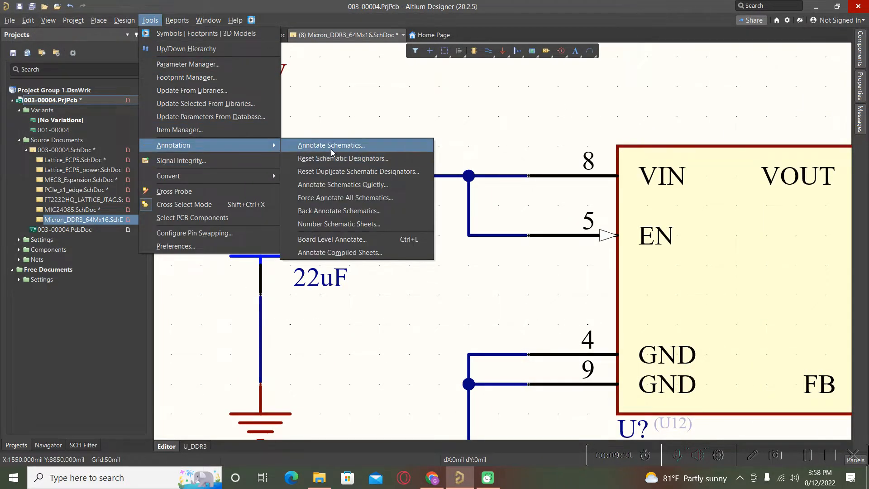
{"action": "left_click", "coordinate": [343, 158]}
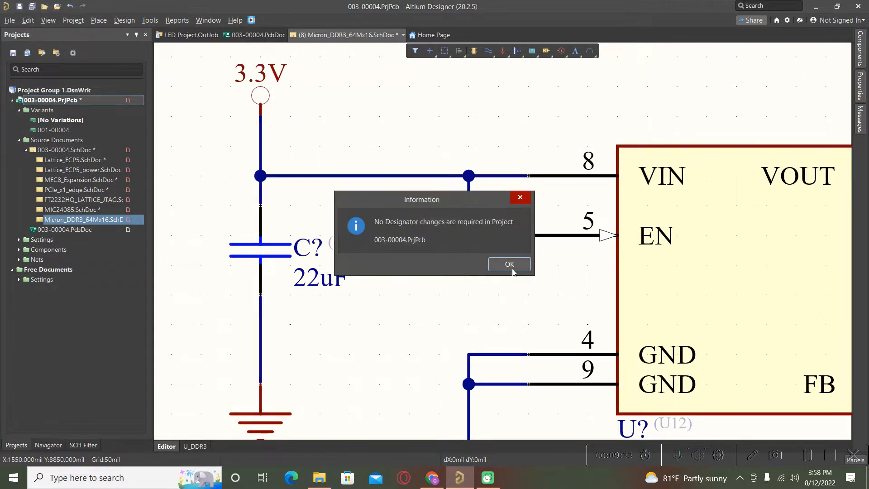
{"action": "left_click", "coordinate": [149, 20]}
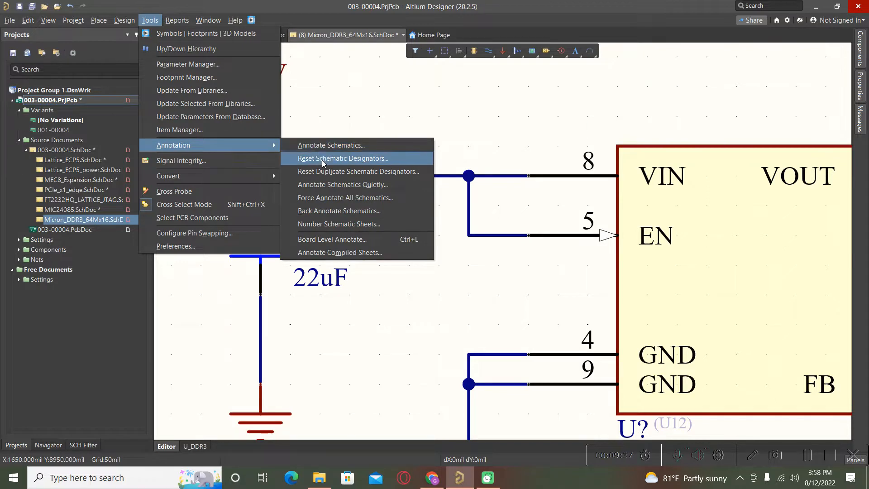
{"action": "mouse_move", "coordinate": [333, 172]}
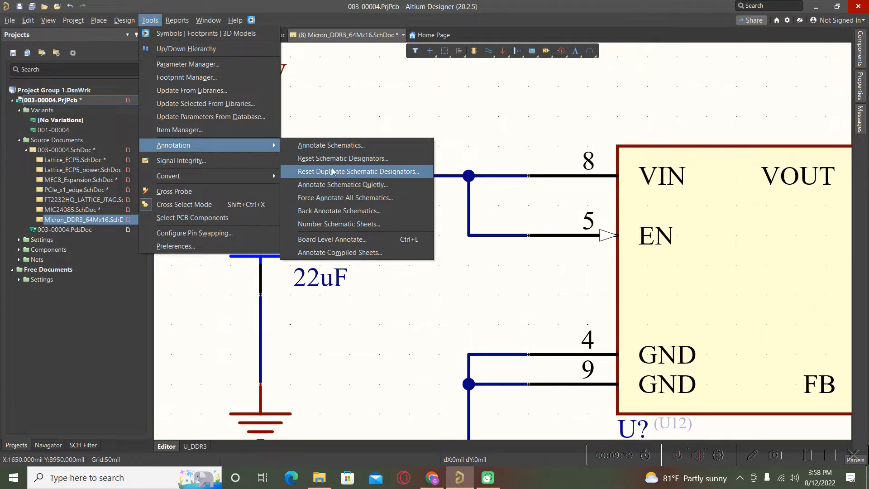
Reset duplicate schematic designators and approve the 226 designator updates.
{"action": "left_click", "coordinate": [358, 172]}
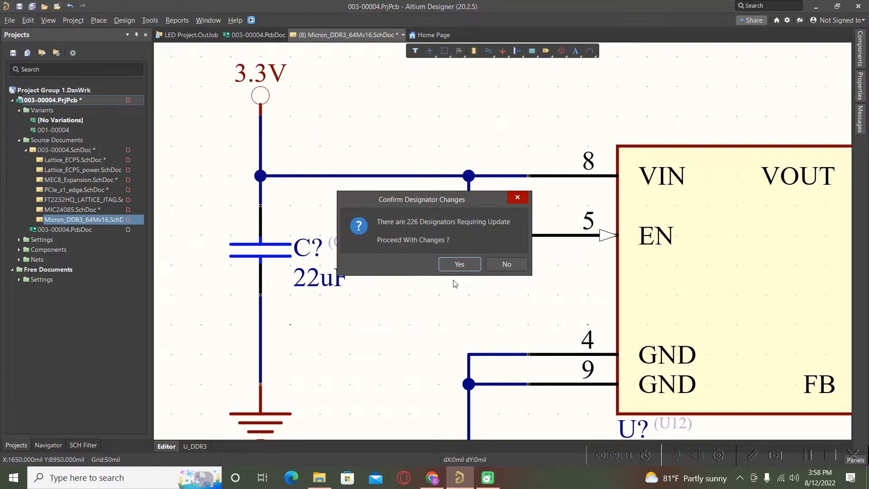
{"action": "left_click", "coordinate": [460, 264]}
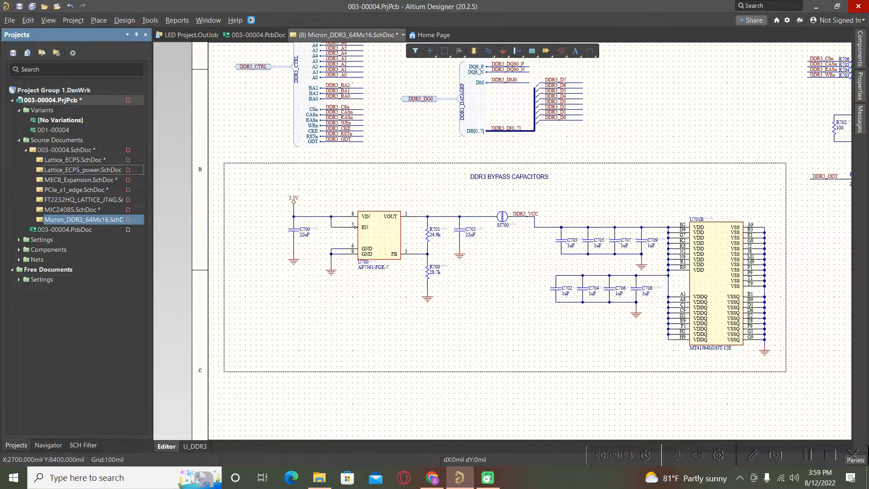
Open Lattice_ECP5_power.SchDoc from the Projects panel.
{"action": "left_click", "coordinate": [83, 170]}
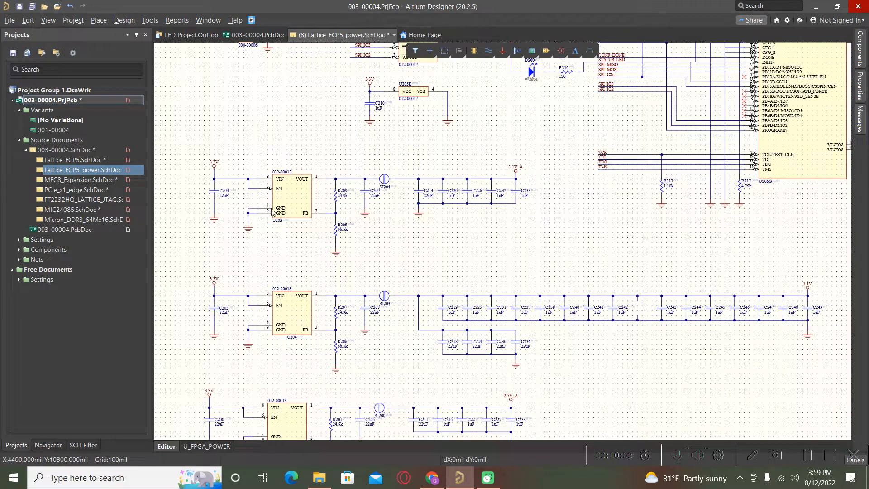
{"action": "mouse_move", "coordinate": [167, 131]}
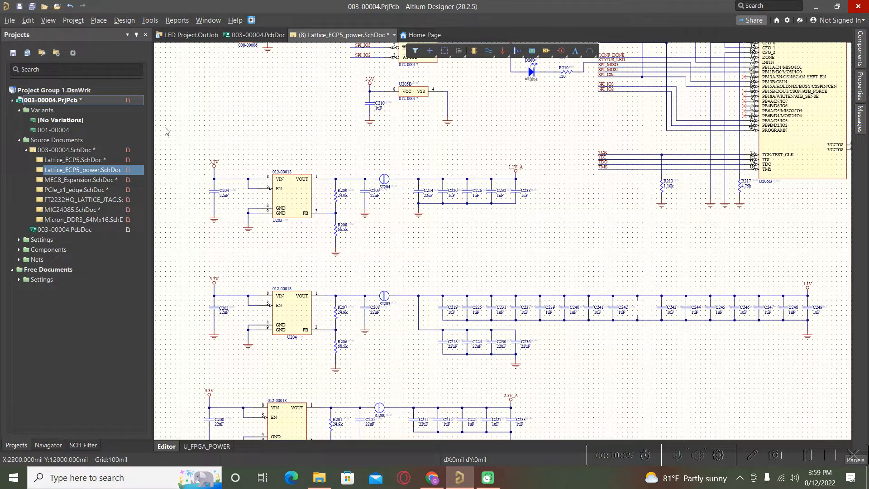
{"action": "mouse_move", "coordinate": [320, 307]}
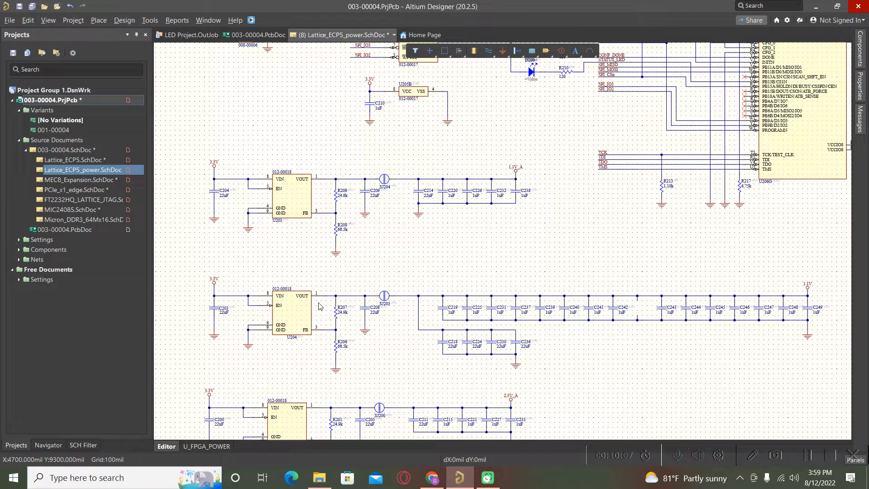
{"action": "mouse_move", "coordinate": [202, 182]}
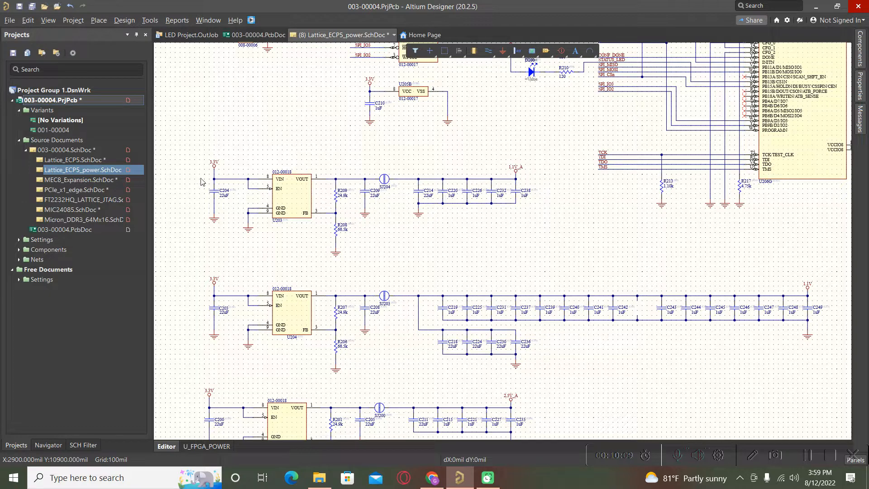
{"action": "left_click", "coordinate": [98, 20]}
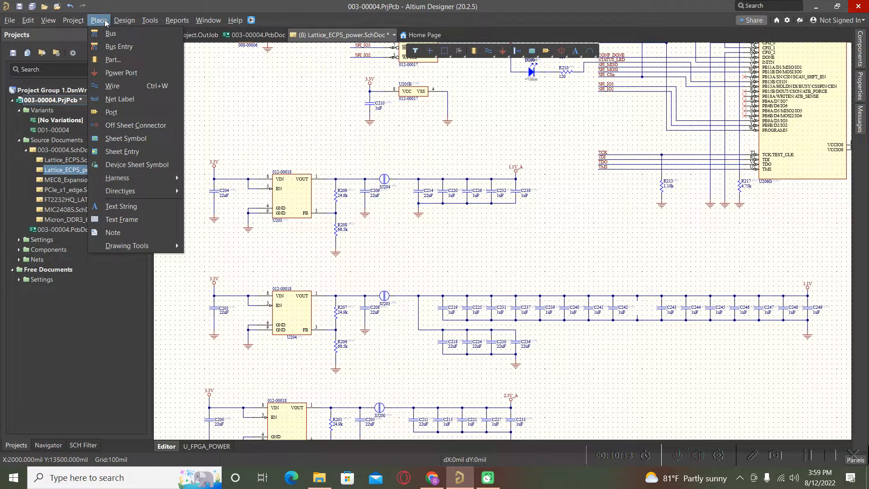
{"action": "mouse_move", "coordinate": [121, 219]}
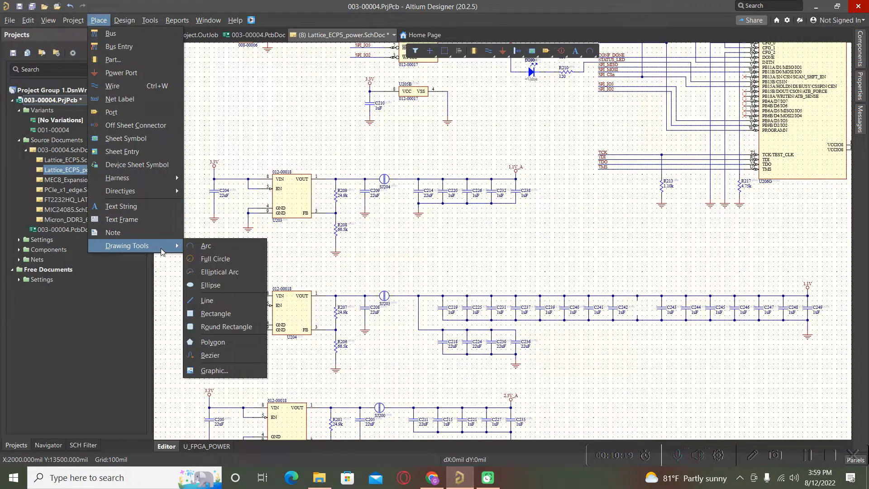
{"action": "mouse_move", "coordinate": [117, 177]}
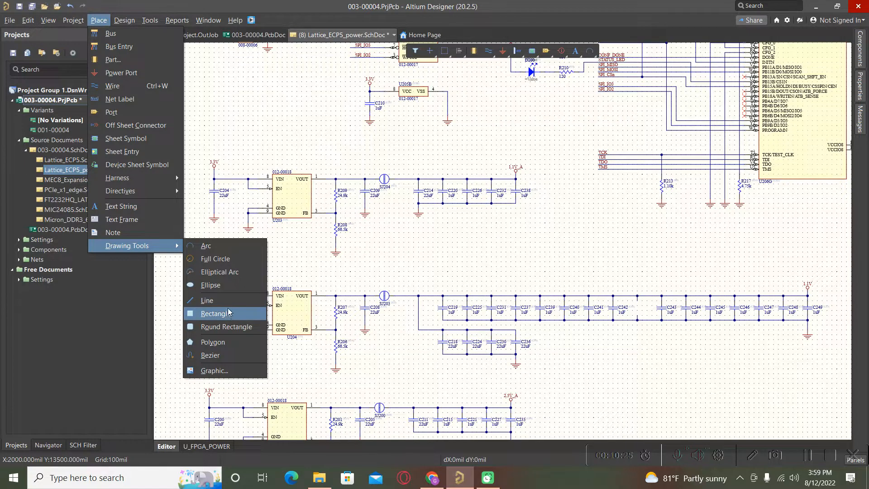
Draw a 7100 by 2200 mil rectangle over the top regulator block.
{"action": "left_click", "coordinate": [215, 314]}
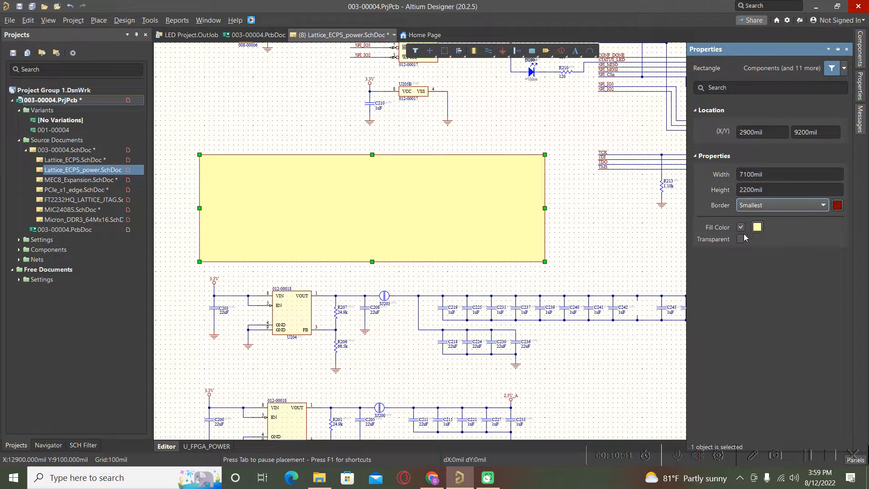
Make the rectangle transparent with no fill and a medium-width border.
{"action": "left_click", "coordinate": [741, 239]}
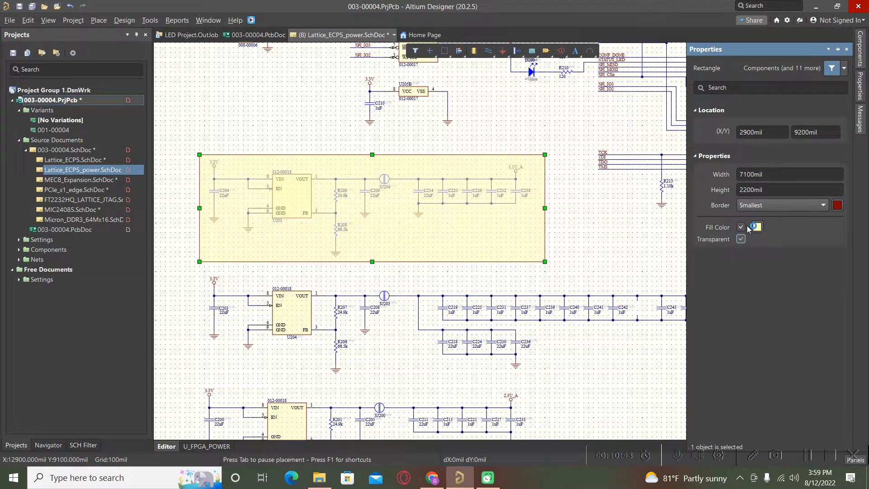
{"action": "left_click", "coordinate": [741, 228]}
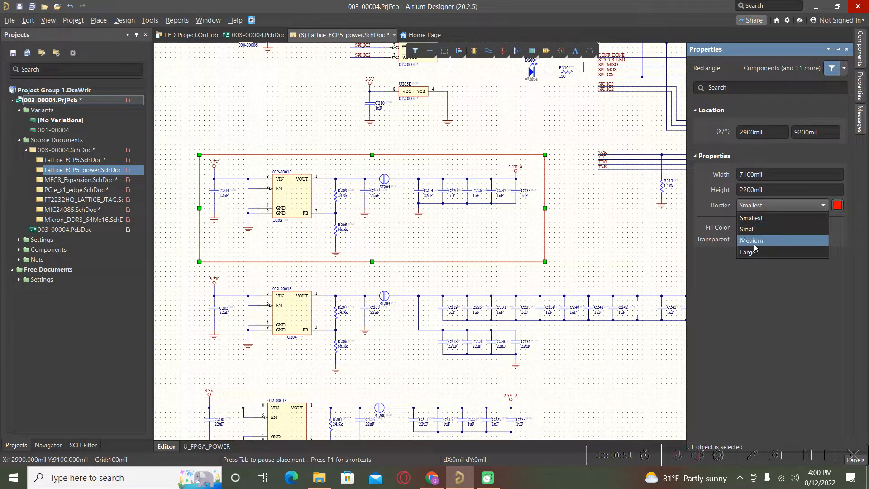
{"action": "left_click", "coordinate": [751, 241]}
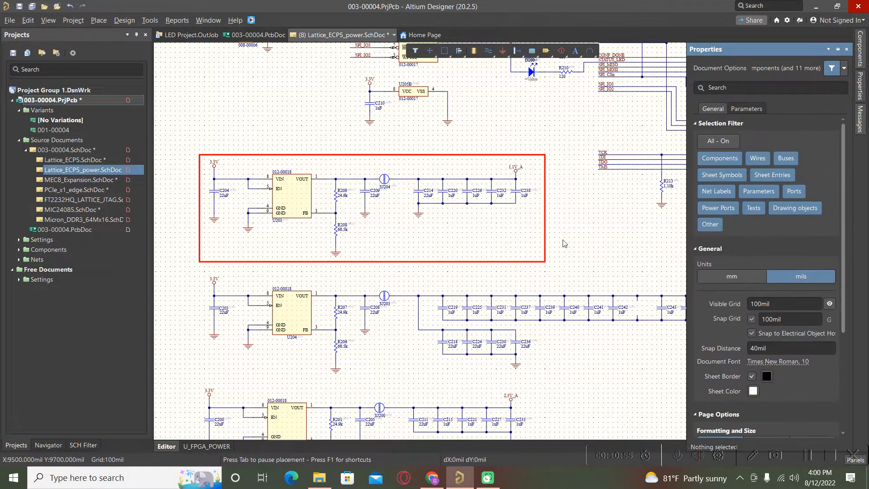
Place a text string reading '3.3V to 1.1V Power Supply'.
{"action": "left_click", "coordinate": [98, 20]}
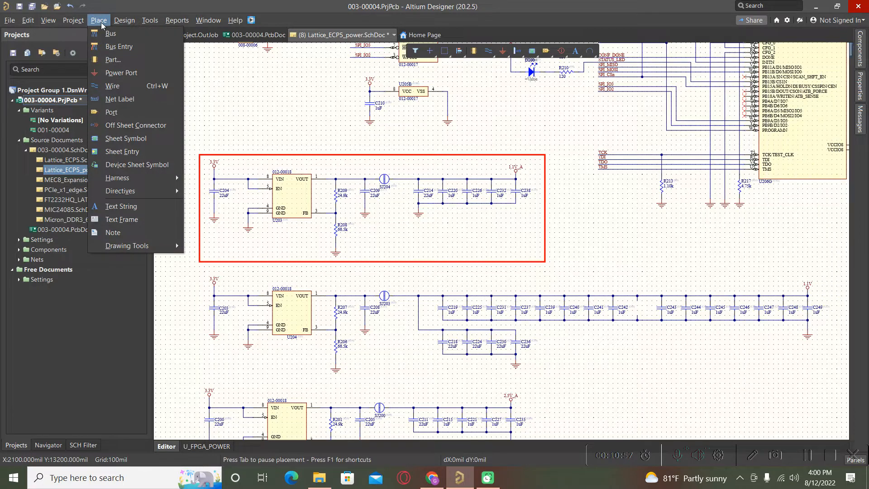
{"action": "mouse_move", "coordinate": [125, 138]}
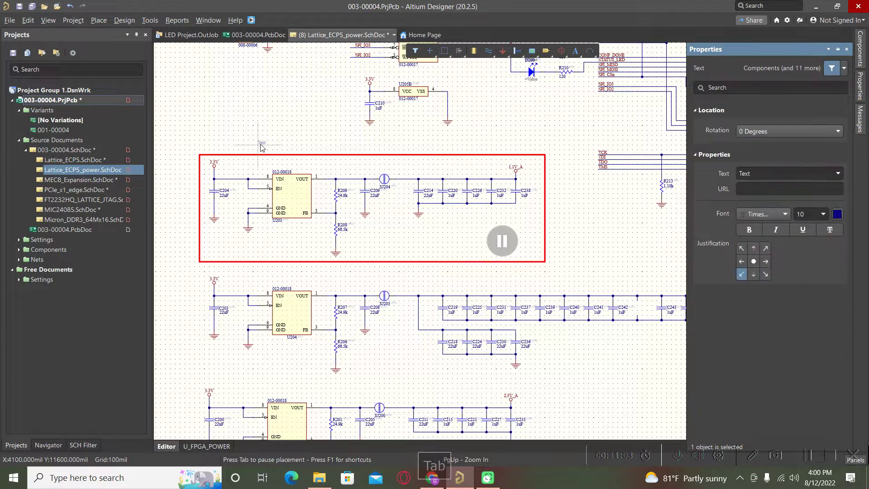
{"action": "left_click", "coordinate": [785, 173]}
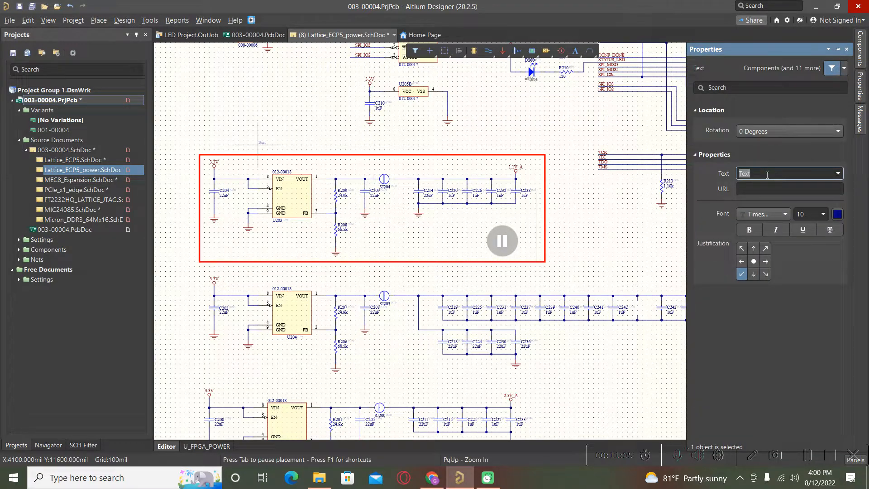
{"action": "type", "text": "3"}
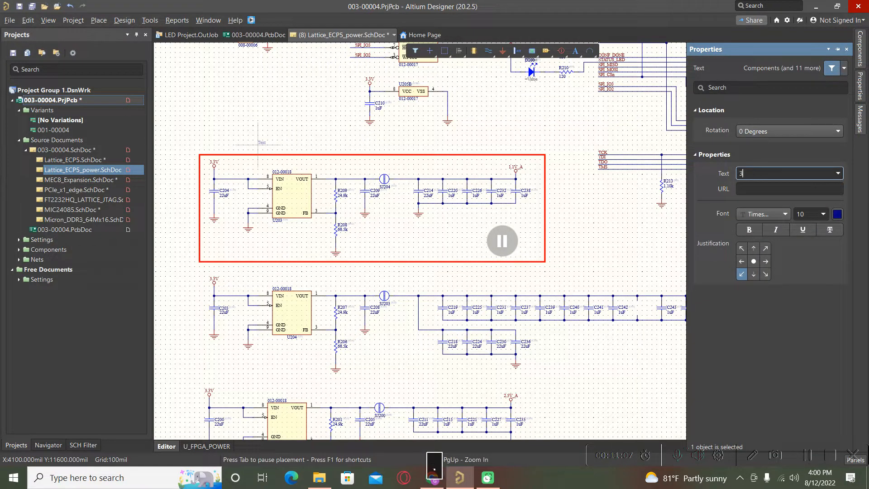
{"action": "type", "text": ".3V to `"}
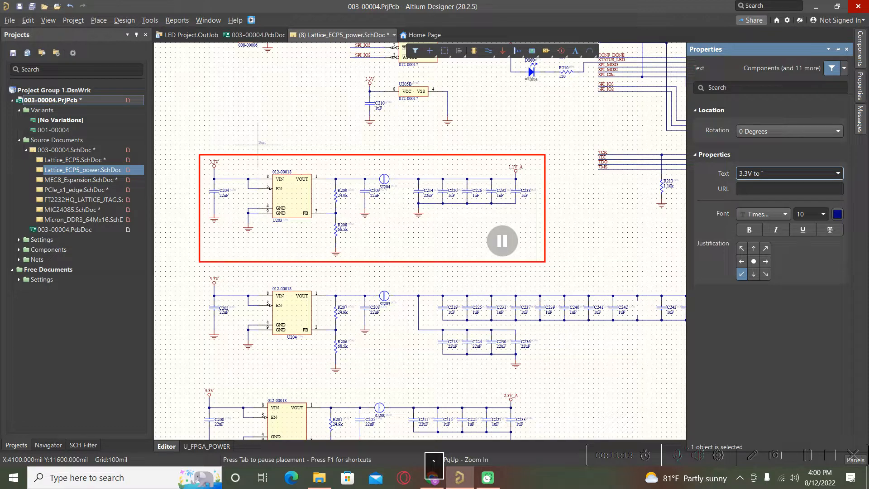
{"action": "type", "text": "1.1V Power Supply"}
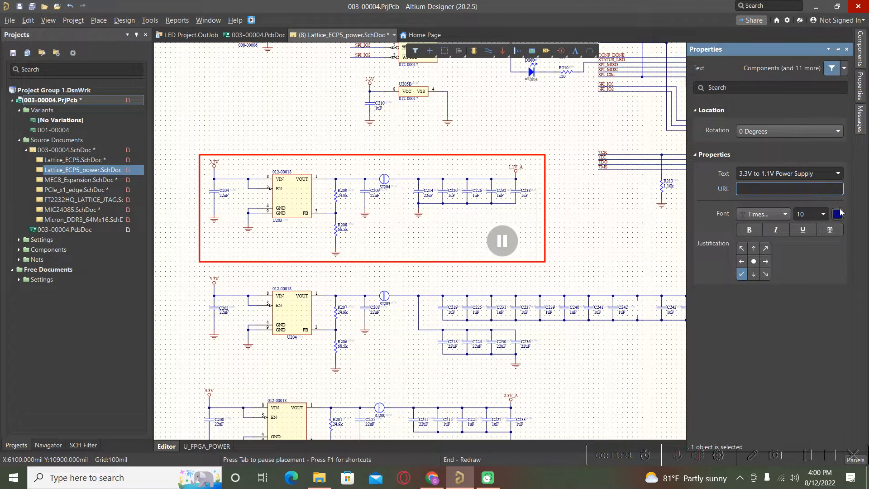
Style the caption blue, size 14, bold, with a different font.
{"action": "left_click", "coordinate": [837, 214]}
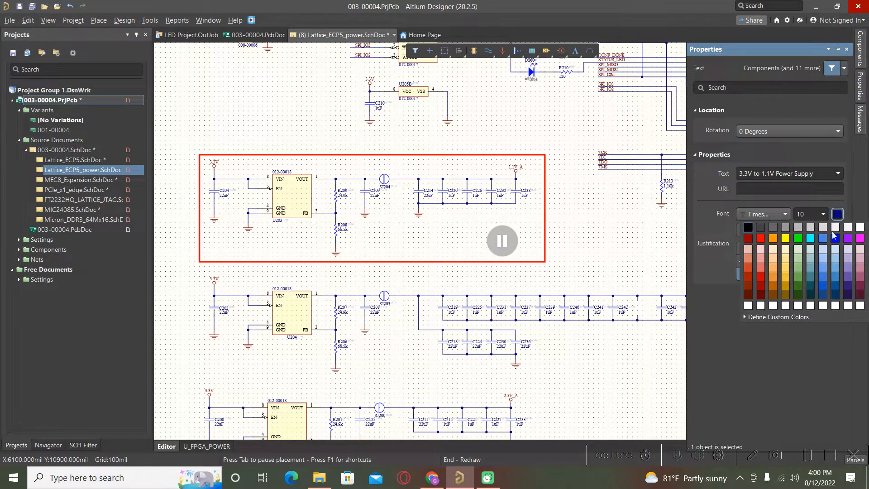
{"action": "mouse_move", "coordinate": [762, 244]}
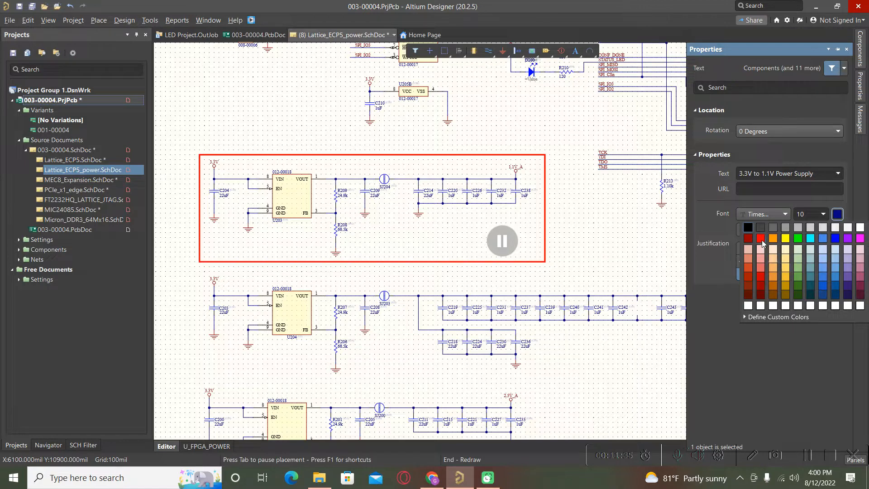
{"action": "left_click", "coordinate": [785, 238]}
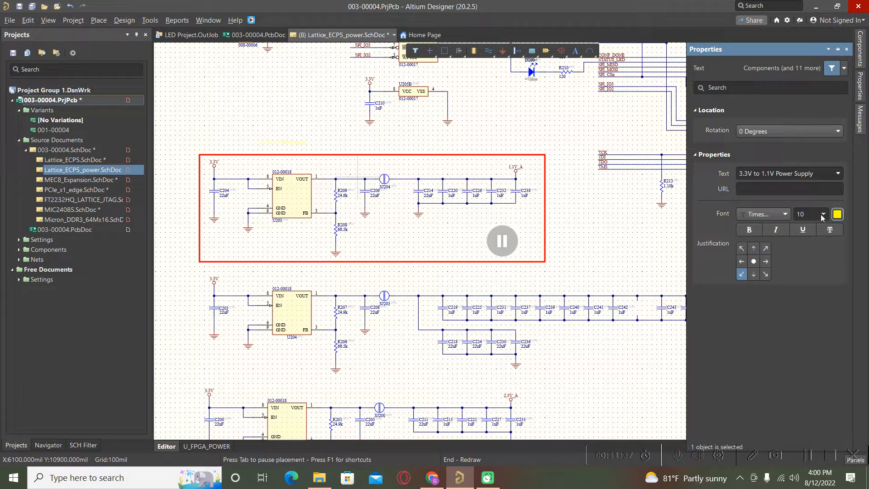
{"action": "left_click", "coordinate": [824, 214]}
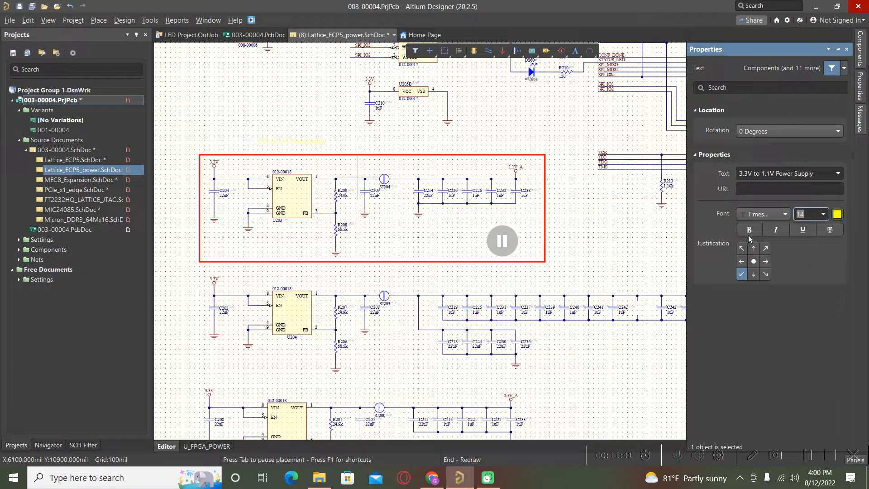
{"action": "left_click", "coordinate": [749, 229]}
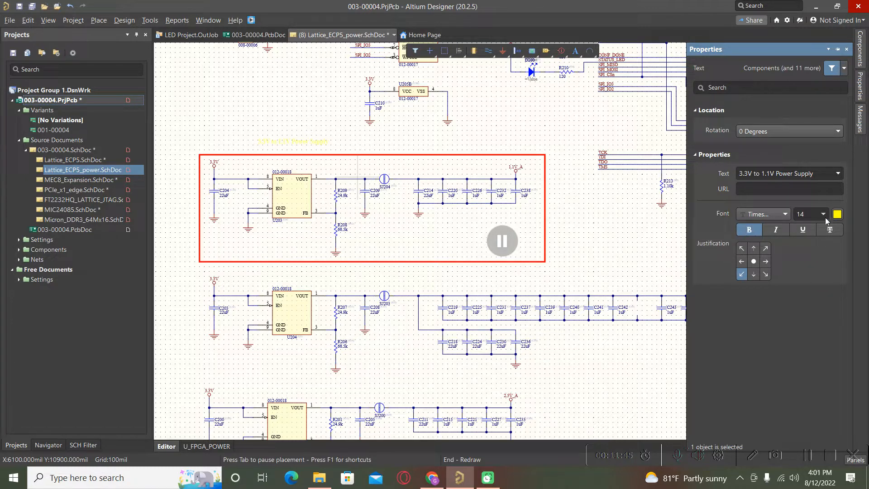
{"action": "left_click", "coordinate": [837, 214]}
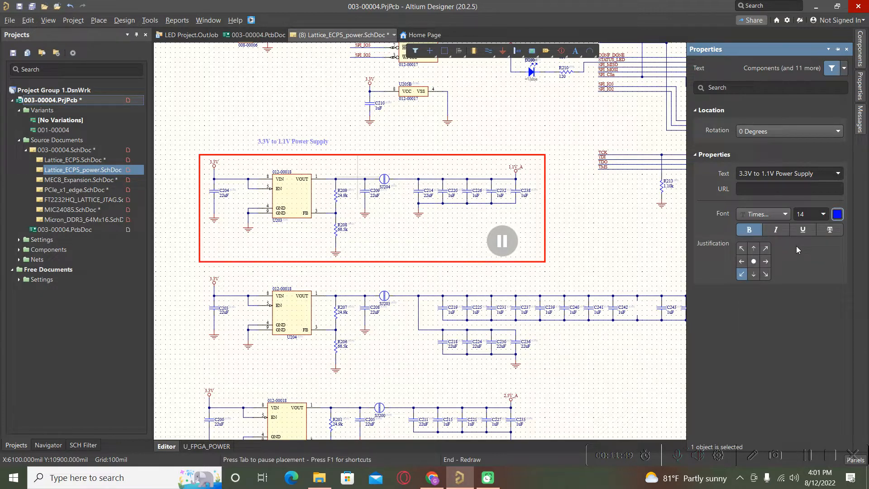
{"action": "mouse_move", "coordinate": [773, 217]}
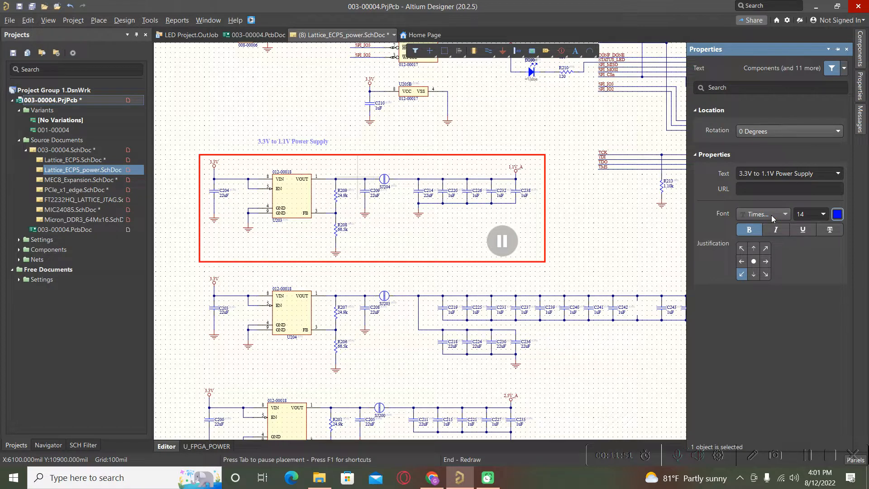
{"action": "left_click", "coordinate": [785, 215]}
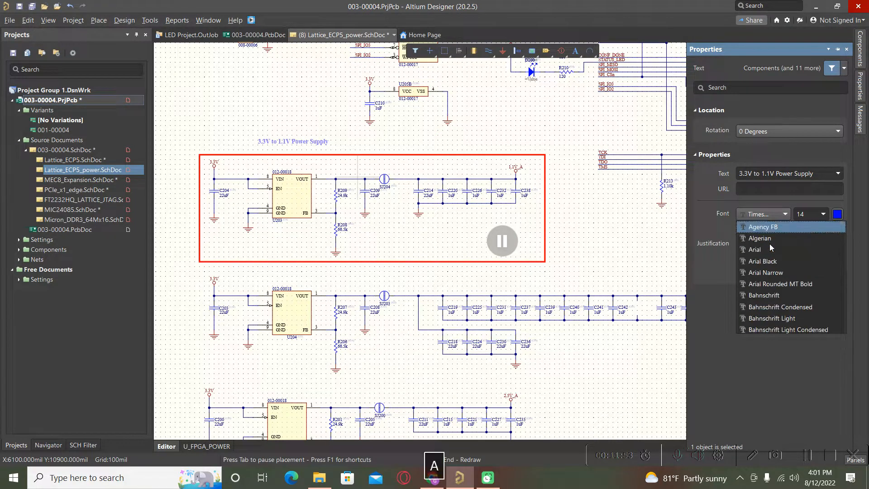
{"action": "left_click", "coordinate": [755, 249]}
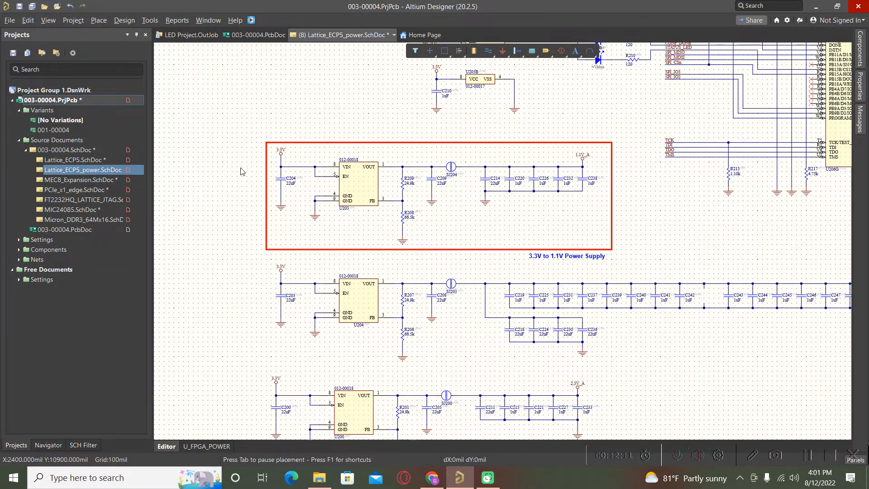
Draw a rectangle around the second regulator block, transparent with a red border.
{"action": "left_click", "coordinate": [99, 20]}
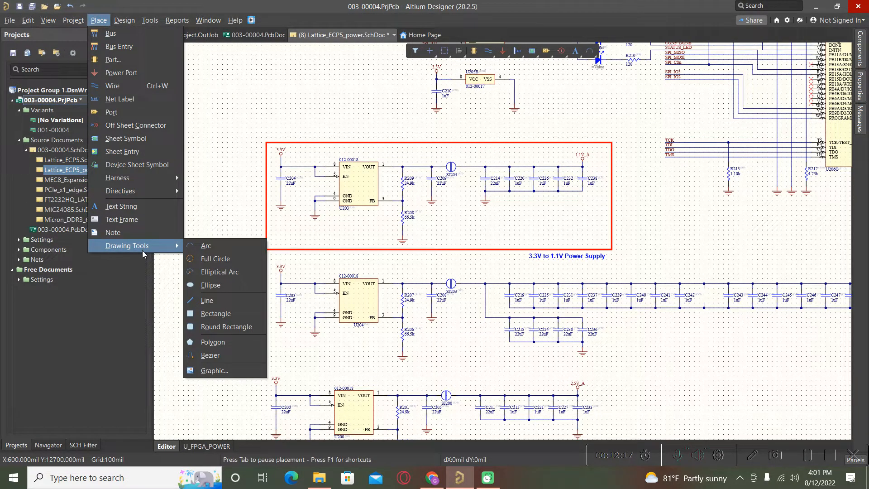
{"action": "mouse_move", "coordinate": [225, 314]}
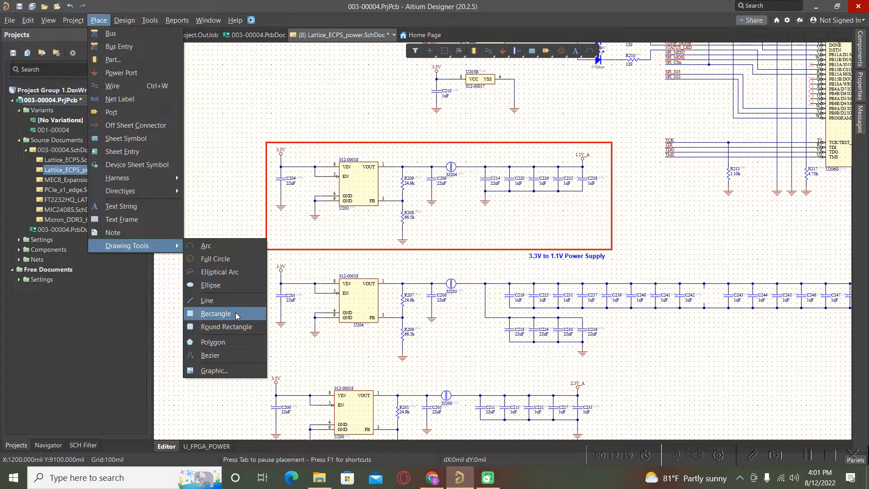
{"action": "left_click", "coordinate": [216, 313]}
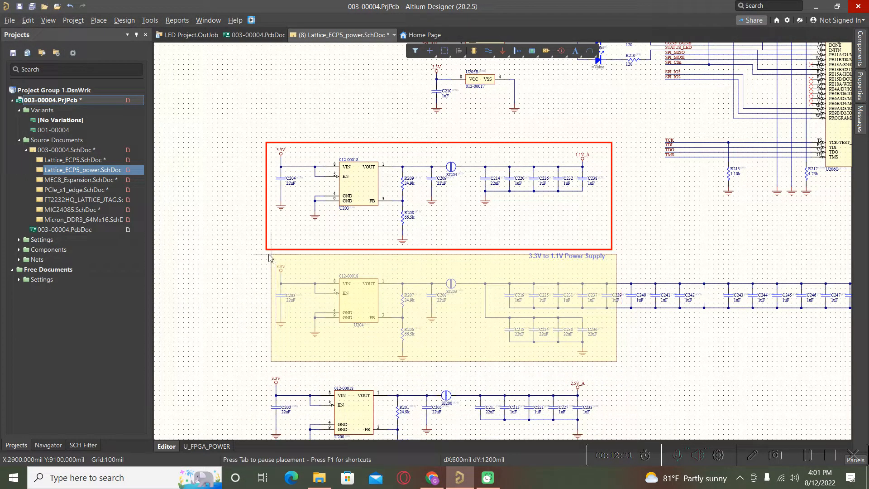
{"action": "left_click", "coordinate": [267, 264]}
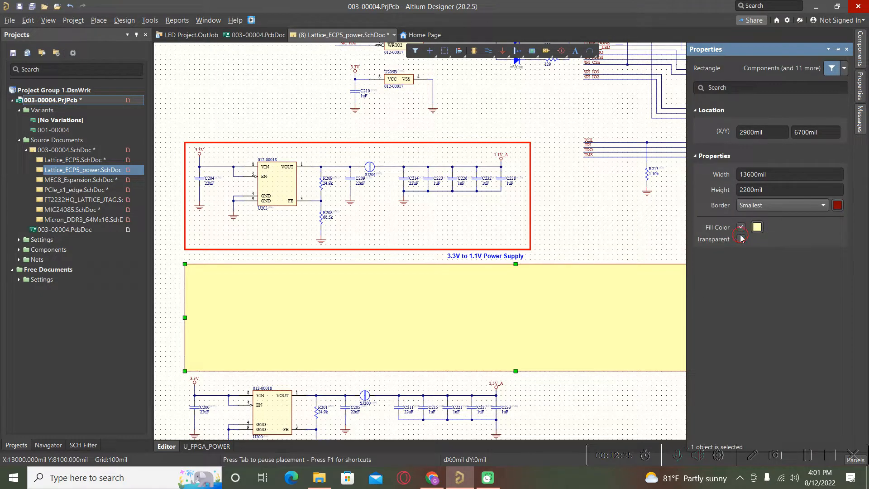
{"action": "left_click", "coordinate": [741, 239]}
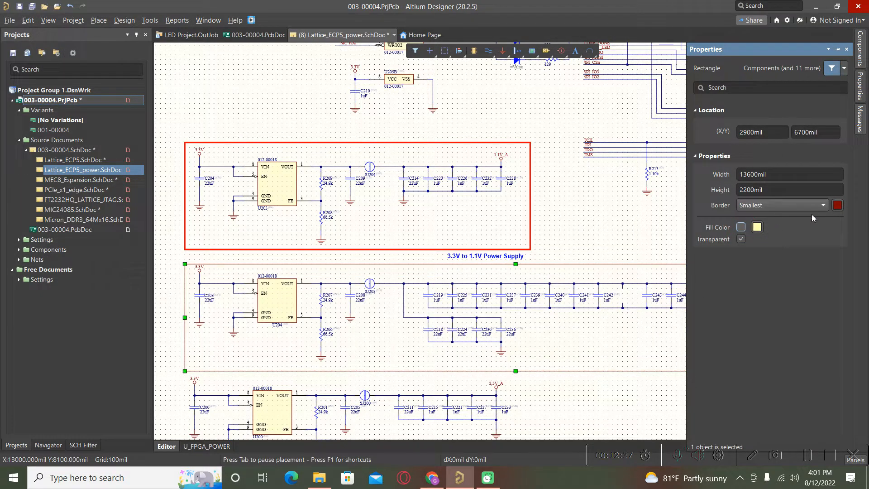
{"action": "left_click", "coordinate": [838, 205]}
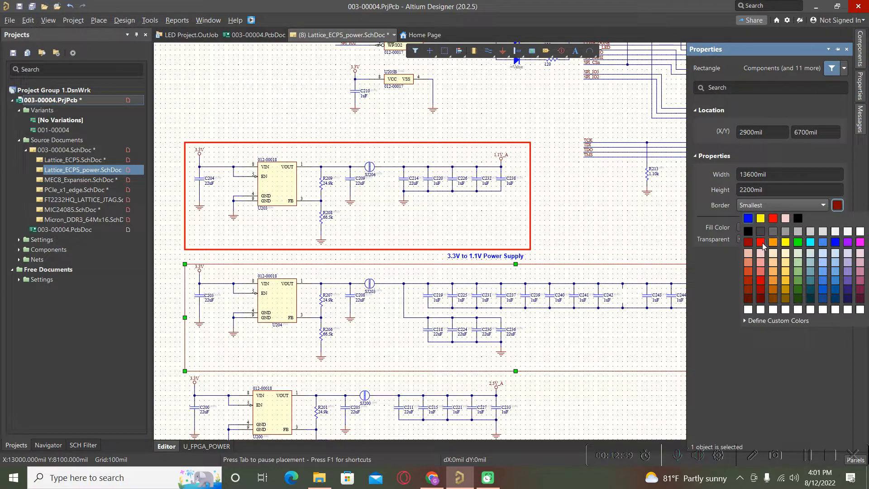
{"action": "left_click", "coordinate": [782, 206]}
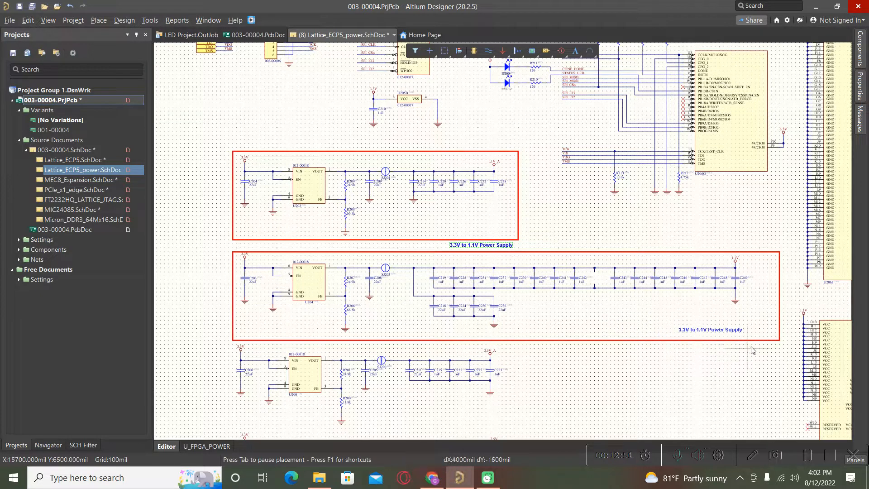
{"action": "mouse_move", "coordinate": [761, 362]}
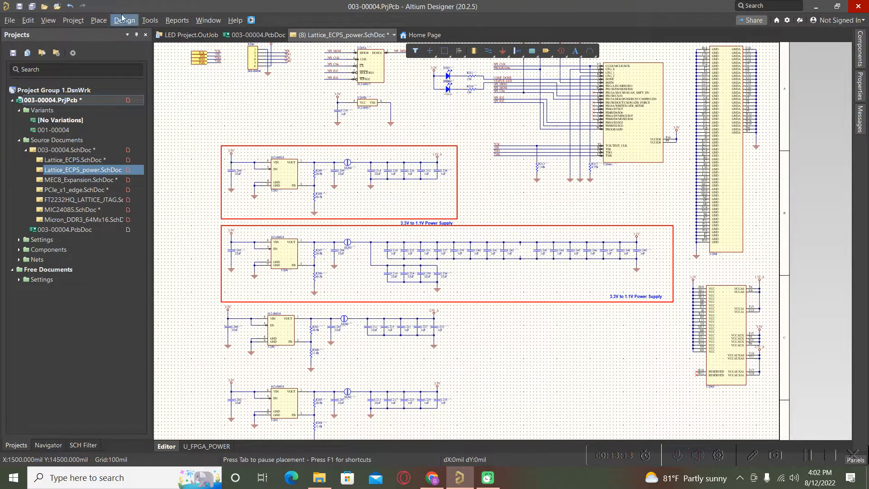
Start placing a note from the Place menu for the top regulator block.
{"action": "left_click", "coordinate": [98, 20]}
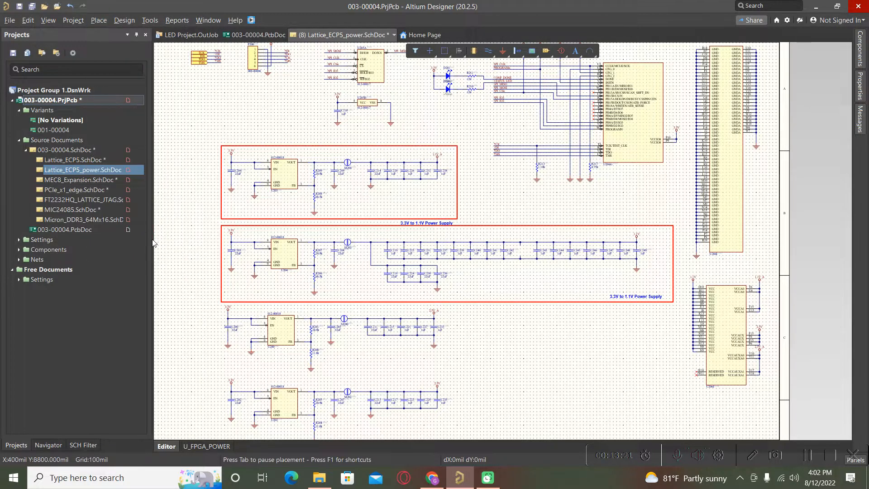
{"action": "mouse_move", "coordinate": [594, 322]}
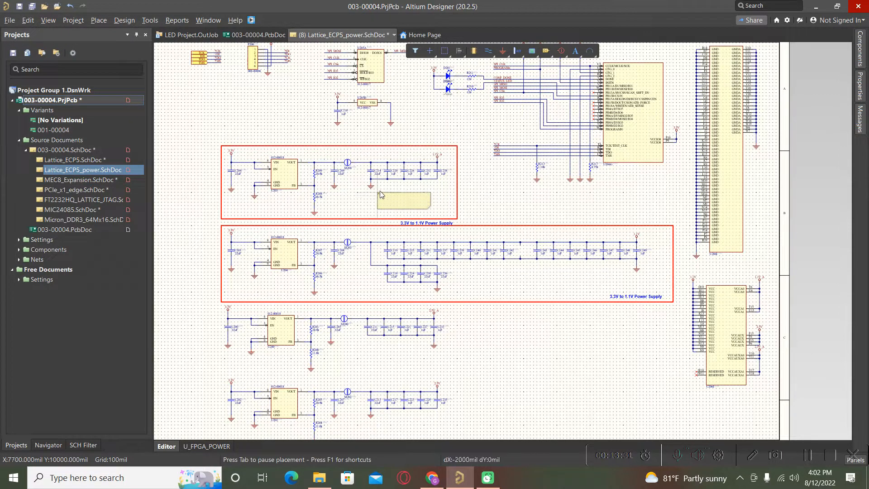
Drop a note below the top block's capacitors reading 'Place SJ204 solder jumper for 1.1V_A'.
{"action": "left_click", "coordinate": [406, 208]}
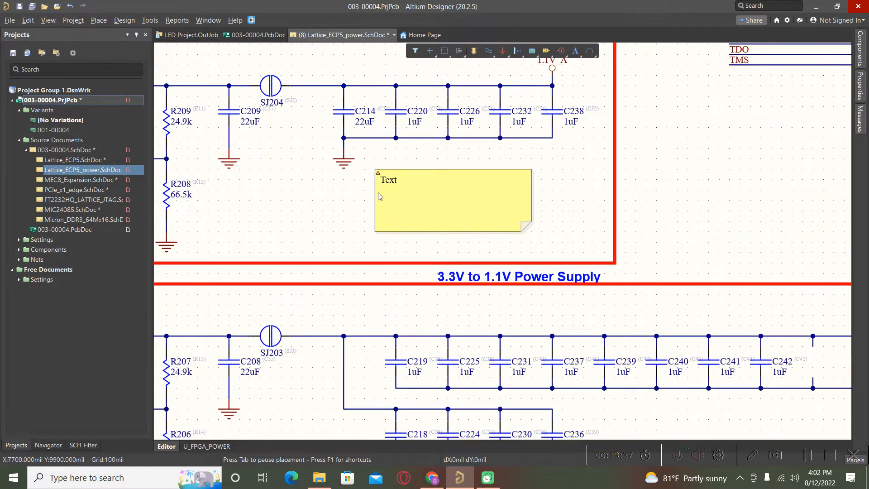
{"action": "mouse_move", "coordinate": [419, 197]}
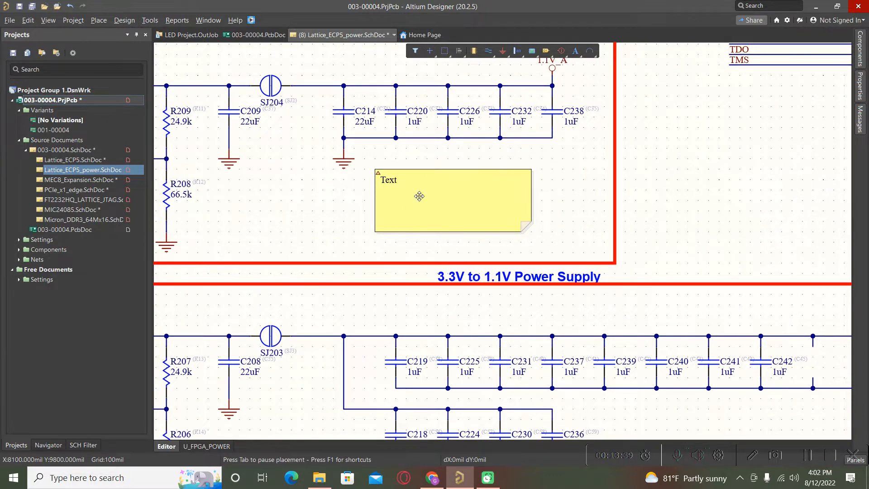
{"action": "left_click", "coordinate": [419, 197]}
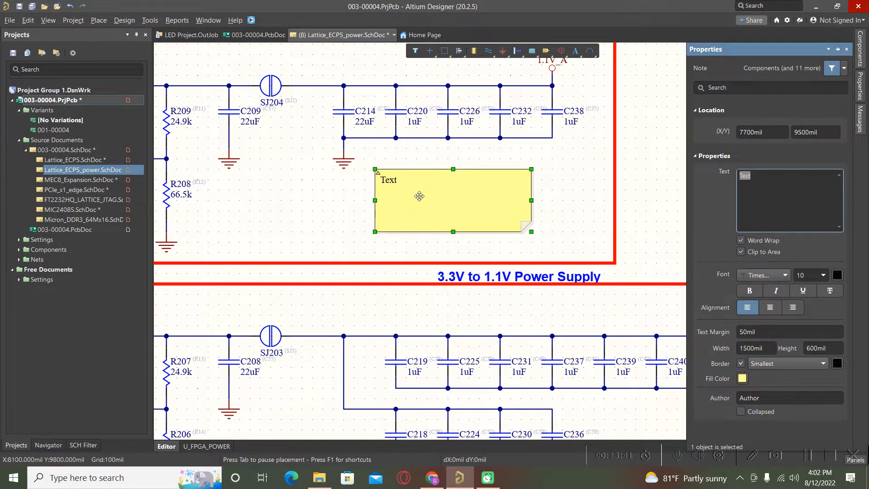
{"action": "mouse_move", "coordinate": [730, 213]}
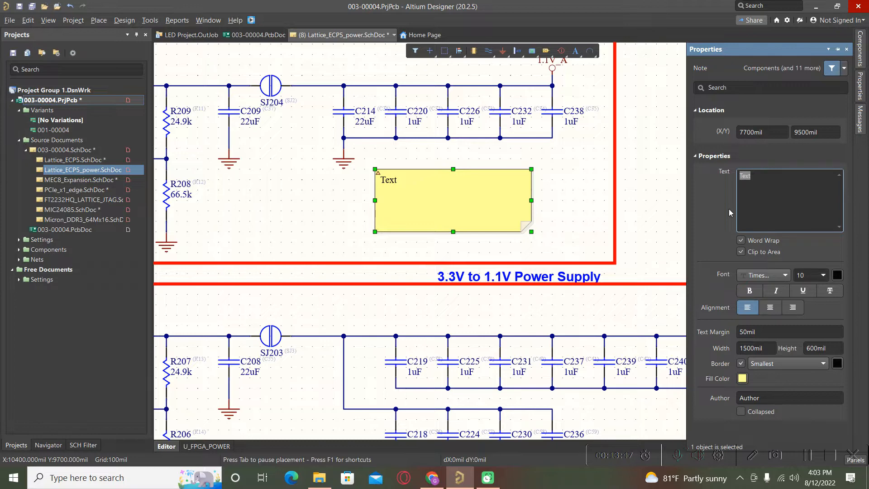
{"action": "type", "text": "P"}
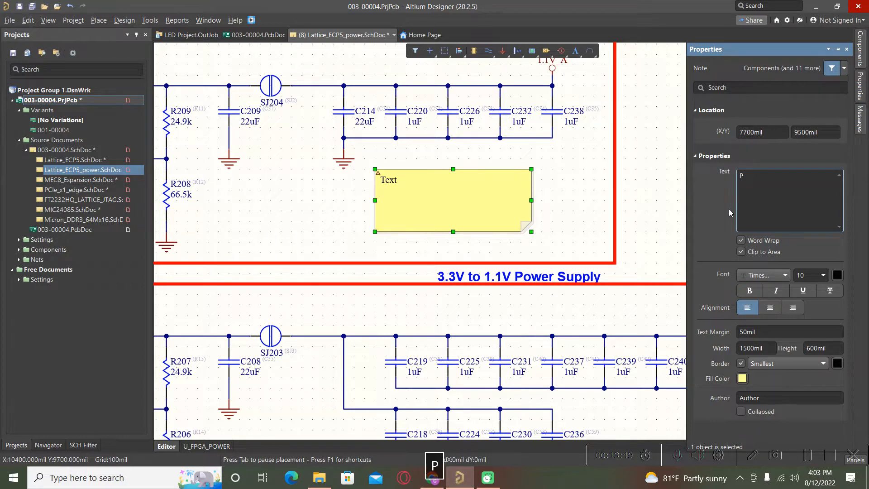
{"action": "type", "text": "lase"}
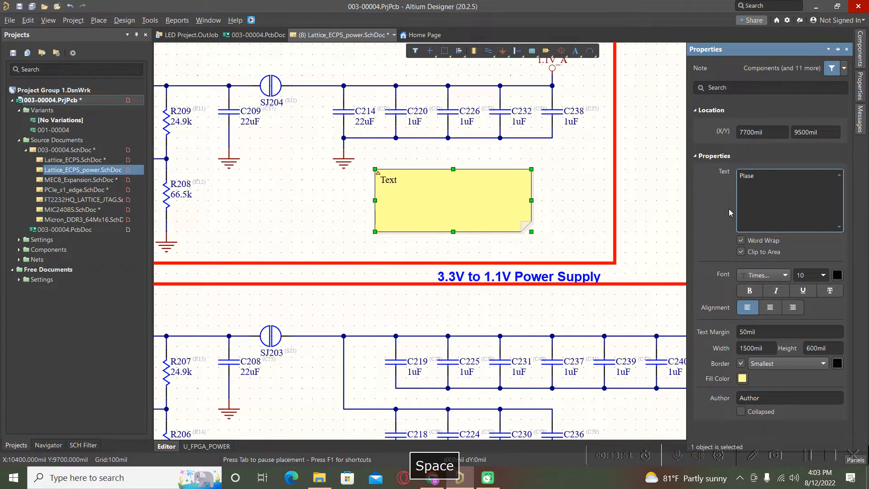
{"action": "key", "text": "Backspace"}
{"action": "type", "text": "ce SJ20"}
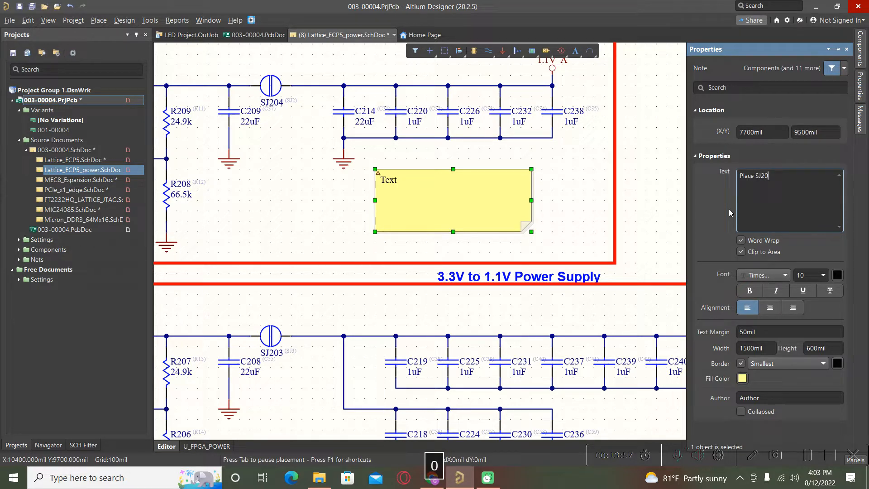
{"action": "type", "text": "4"}
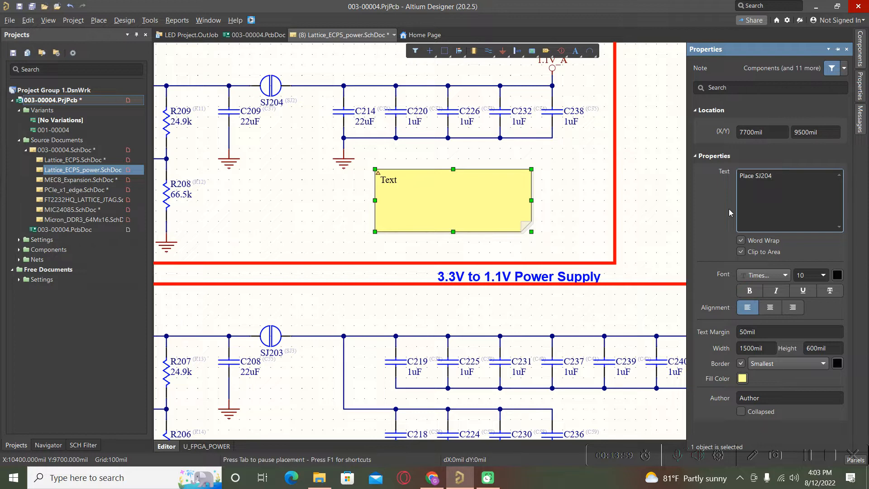
{"action": "key", "text": "CapsLock"}
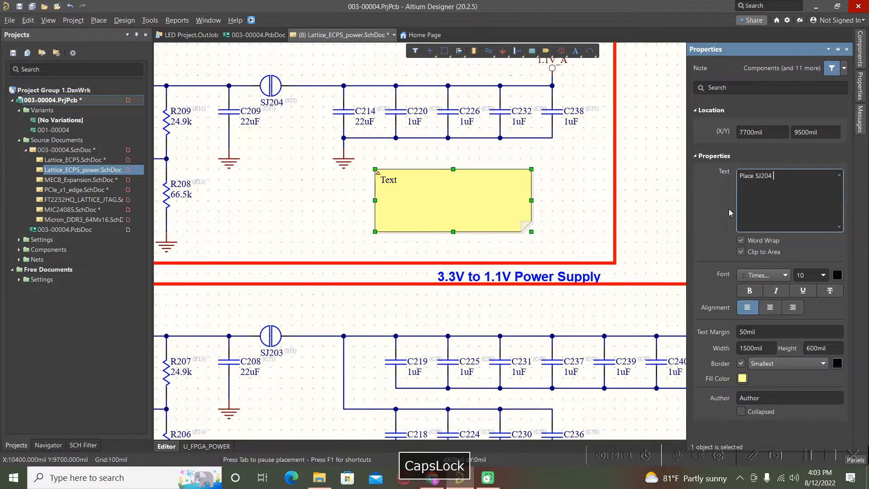
{"action": "type", "text": "solder"}
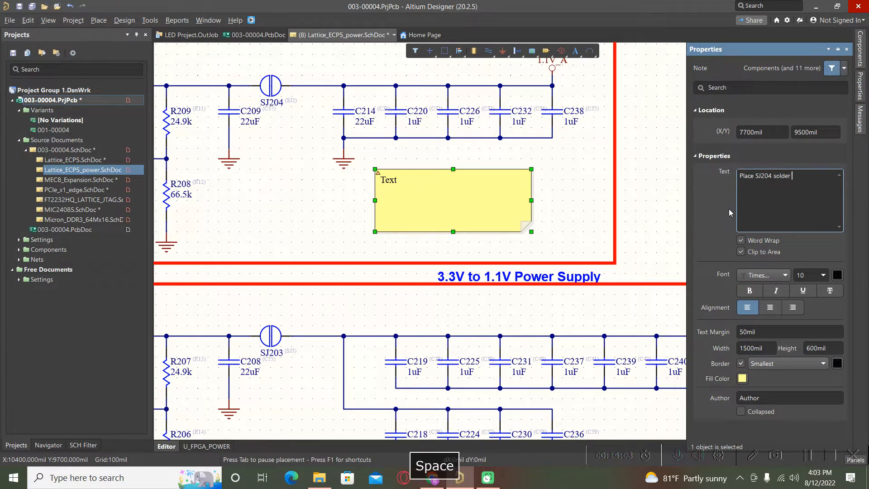
{"action": "type", "text": "jumper t"}
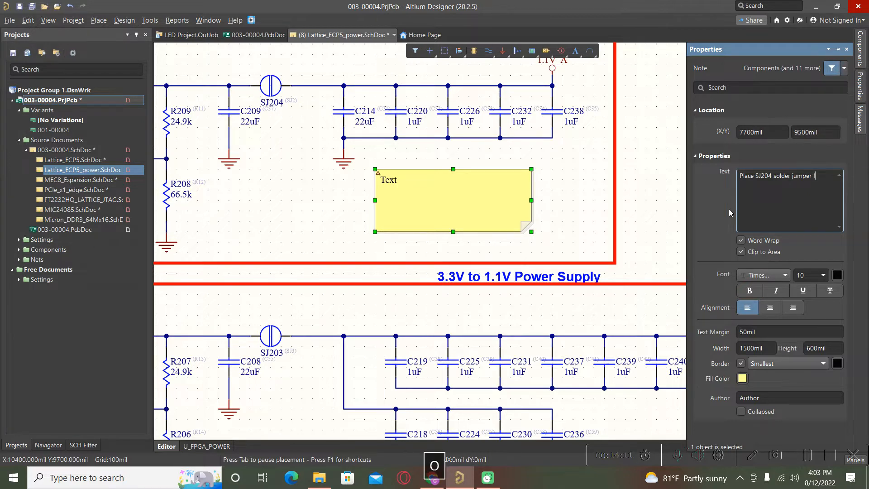
{"action": "key", "text": "space"}
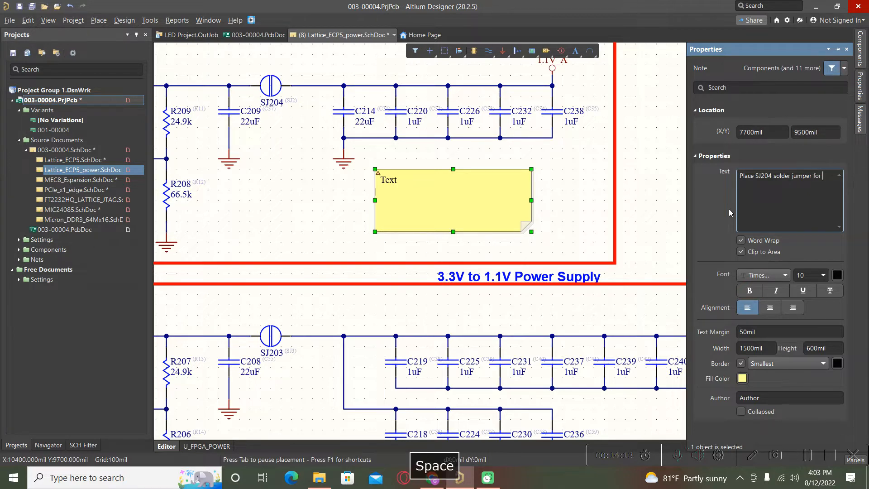
{"action": "type", "text": "1.1V"}
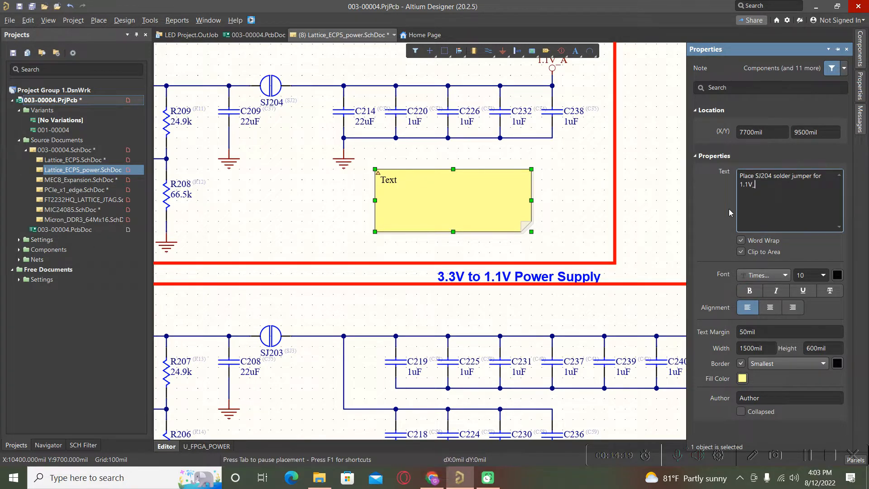
{"action": "type", "text": "_A"}
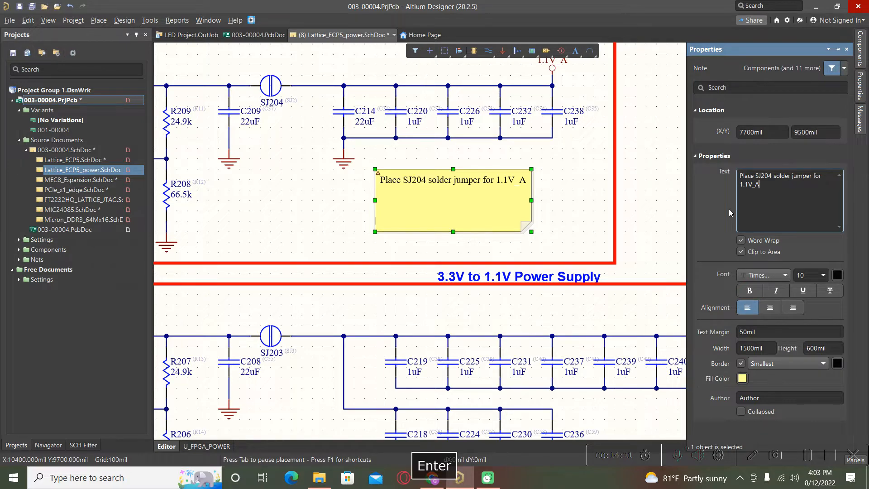
{"action": "left_click", "coordinate": [563, 211]}
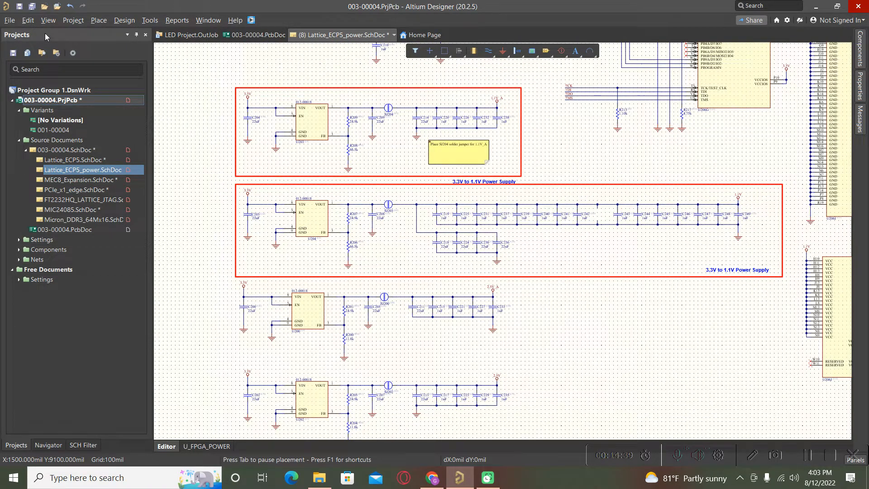
Enable net color override and highlight the regulators' 3.3V input nets in red.
{"action": "left_click", "coordinate": [47, 20]}
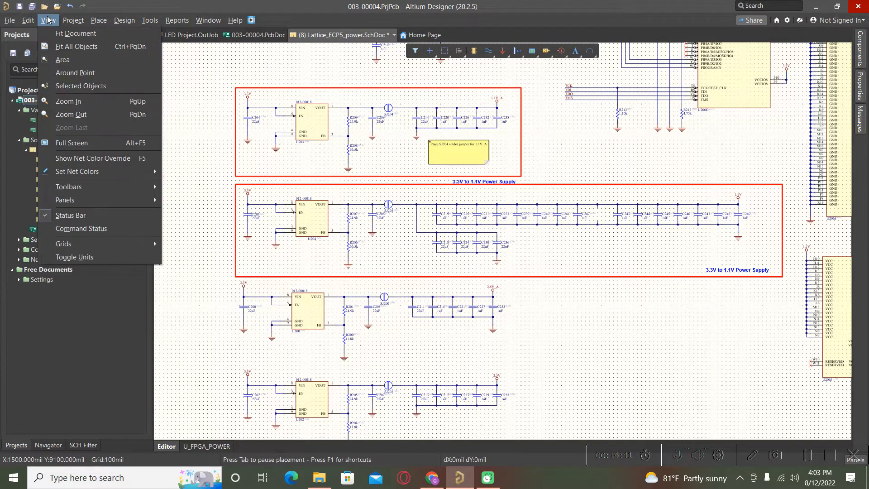
{"action": "mouse_move", "coordinate": [84, 179]}
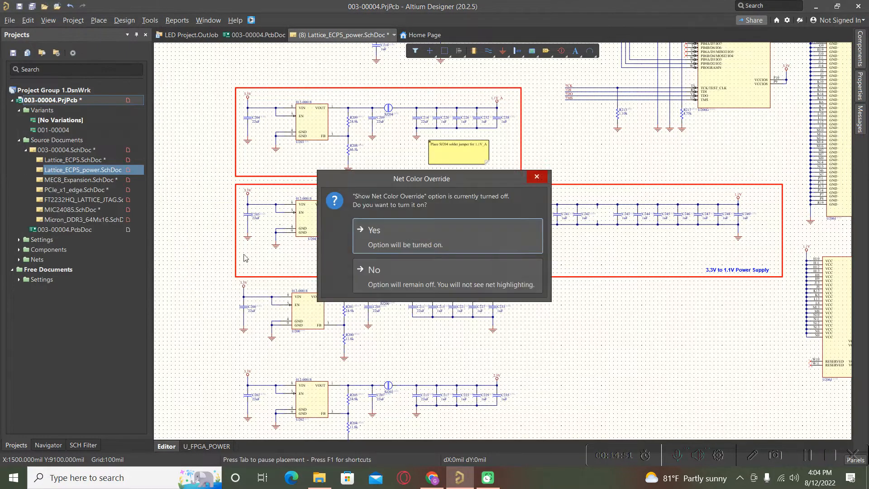
{"action": "left_click", "coordinate": [374, 230]}
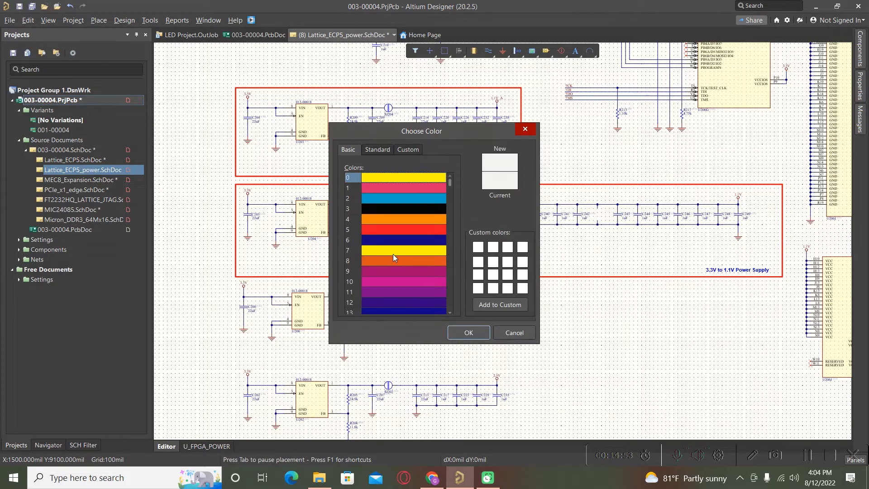
{"action": "left_click", "coordinate": [403, 229]}
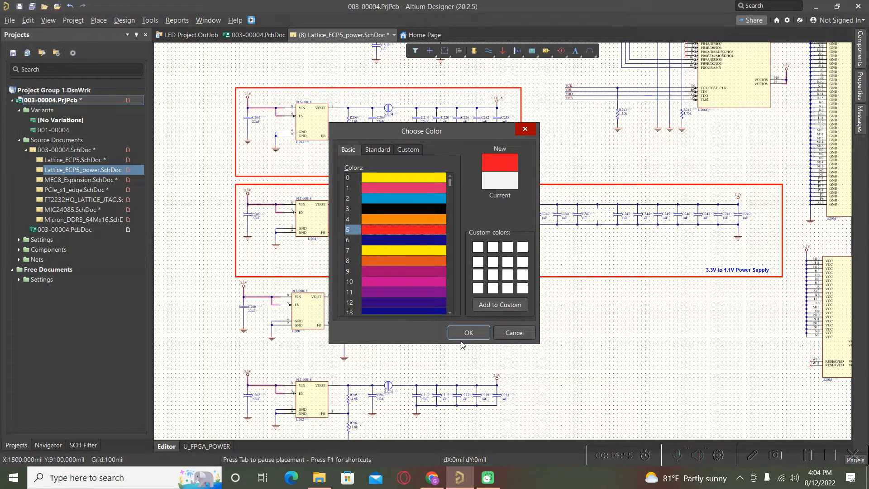
{"action": "left_click", "coordinate": [468, 333]}
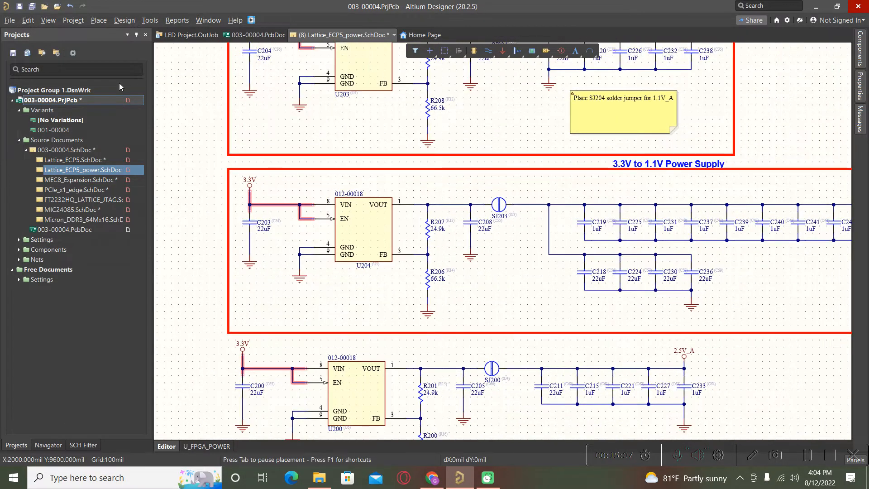
Begin coloring a ground net yellow through the View net color options.
{"action": "left_click", "coordinate": [48, 19]}
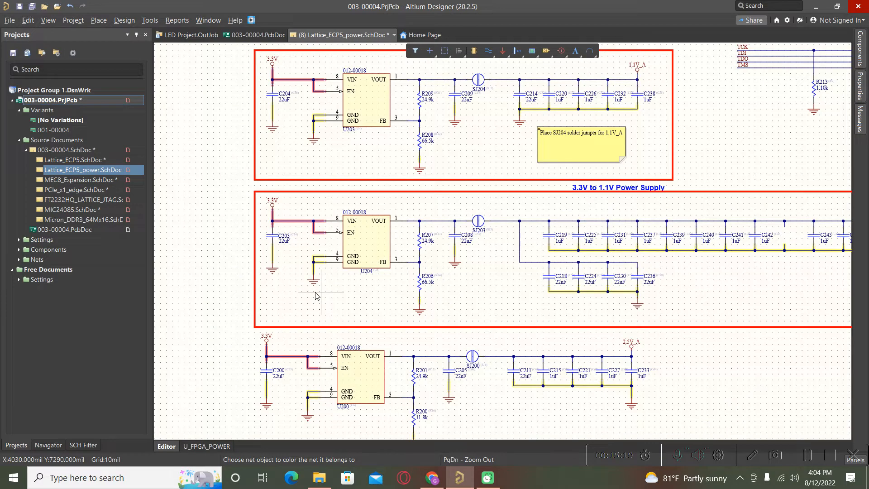
{"action": "scroll", "scroll_direction": "down", "scroll_amount": 3}
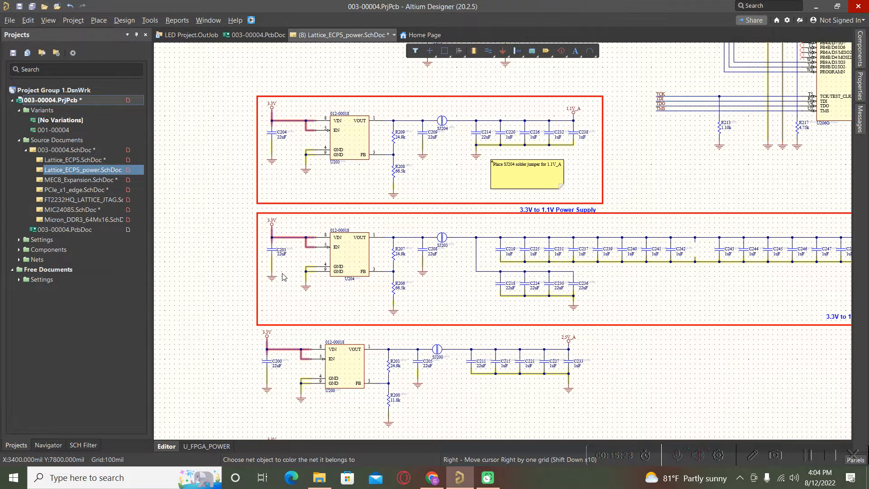
{"action": "mouse_move", "coordinate": [496, 341]}
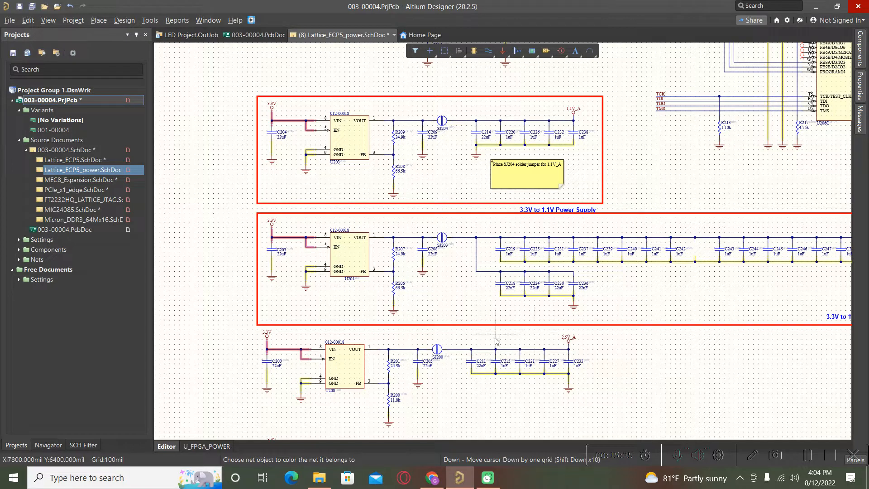
{"action": "left_click", "coordinate": [48, 20]}
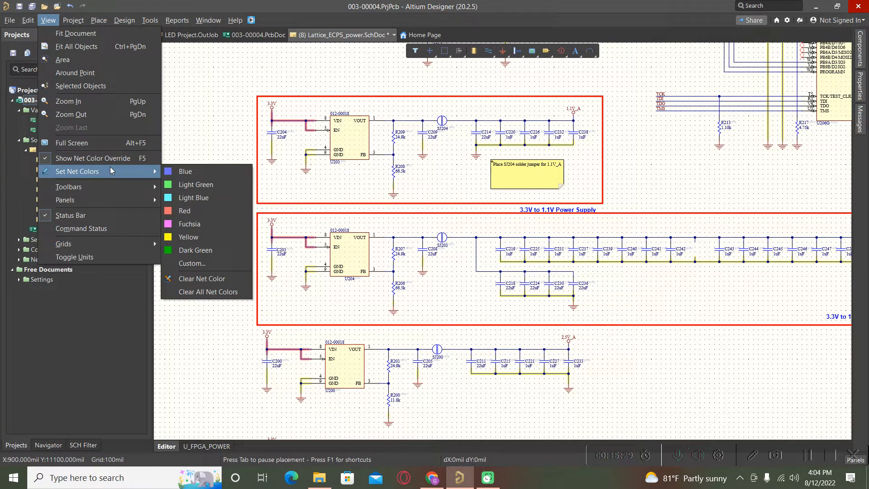
{"action": "mouse_move", "coordinate": [195, 250]}
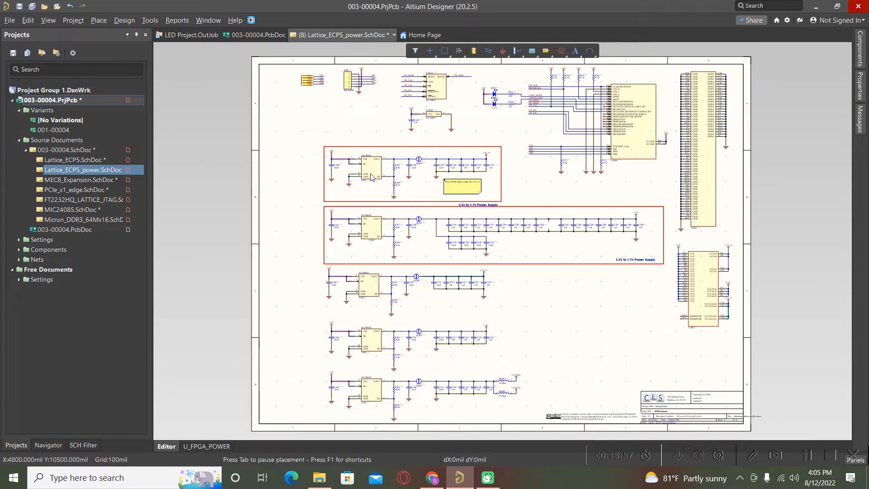
{"action": "mouse_move", "coordinate": [305, 197]}
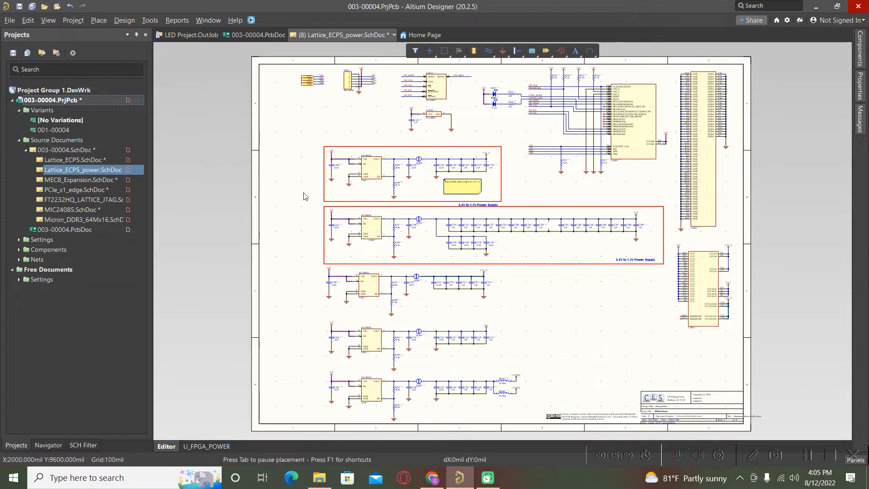
{"action": "mouse_move", "coordinate": [389, 192]}
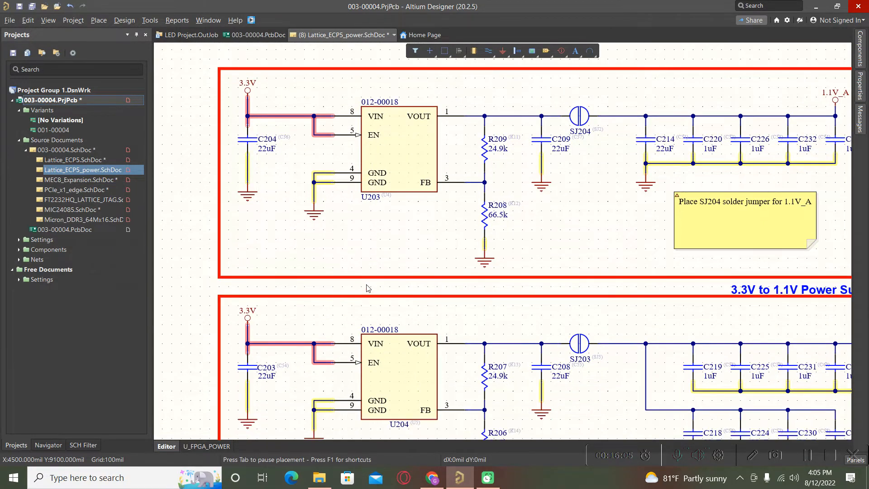
Zoom in on the U204 regulator area of the sheet.
{"action": "scroll", "scroll_direction": "down", "scroll_amount": 3}
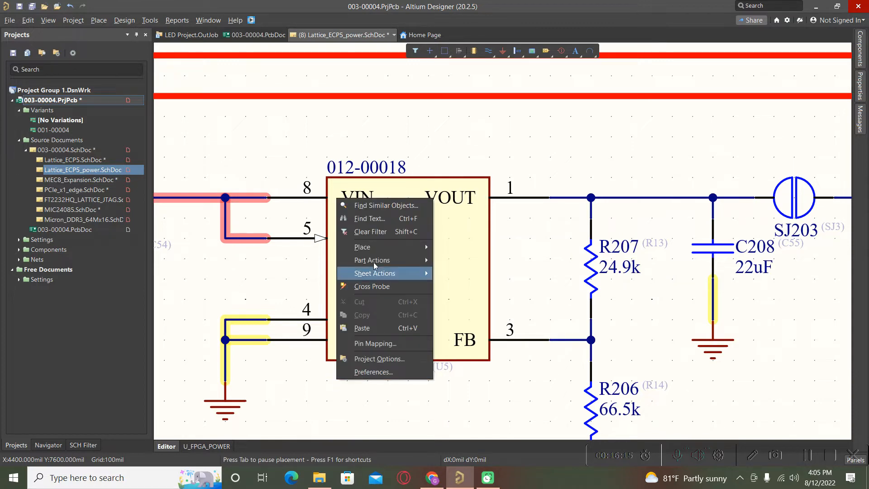
Find text 'u204' on the sheet, step Next and Previous through matches, then close.
{"action": "left_click", "coordinate": [370, 218]}
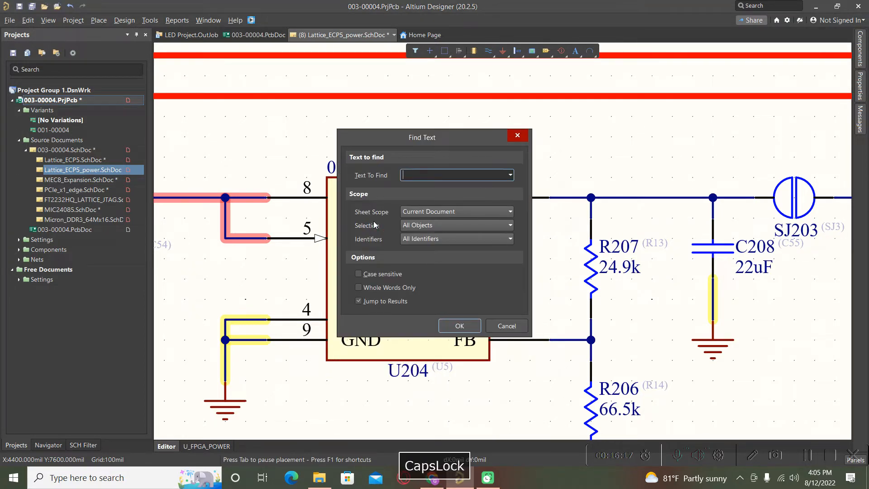
{"action": "type", "text": "u204"}
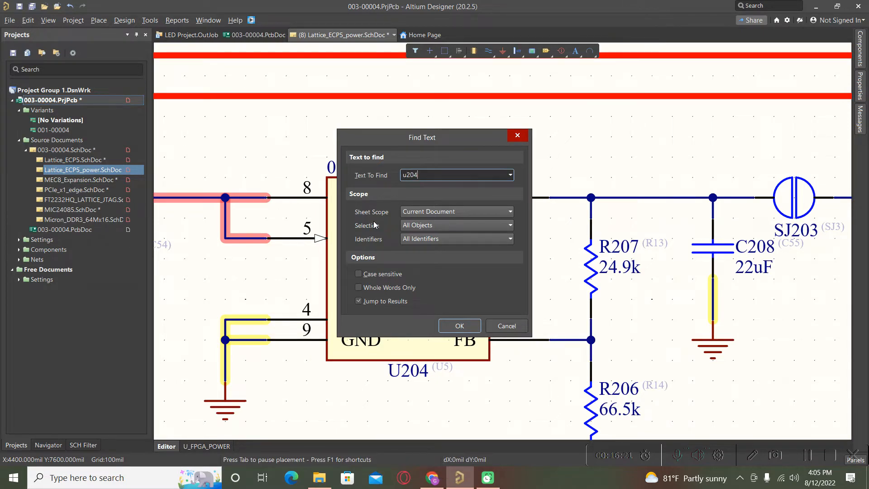
{"action": "left_click", "coordinate": [460, 326]}
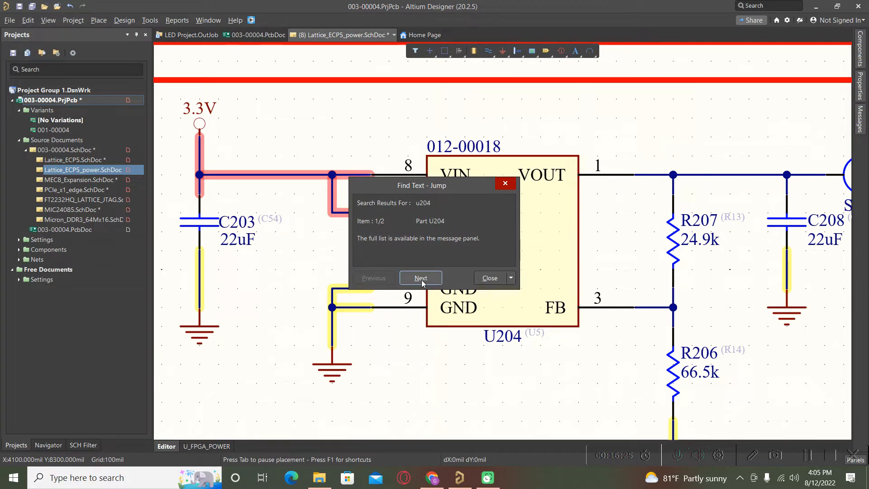
{"action": "mouse_move", "coordinate": [427, 227]}
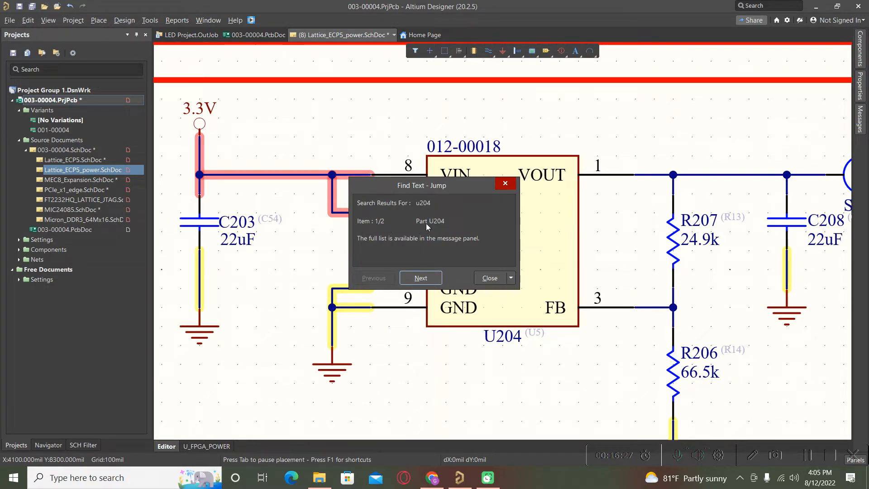
{"action": "mouse_move", "coordinate": [413, 259]}
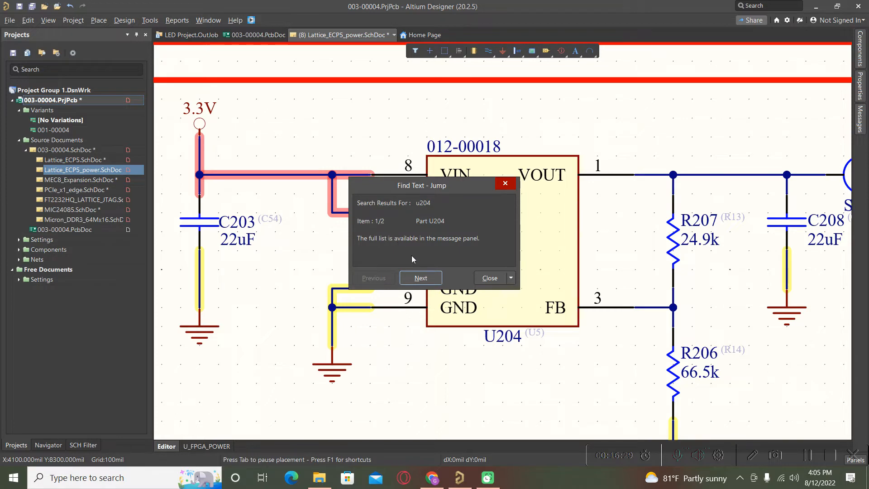
{"action": "left_click", "coordinate": [421, 278]}
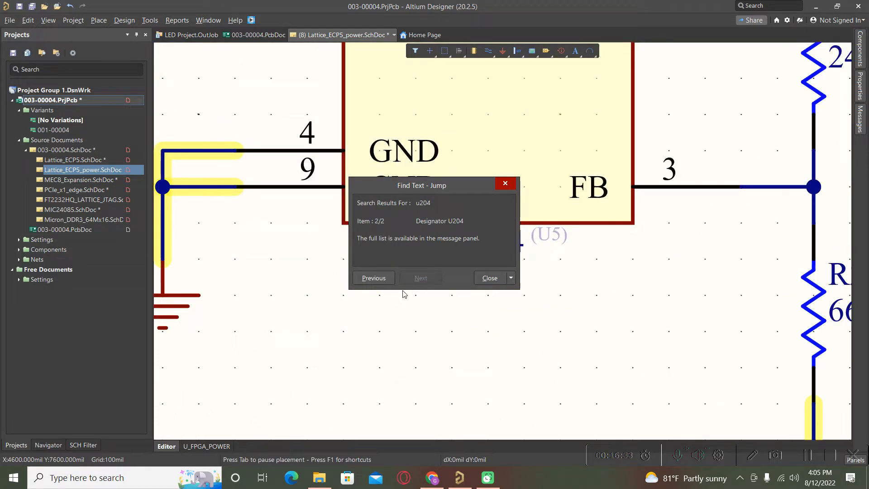
{"action": "left_click", "coordinate": [373, 278]}
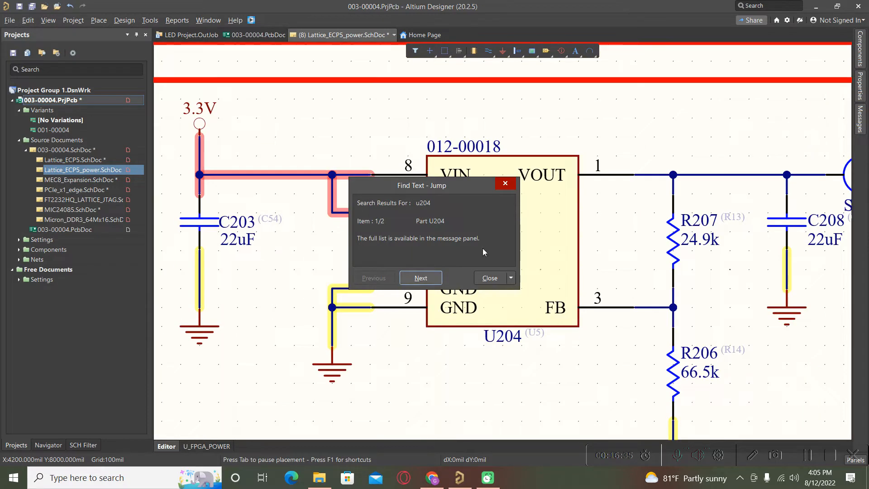
{"action": "left_click", "coordinate": [421, 278]}
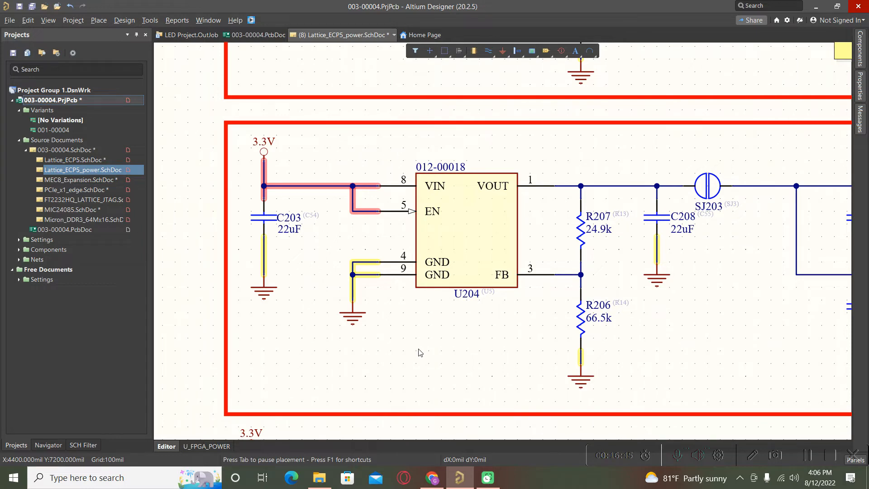
Jump to component U204 by entering its designator in the Component Designator dialog.
{"action": "right_click", "coordinate": [420, 352]}
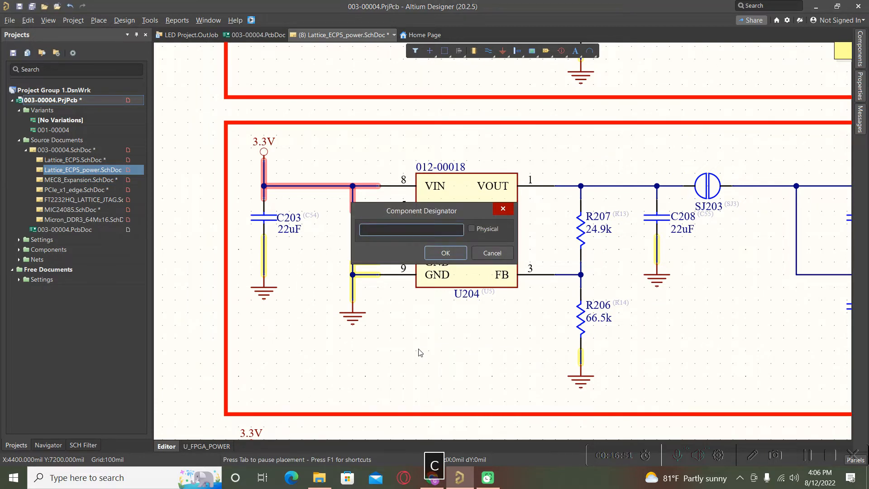
{"action": "type", "text": "U"}
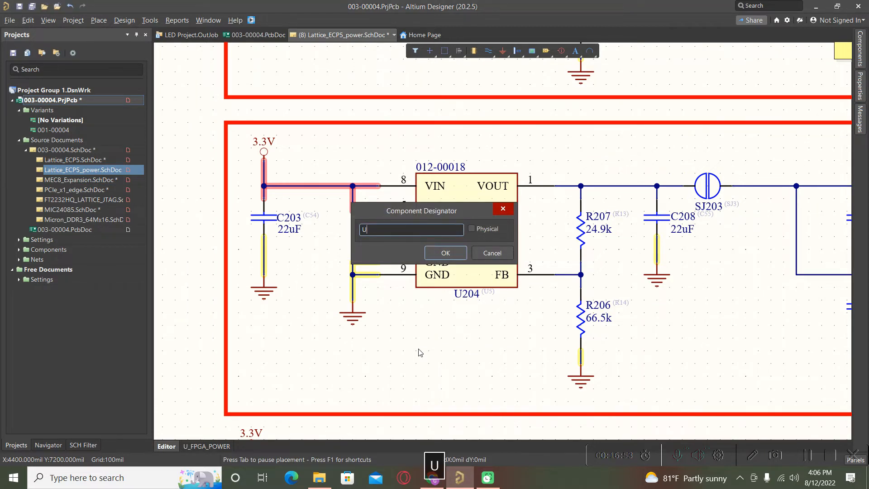
{"action": "type", "text": "2"}
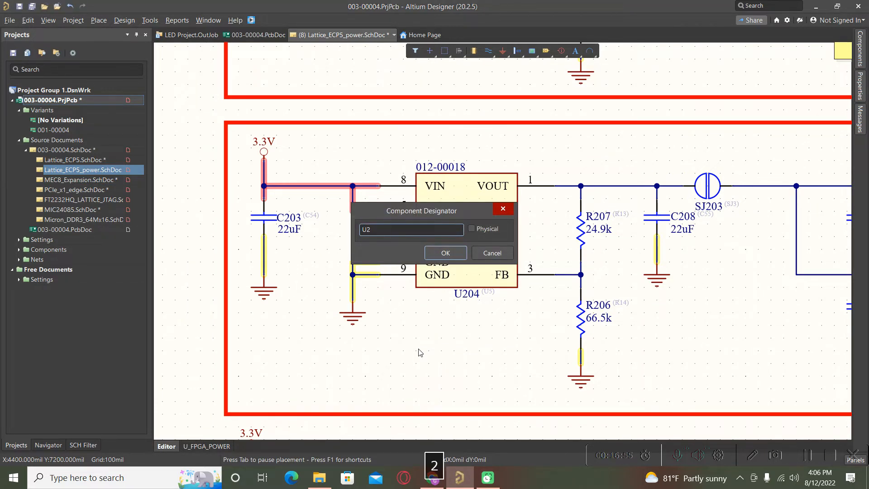
{"action": "type", "text": "U204"}
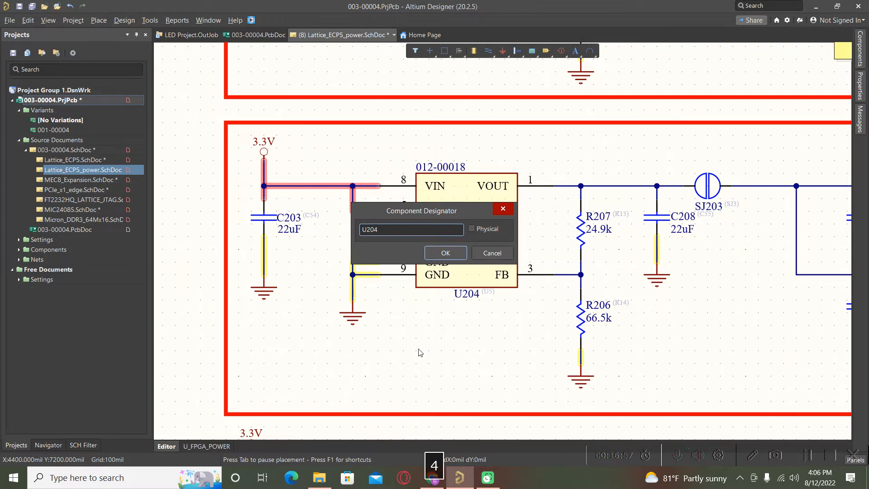
{"action": "left_click", "coordinate": [445, 252]}
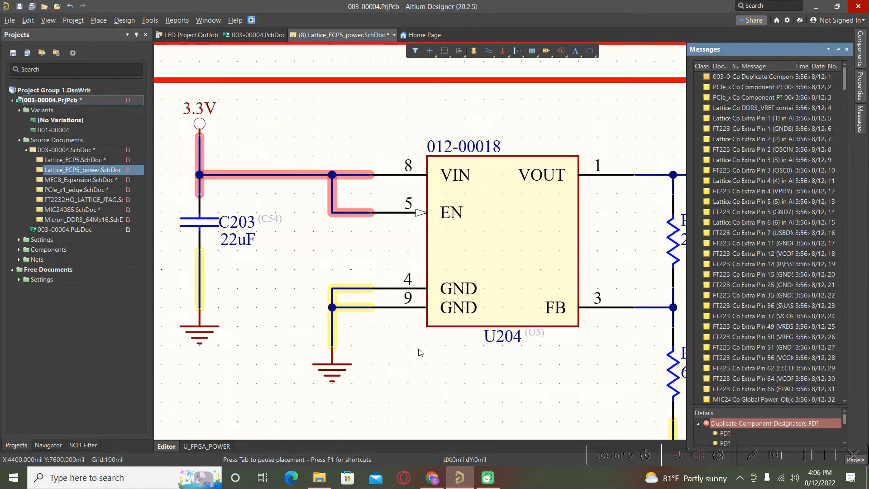
{"action": "mouse_move", "coordinate": [436, 236]}
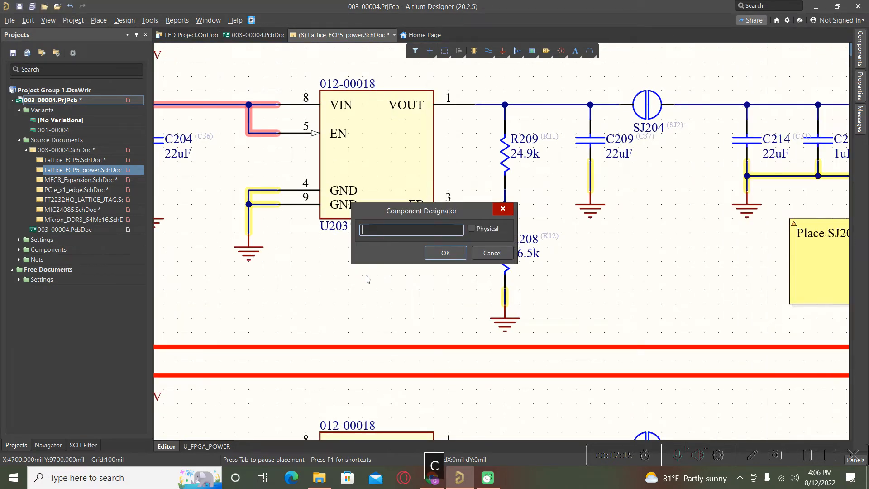
Enter 'u200' as the component designator to jump to.
{"action": "type", "text": "u200"}
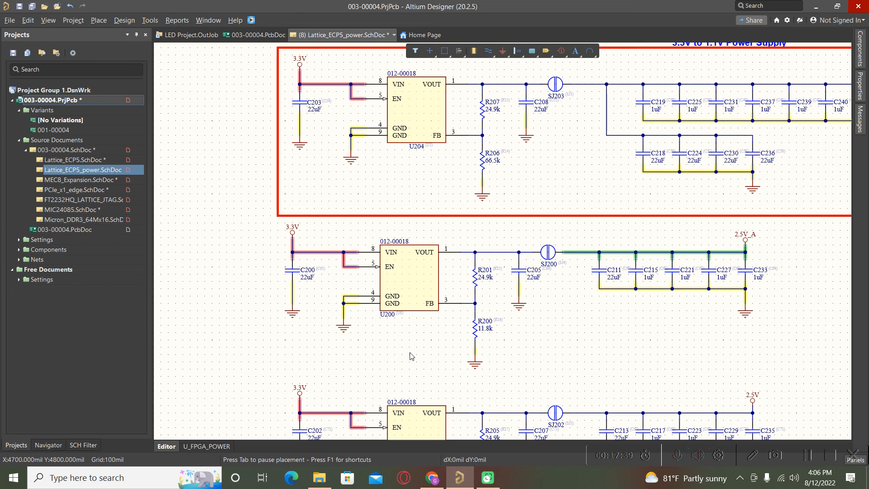
{"action": "mouse_move", "coordinate": [835, 465]}
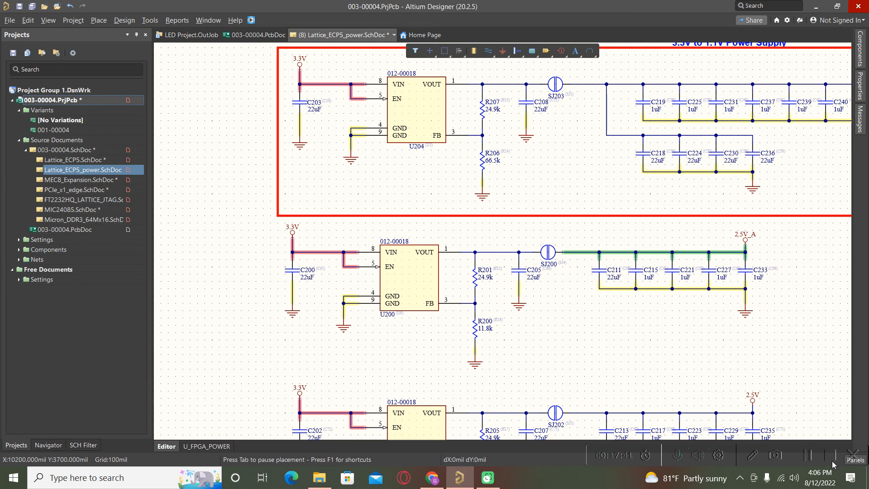